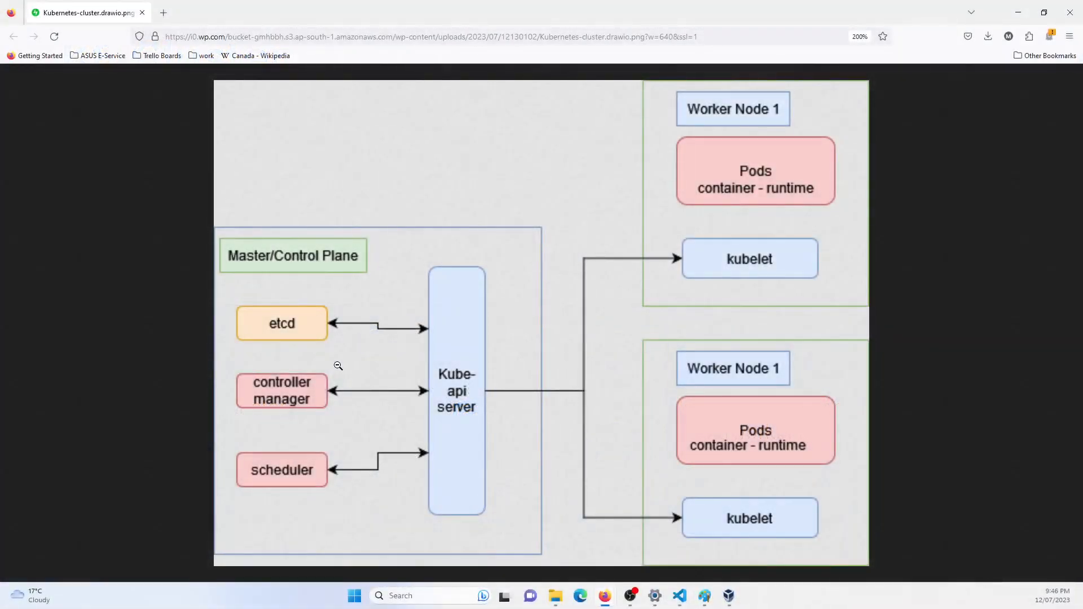
mouse_move(308, 386)
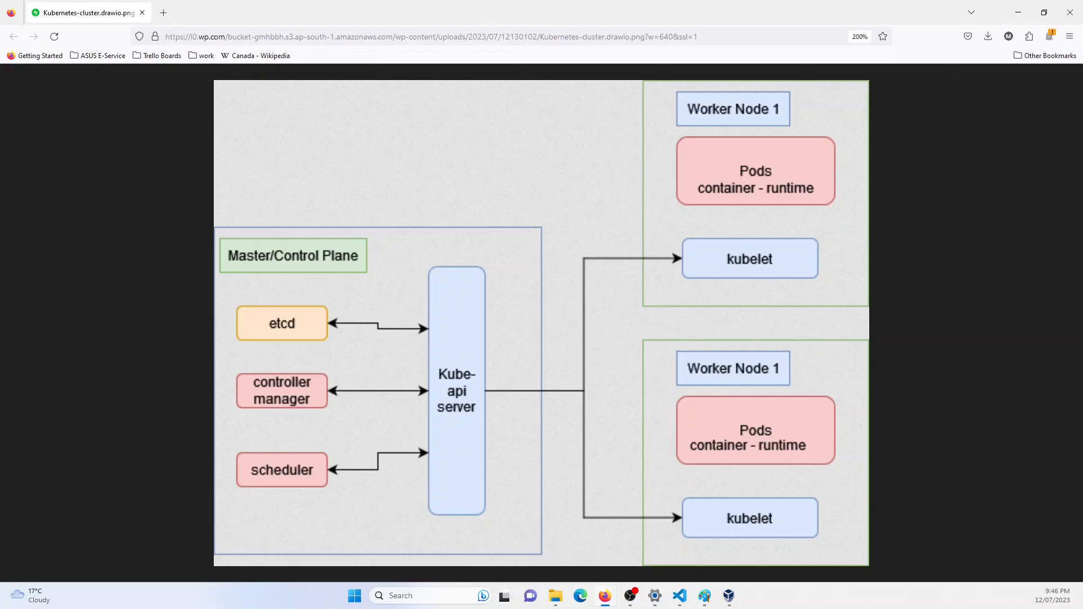
mouse_move(336, 498)
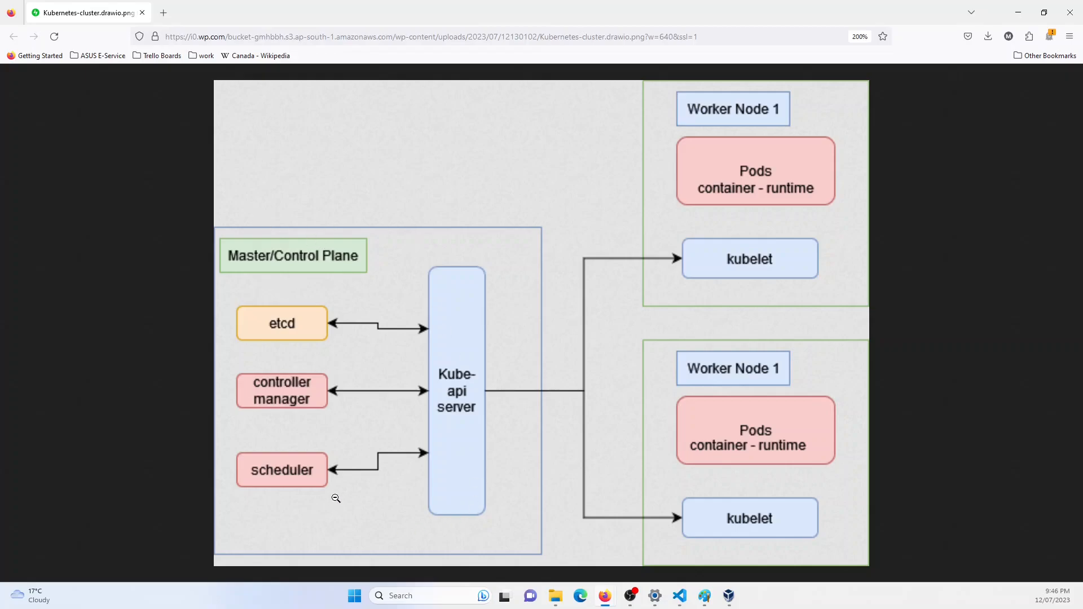
mouse_move(281, 259)
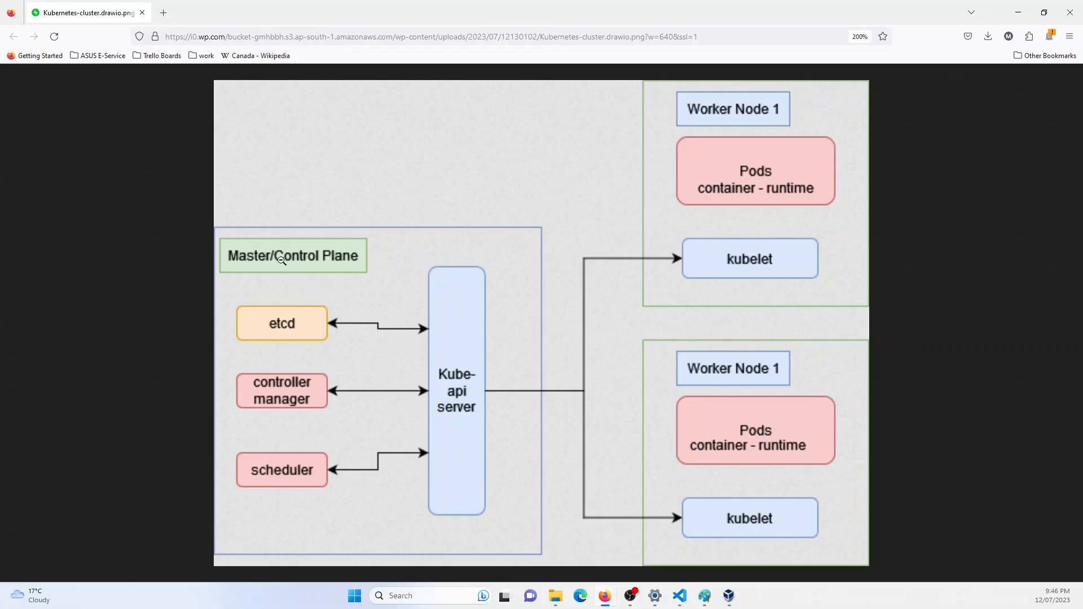
mouse_move(309, 331)
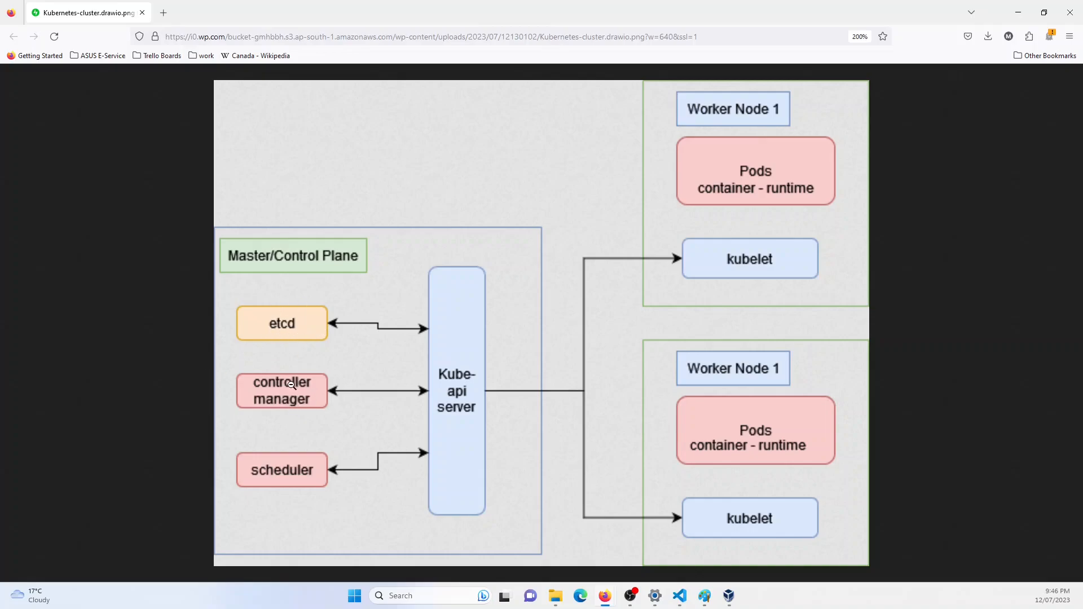
mouse_move(285, 478)
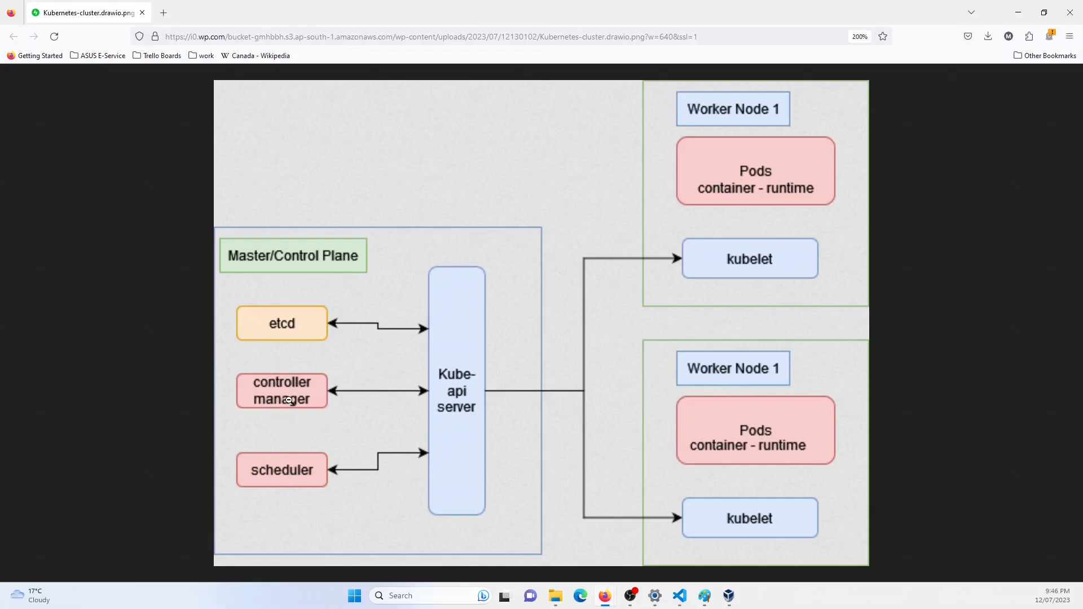
mouse_move(404, 489)
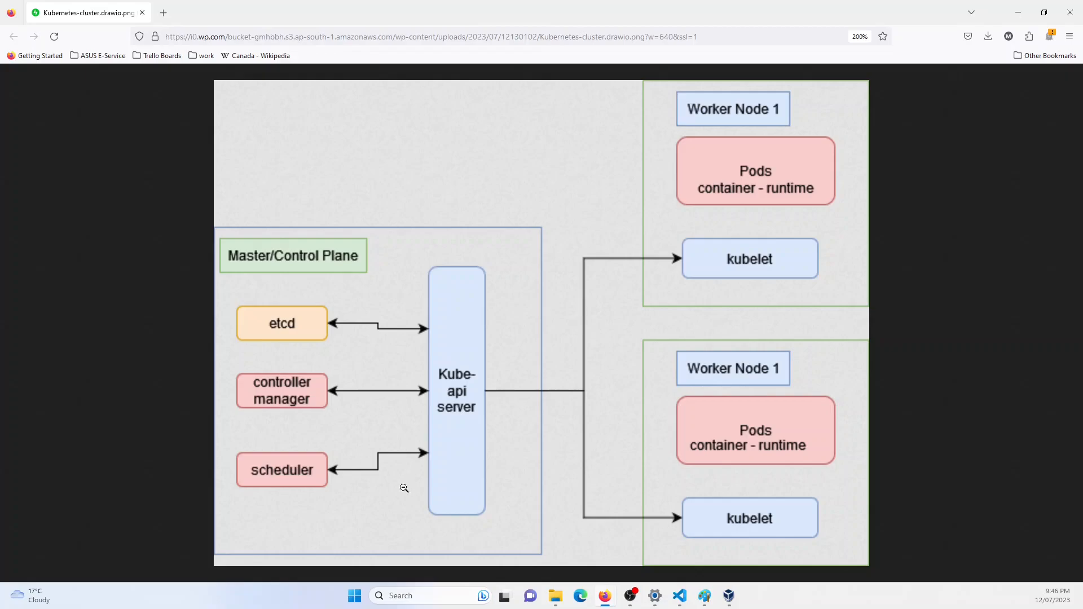
mouse_move(436, 413)
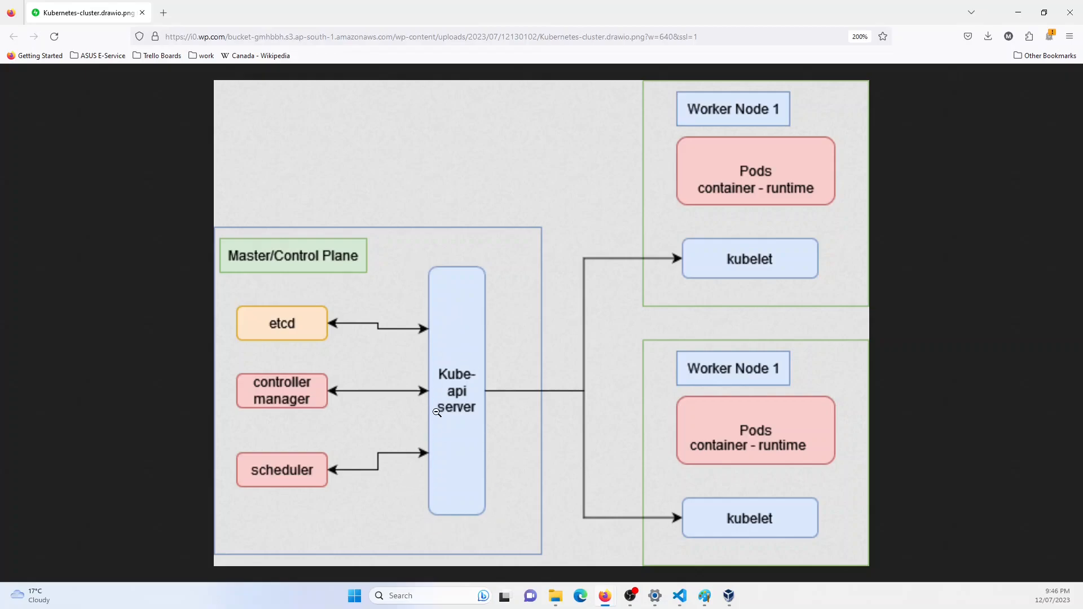
mouse_move(438, 484)
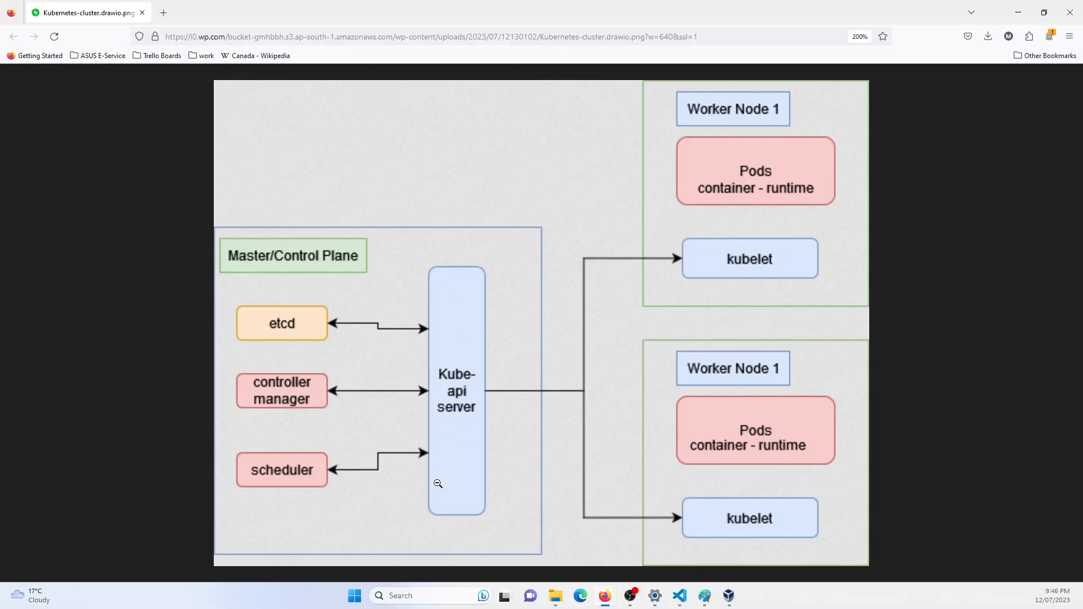
mouse_move(357, 285)
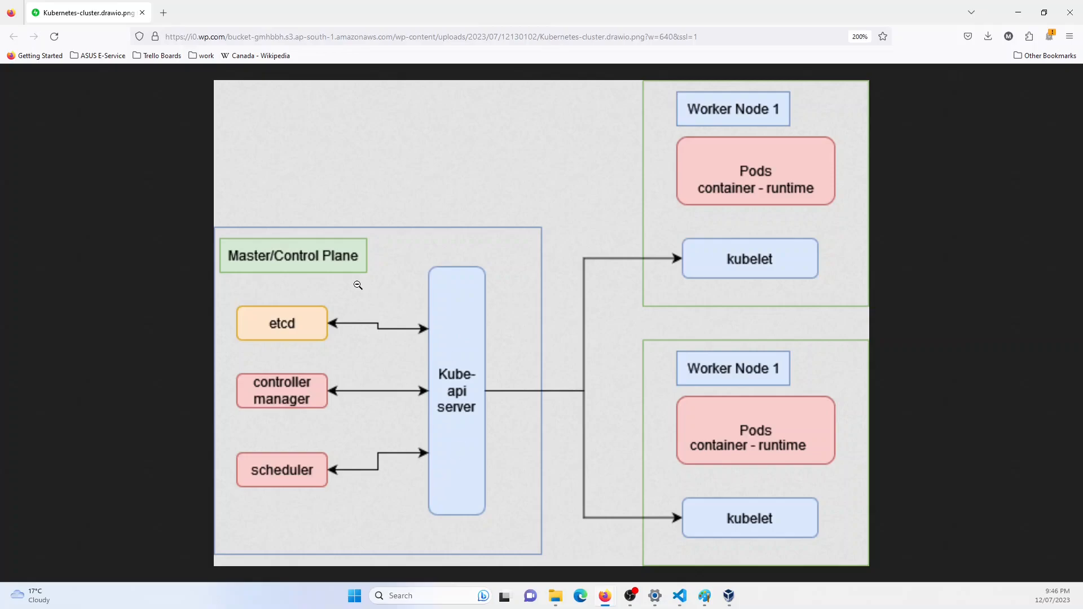
mouse_move(476, 463)
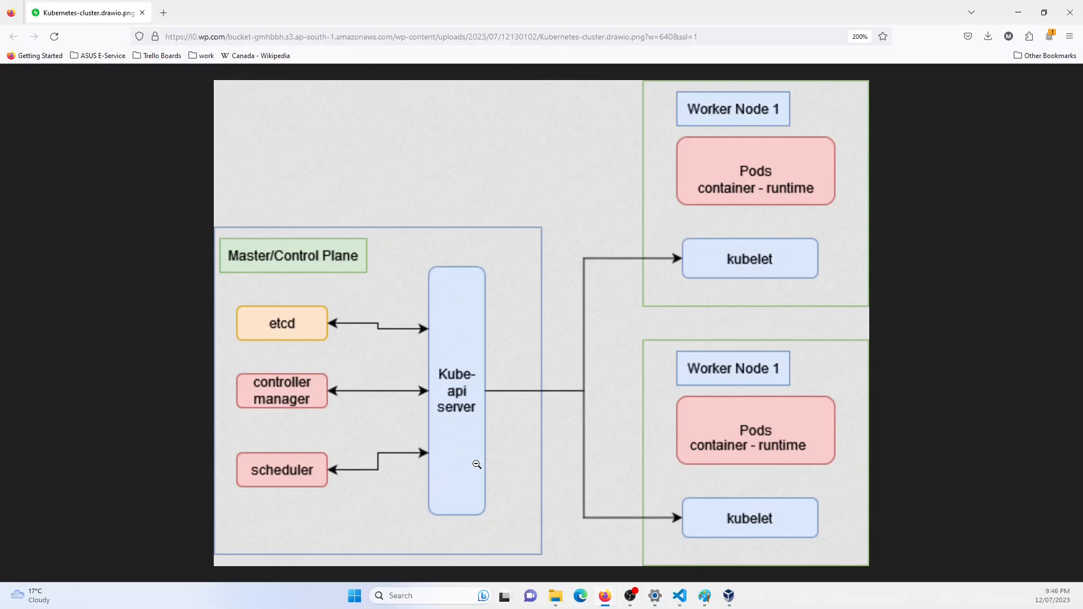
mouse_move(461, 459)
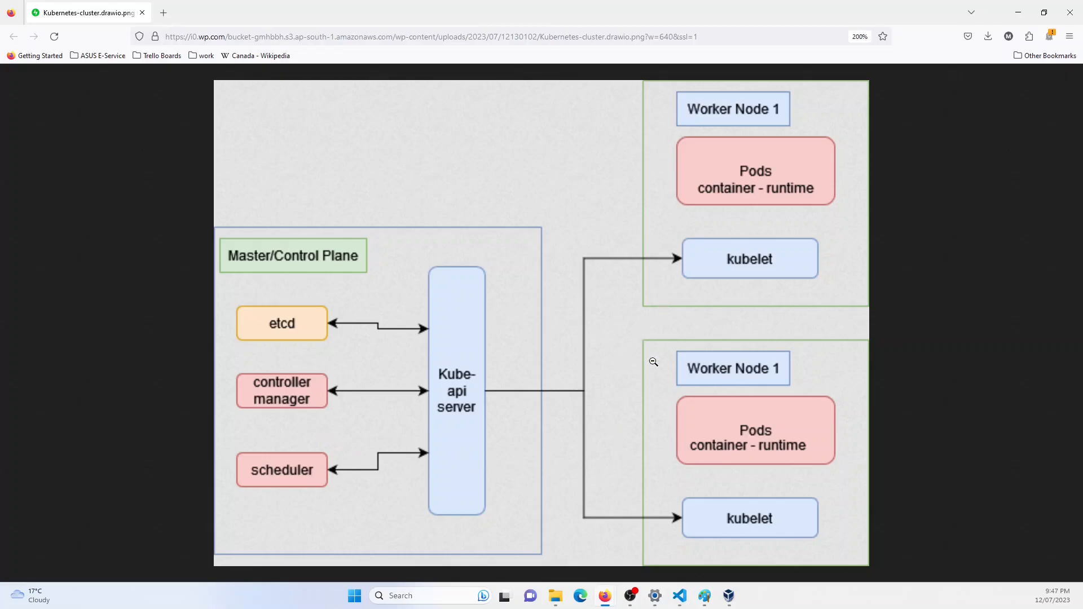
mouse_move(777, 424)
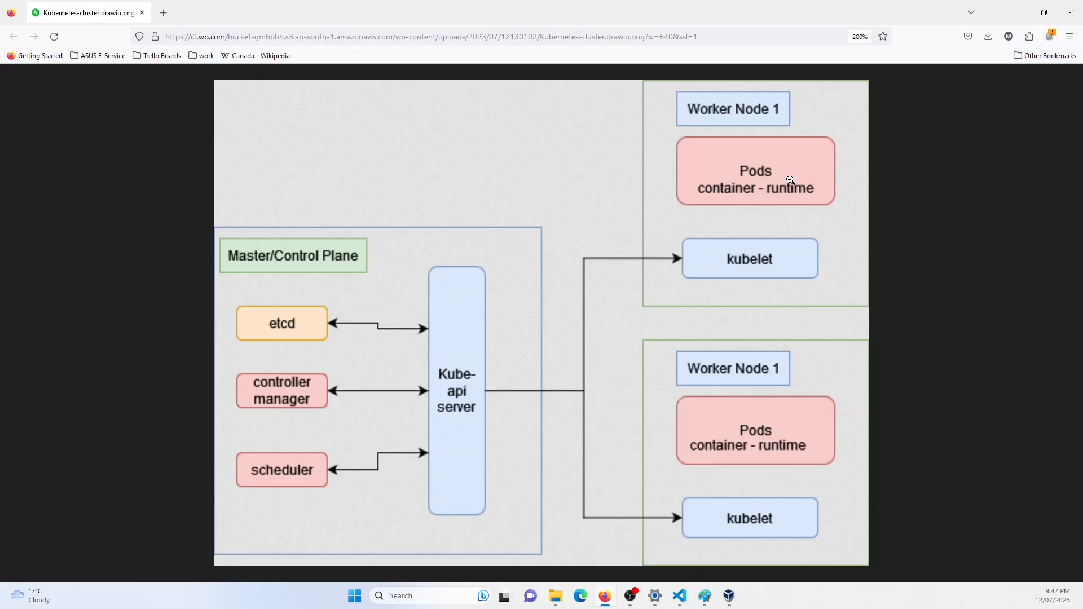
mouse_move(713, 220)
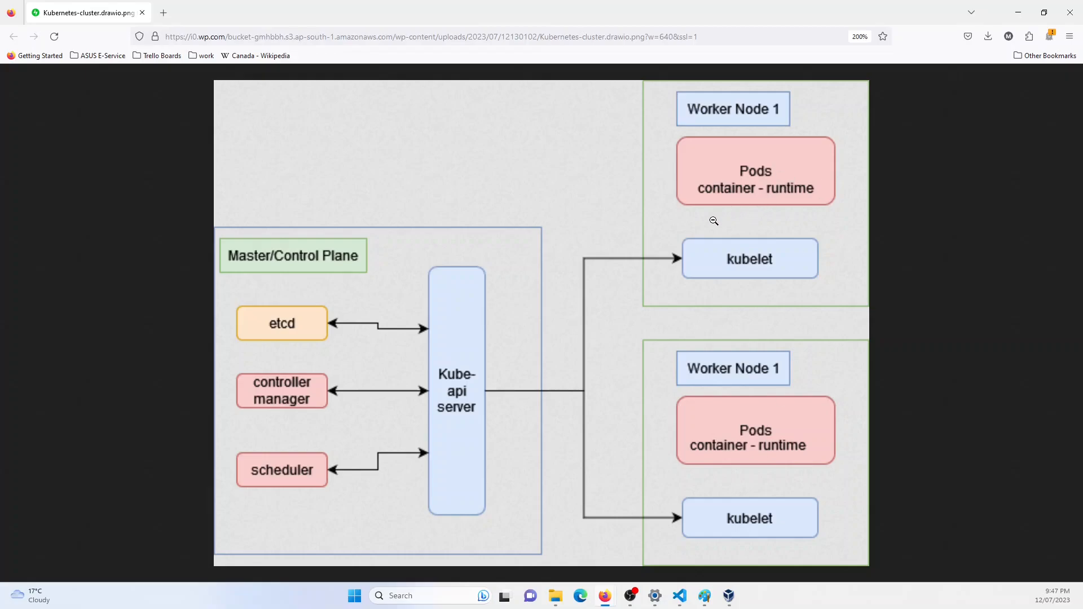
mouse_move(631, 346)
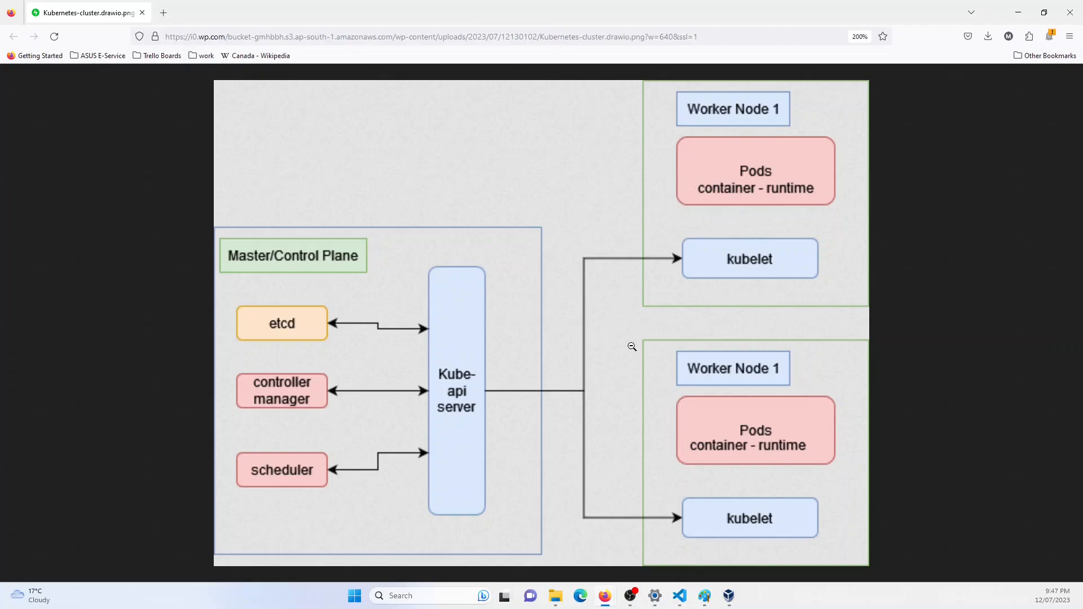
mouse_move(690, 539)
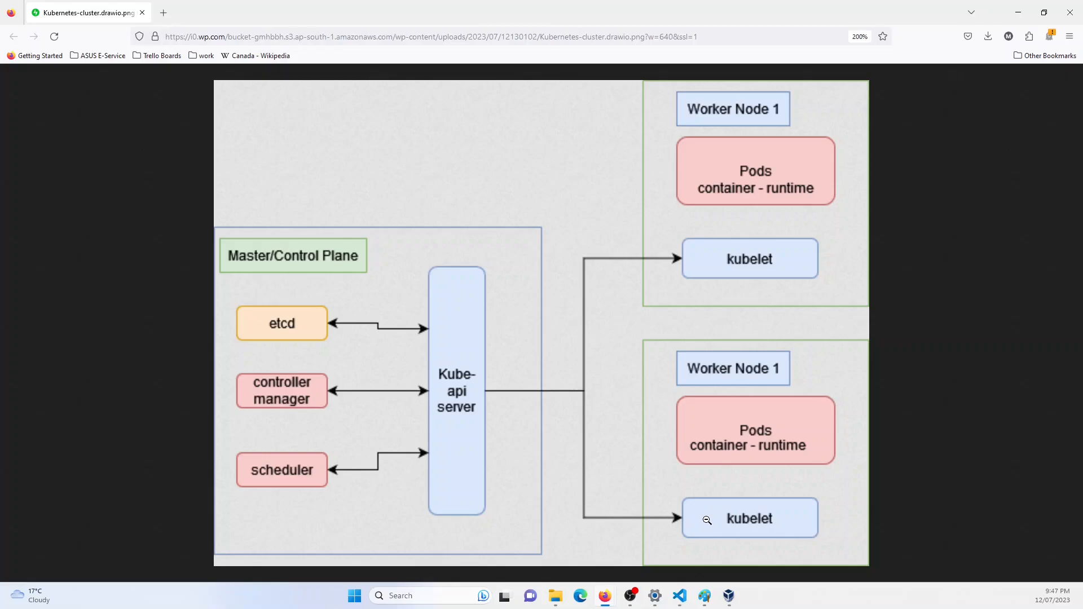
mouse_move(712, 523)
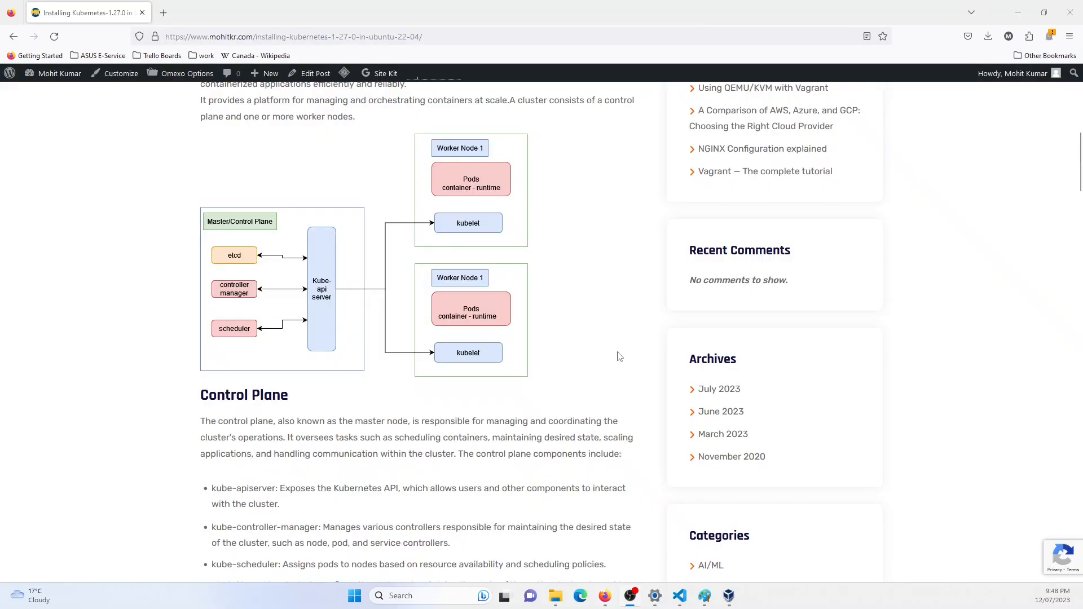
Step: Scroll down the blog post to the 'Installing Kubernetes cluster on Ubuntu 22.04' section
scroll(down, 3)
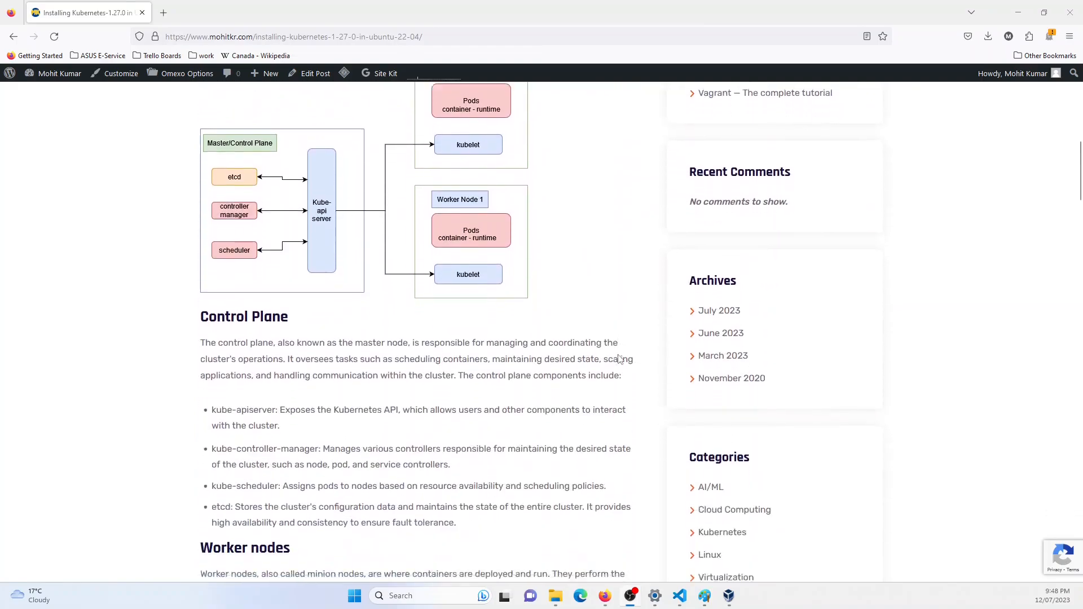
scroll(down, 3)
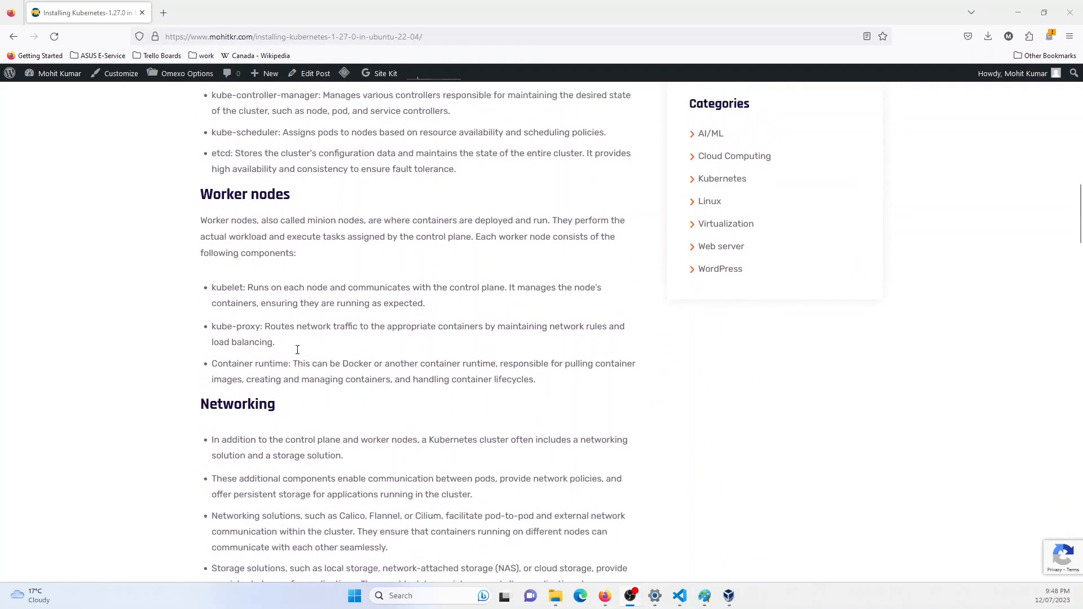
scroll(down, 3)
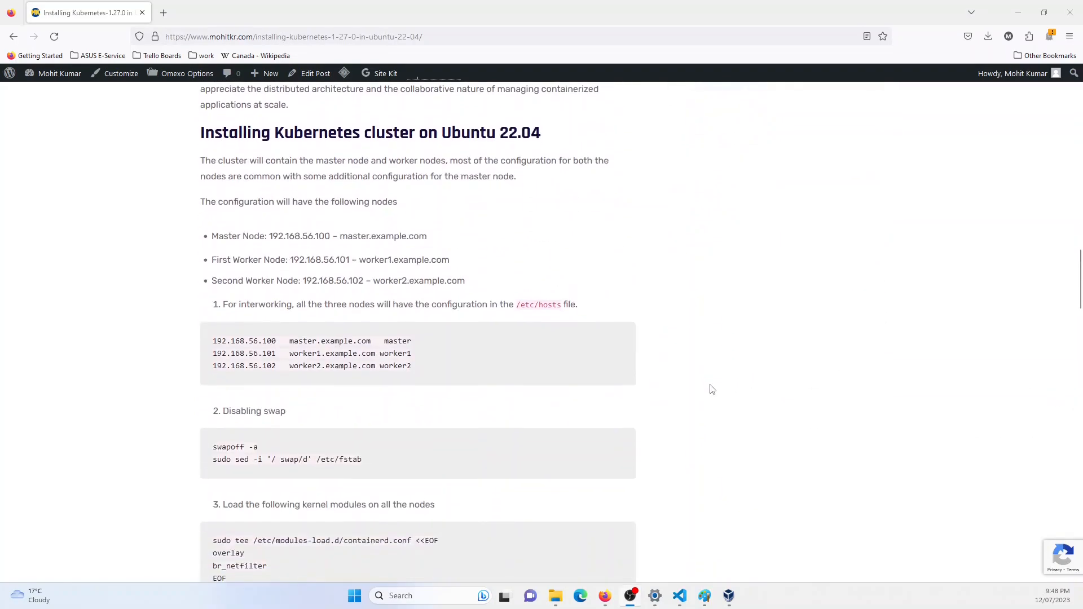
mouse_move(610, 260)
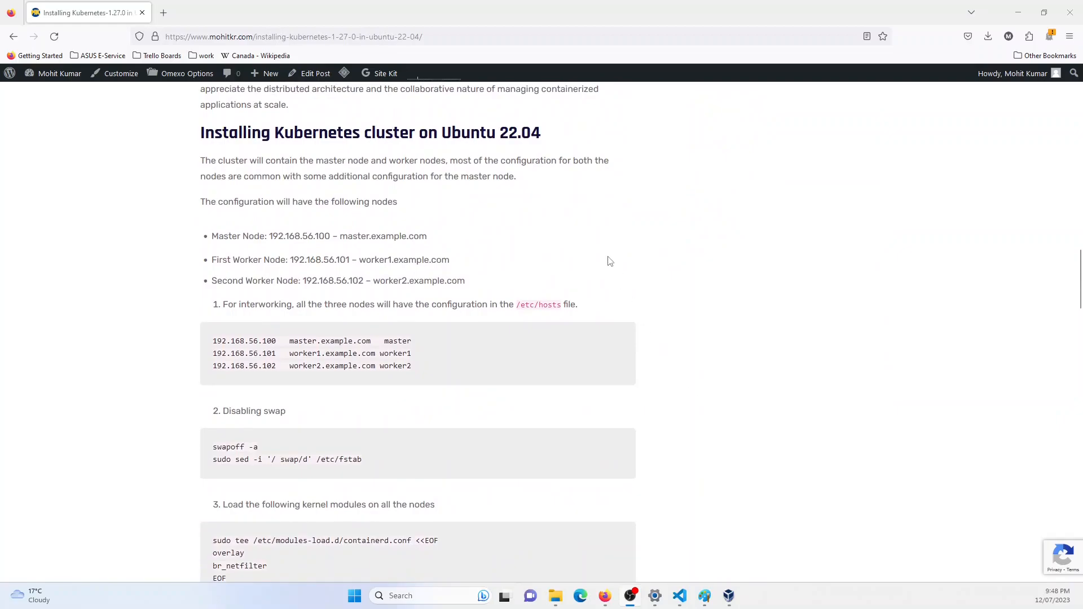
mouse_move(216, 234)
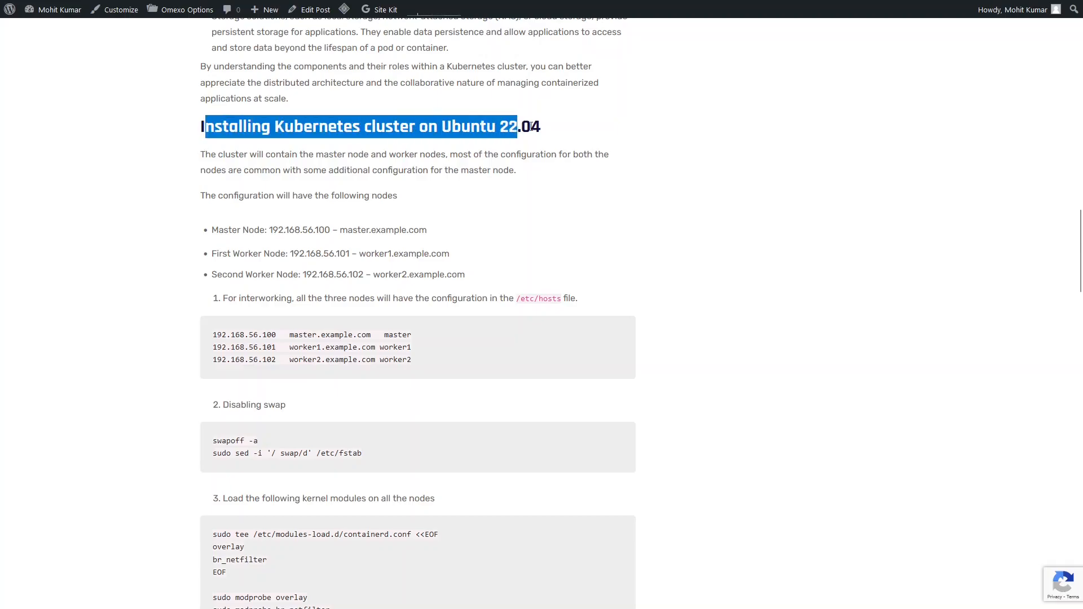
click(515, 136)
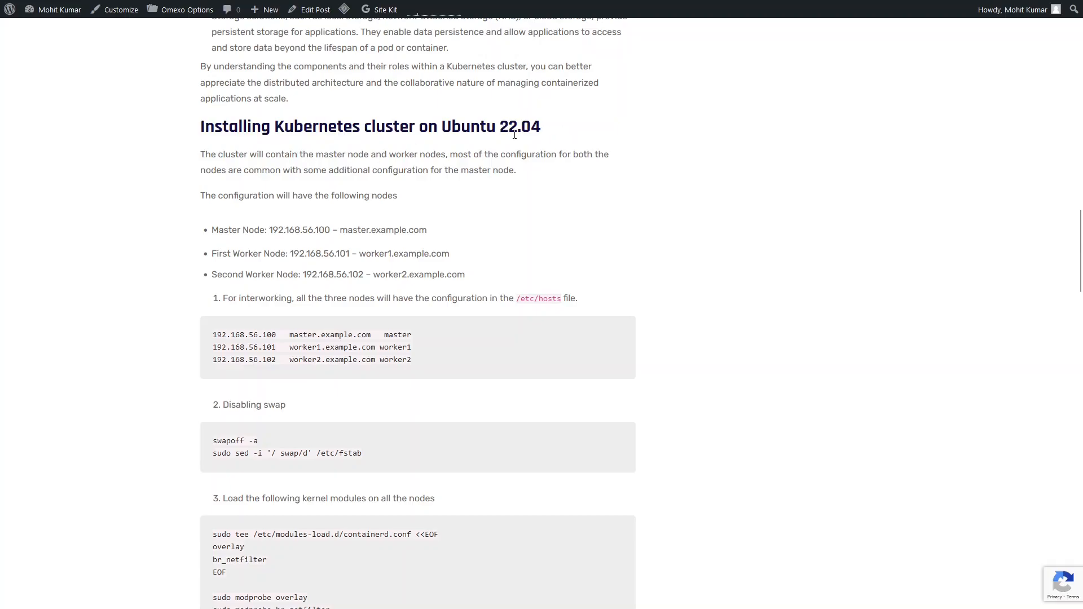
scroll(down, 3)
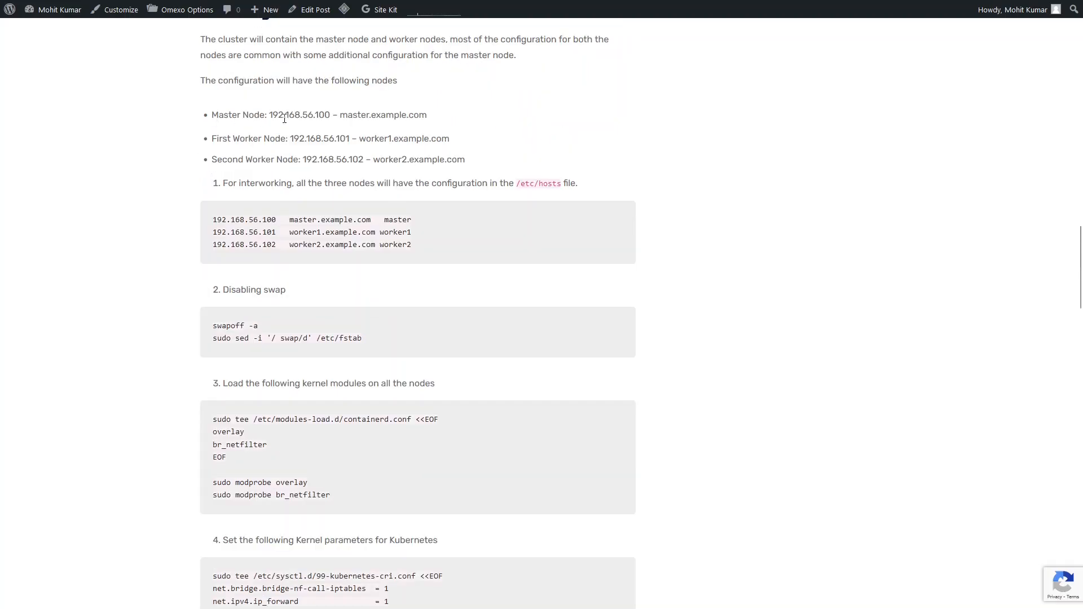
Step: Highlight the three node address lines, then the master and first worker IP addresses
drag(212, 116, 465, 159)
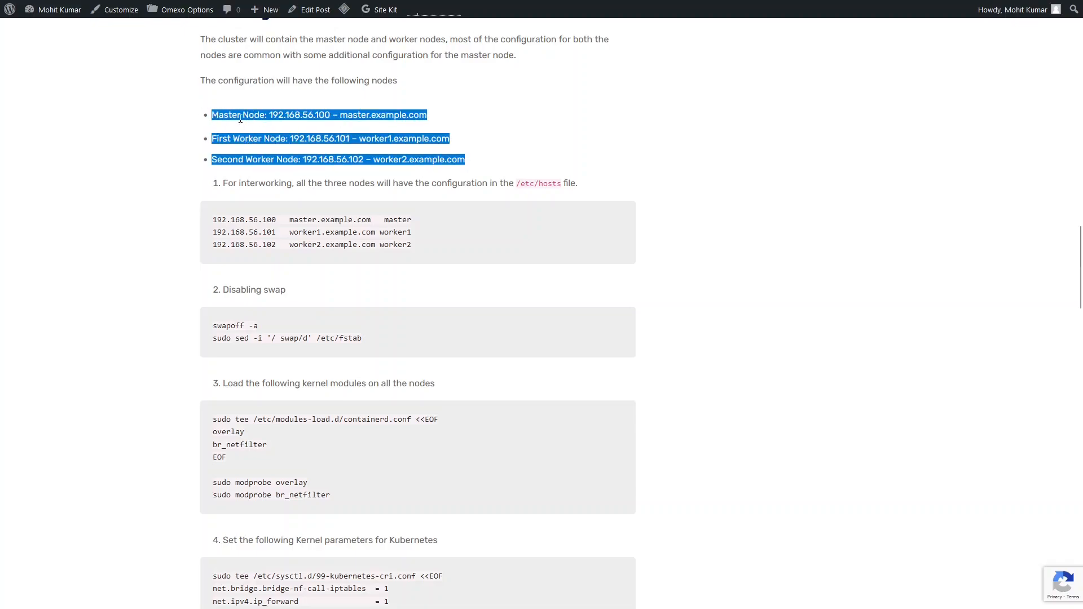
mouse_move(195, 130)
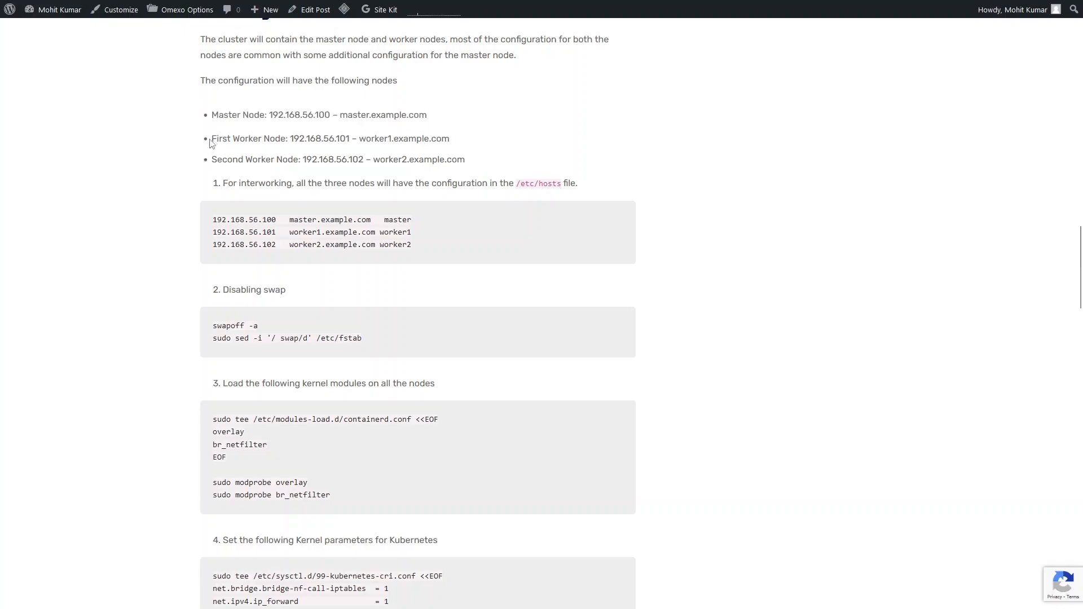
drag(212, 138, 465, 159)
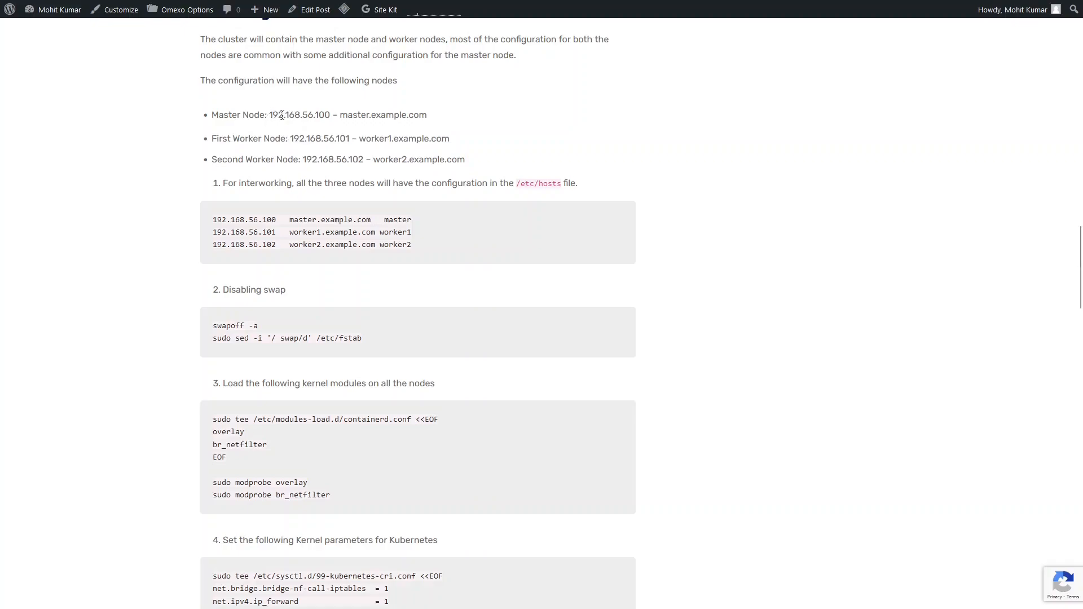
double_click(298, 115)
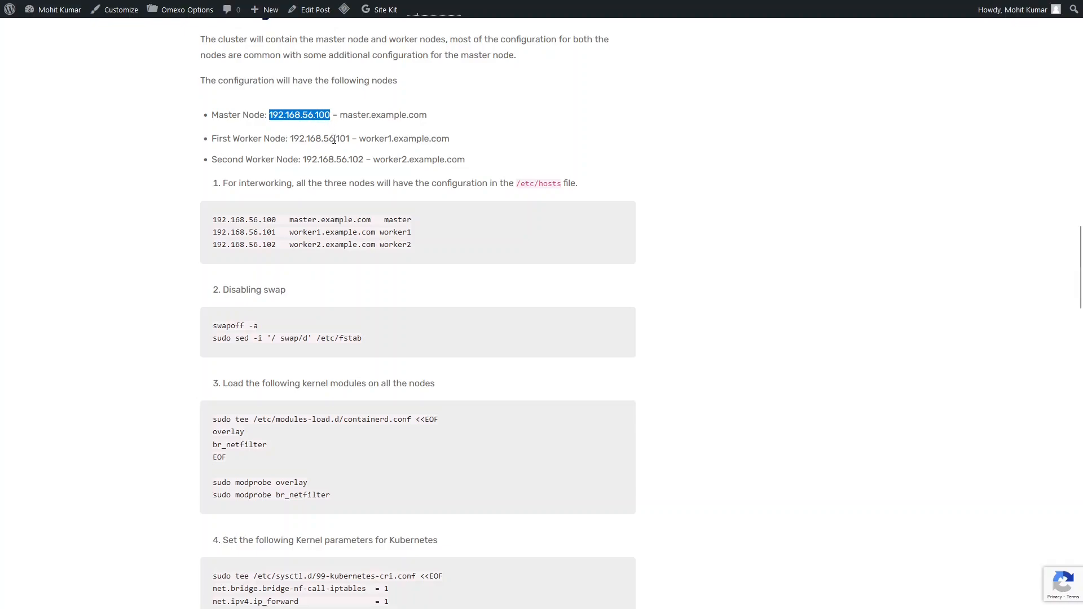
double_click(319, 137)
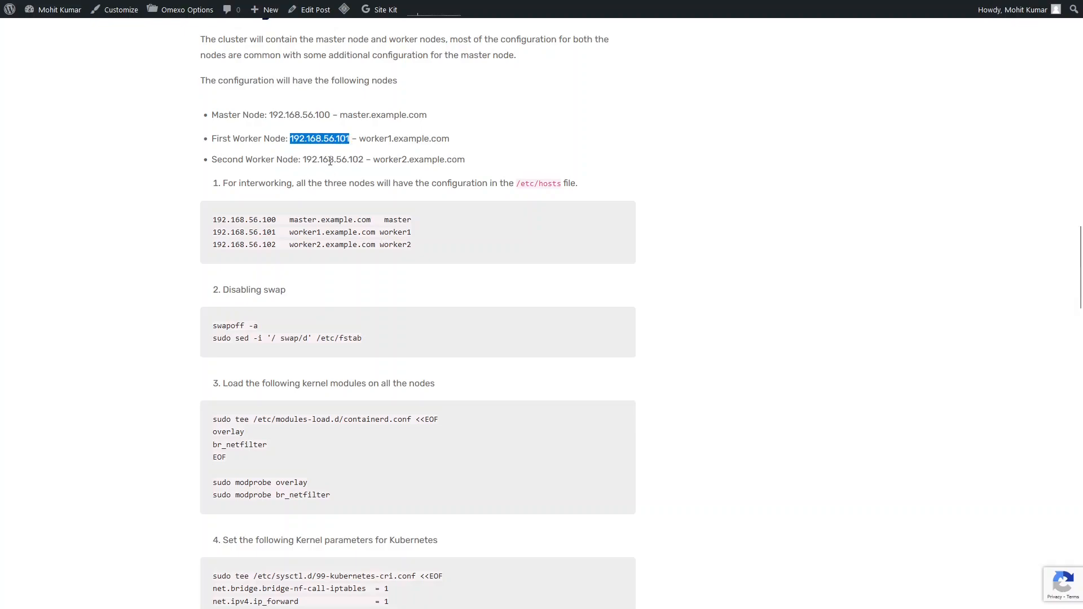
scroll(down, 3)
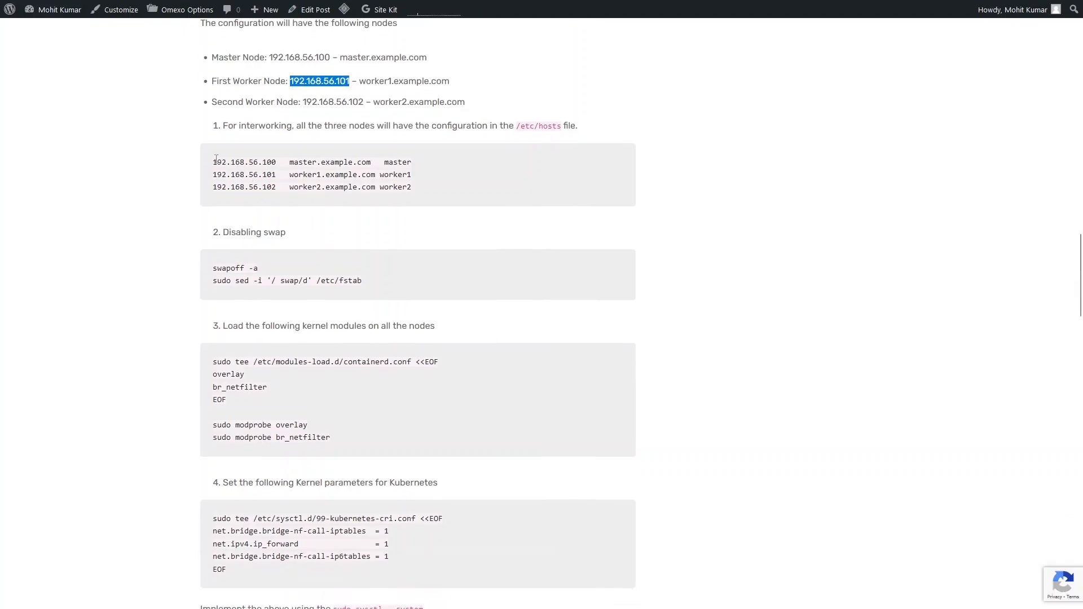
drag(215, 161, 412, 186)
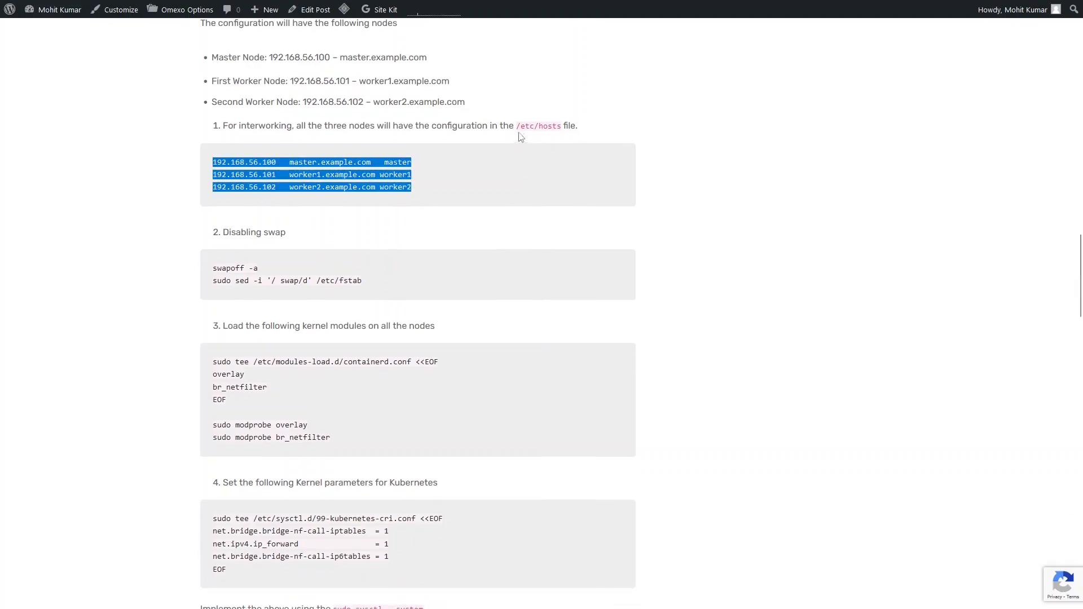
click(334, 231)
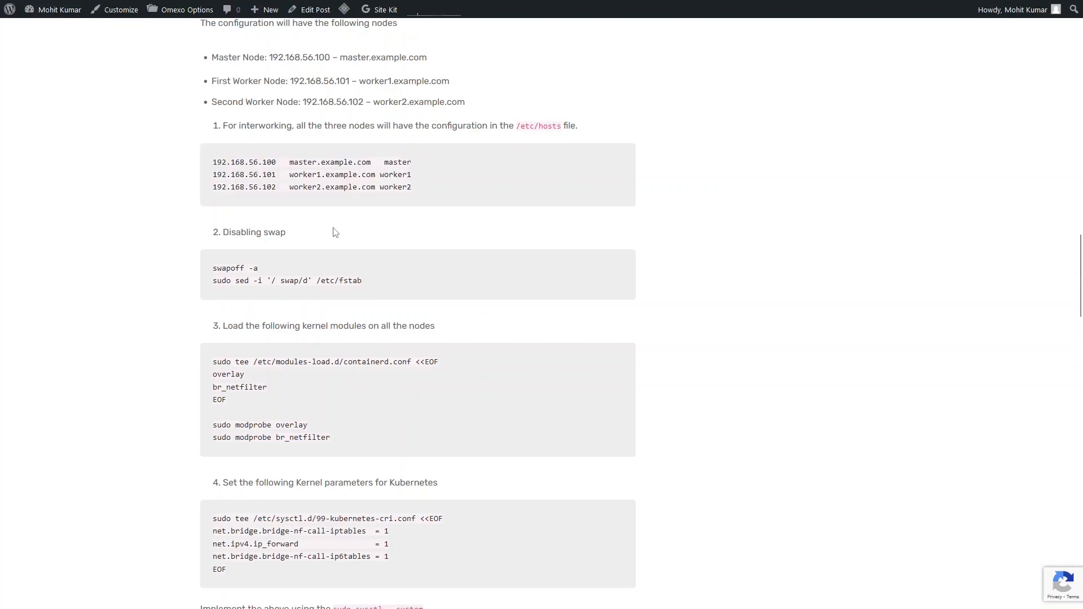
double_click(309, 162)
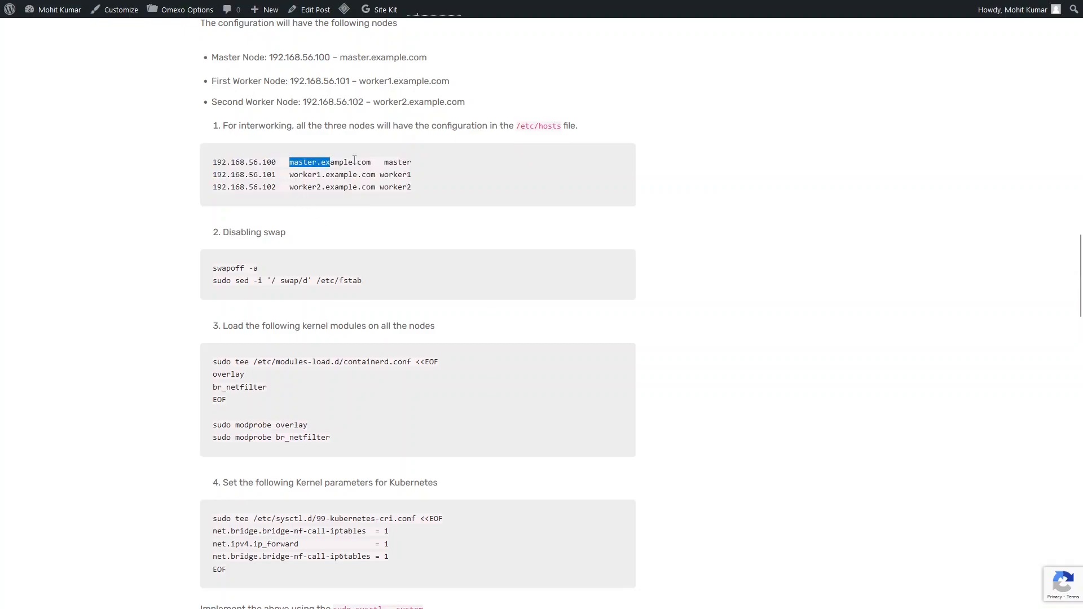
double_click(334, 174)
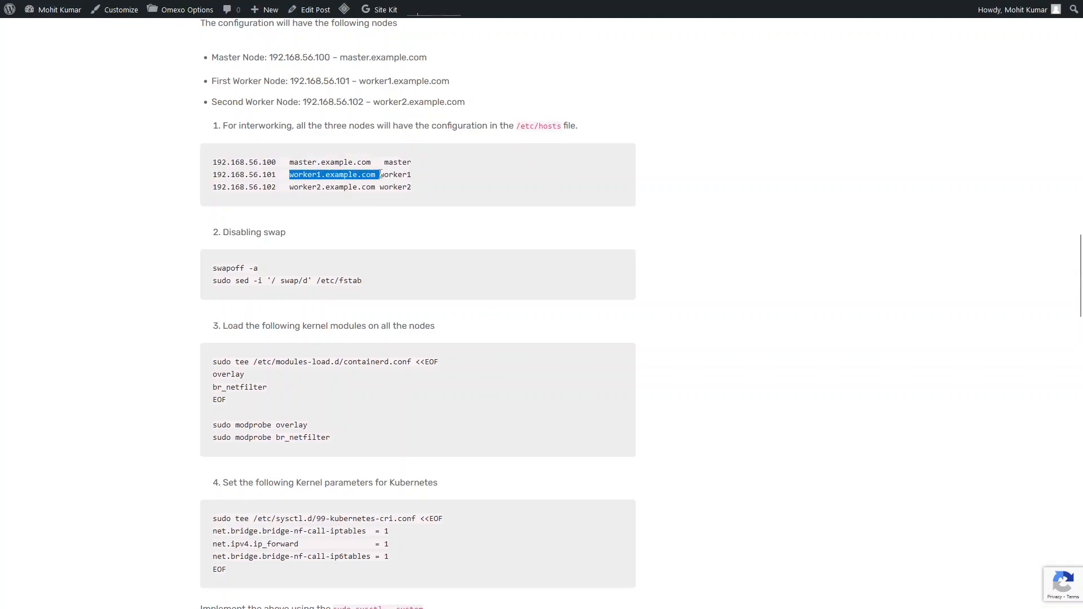
scroll(down, 3)
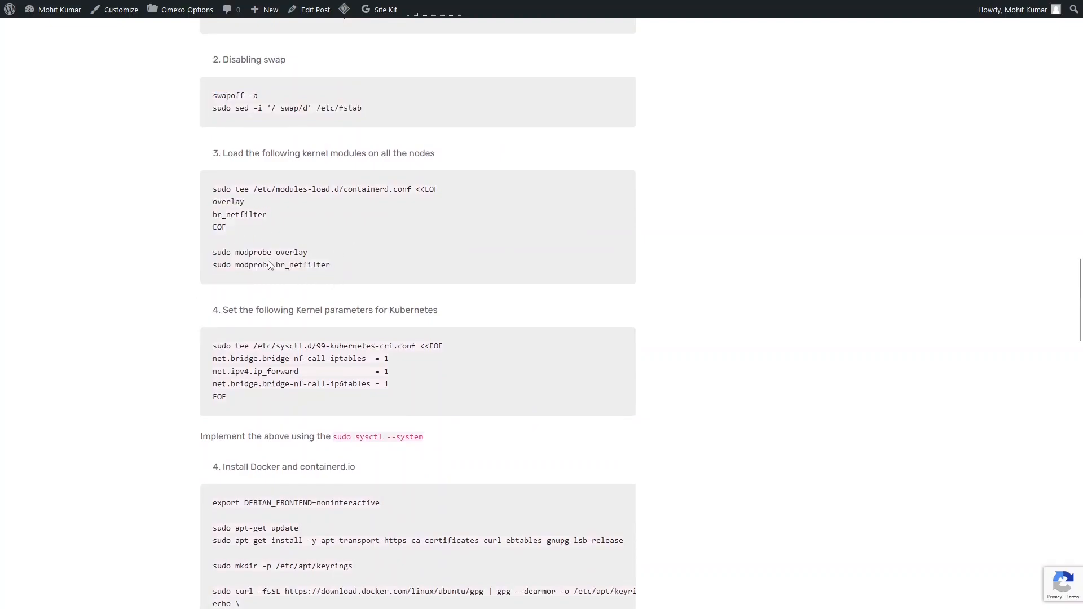
double_click(302, 264)
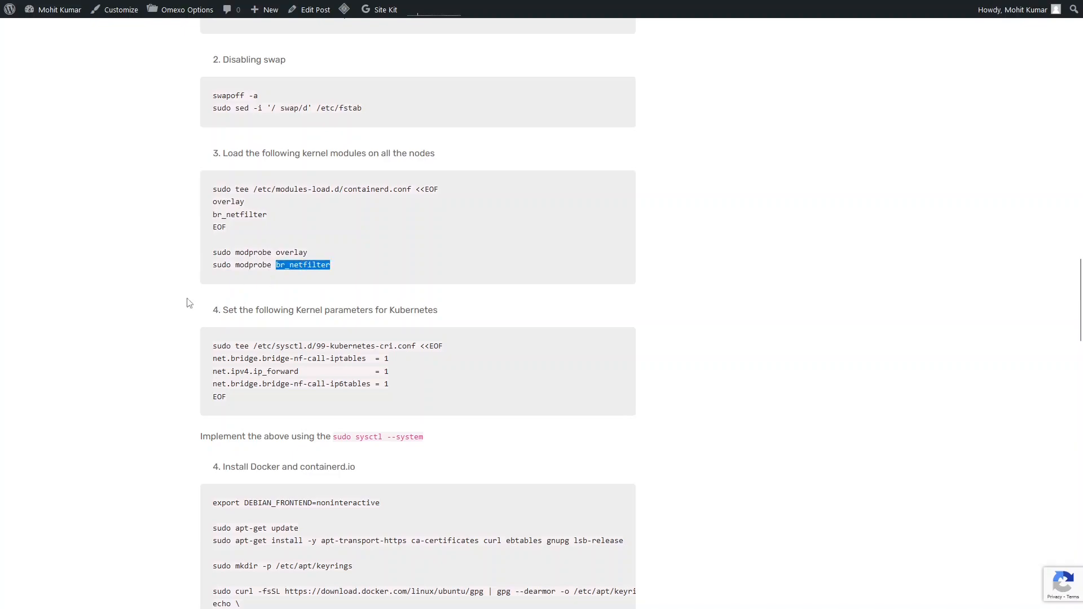
scroll(down, 3)
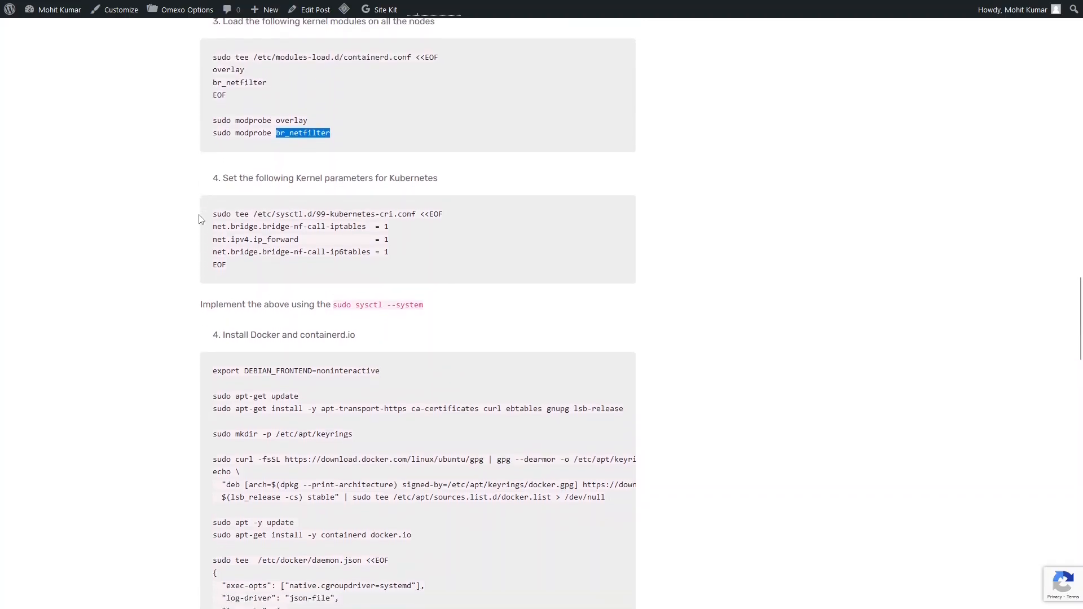
scroll(down, 3)
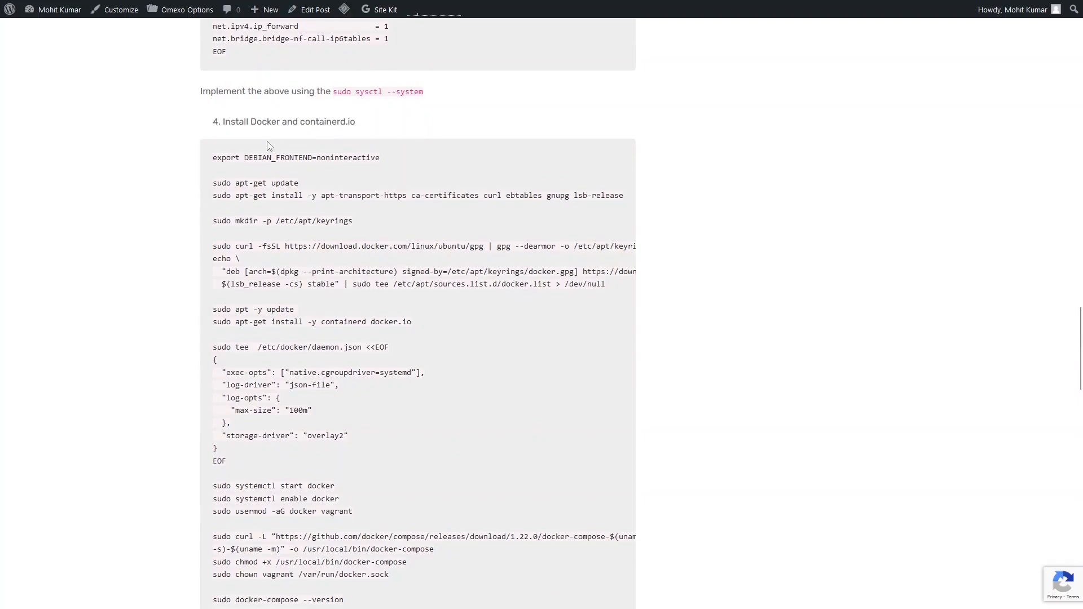
mouse_move(358, 124)
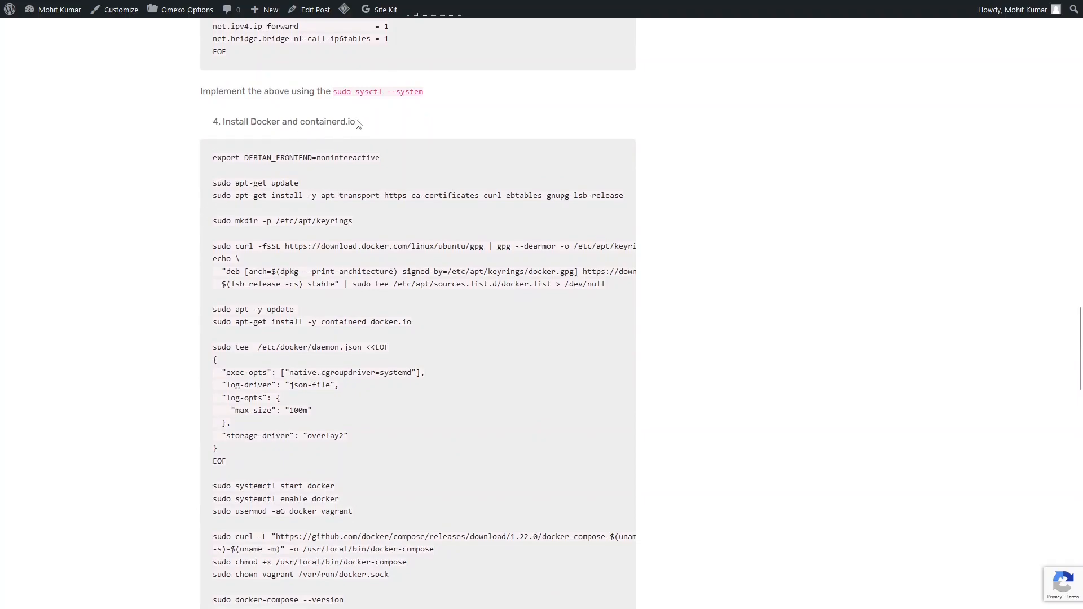
mouse_move(171, 210)
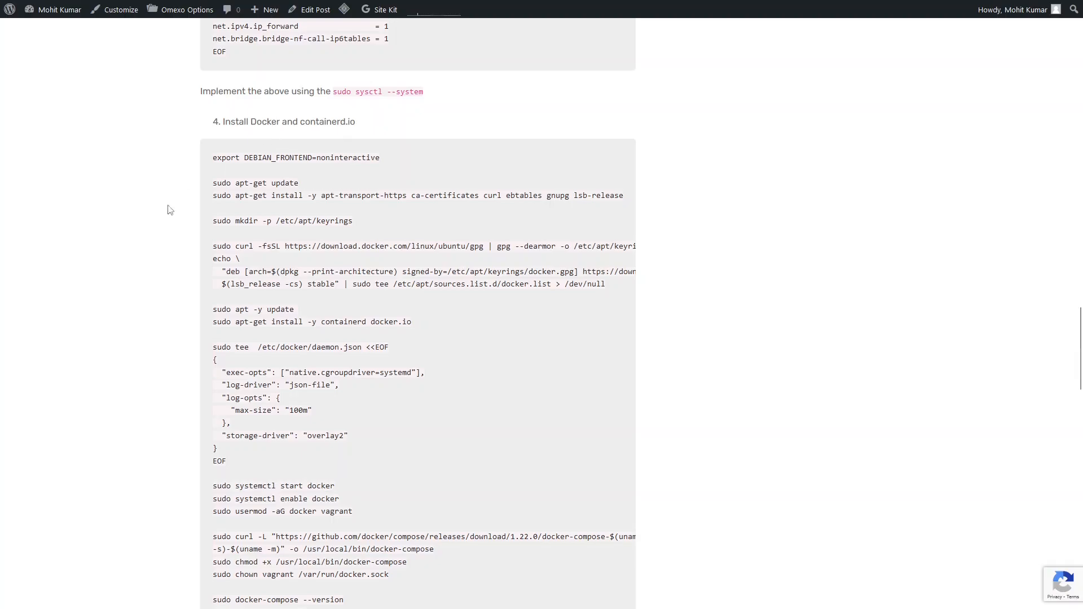
scroll(down, 3)
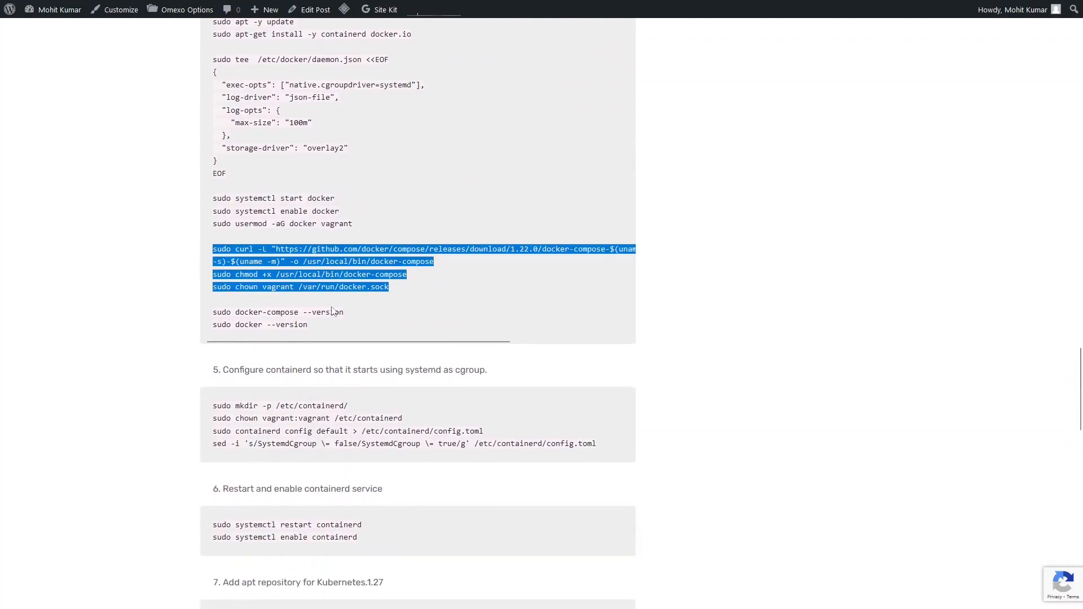
click(147, 318)
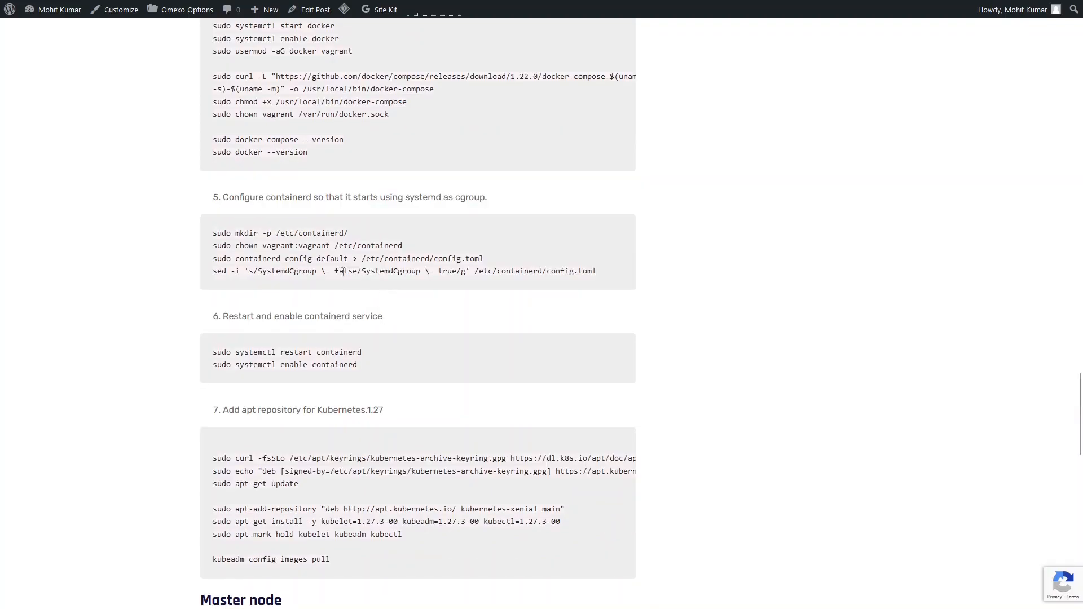
double_click(288, 271)
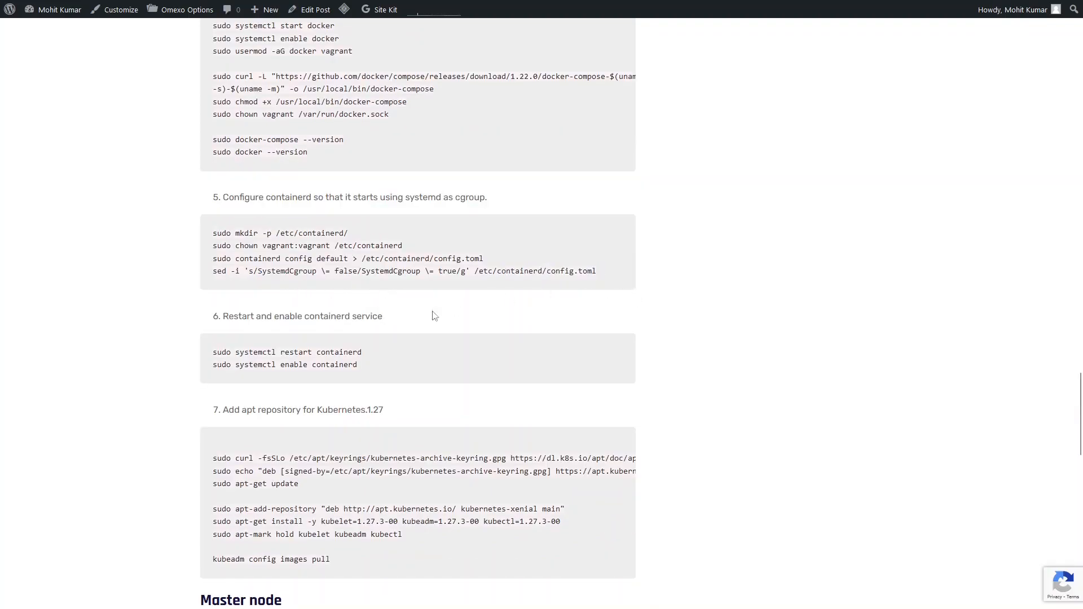
scroll(down, 3)
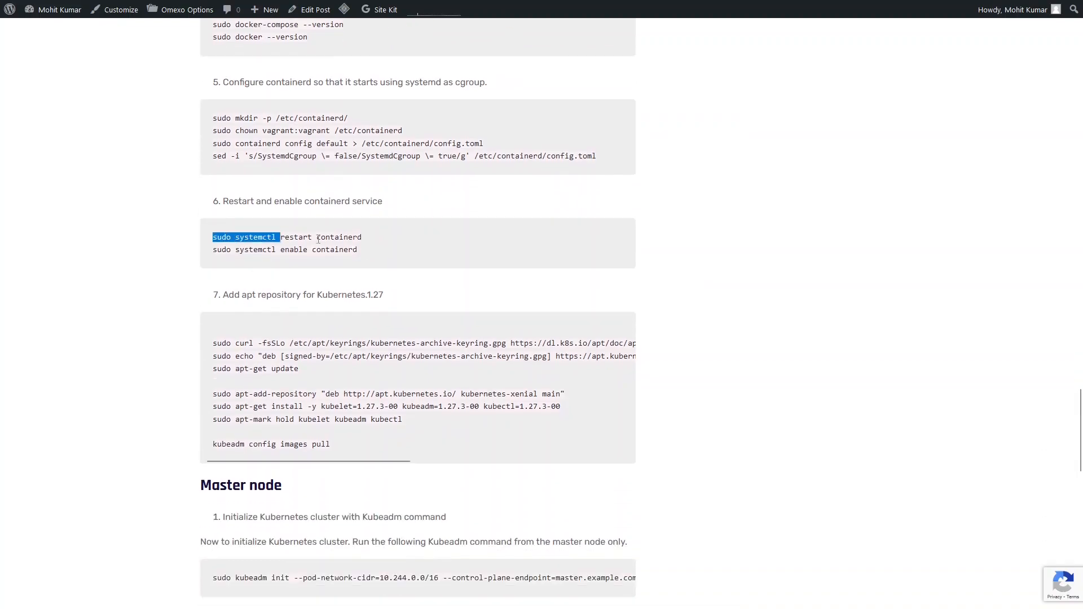
drag(213, 237, 358, 250)
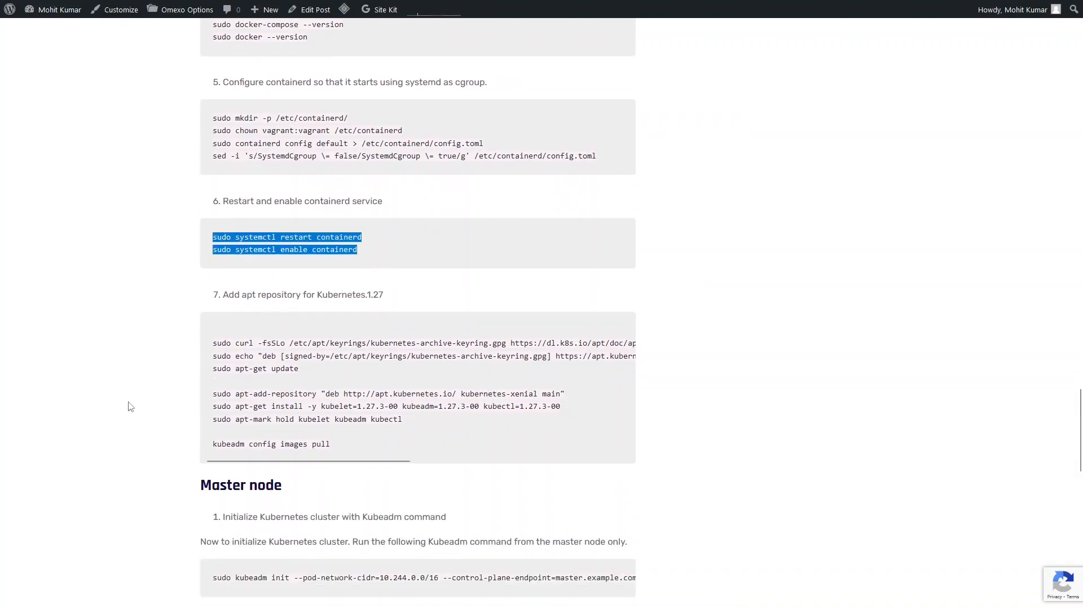
scroll(down, 3)
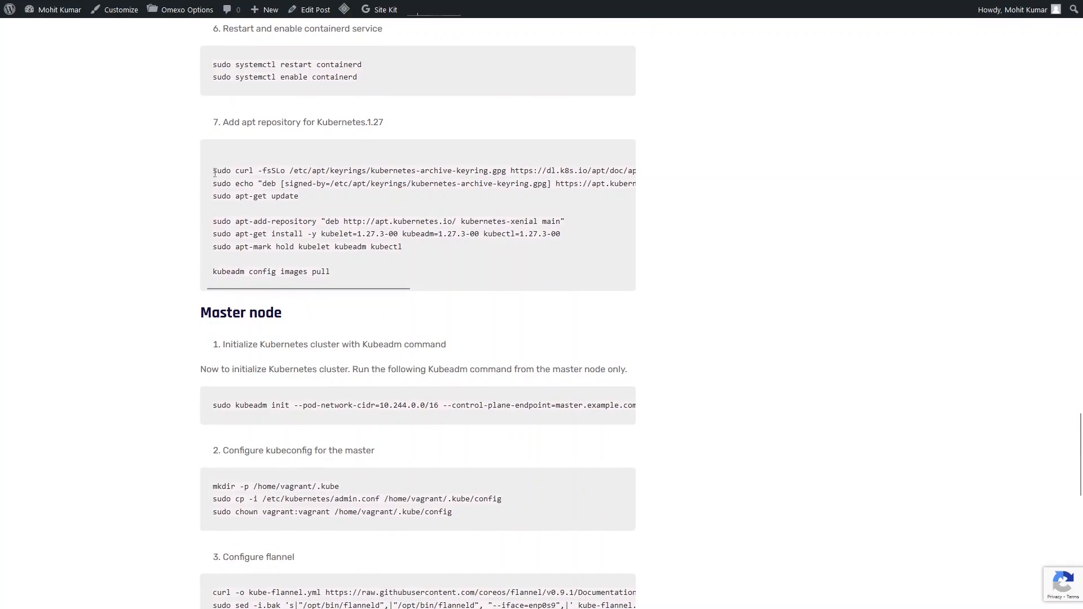
drag(213, 170, 297, 195)
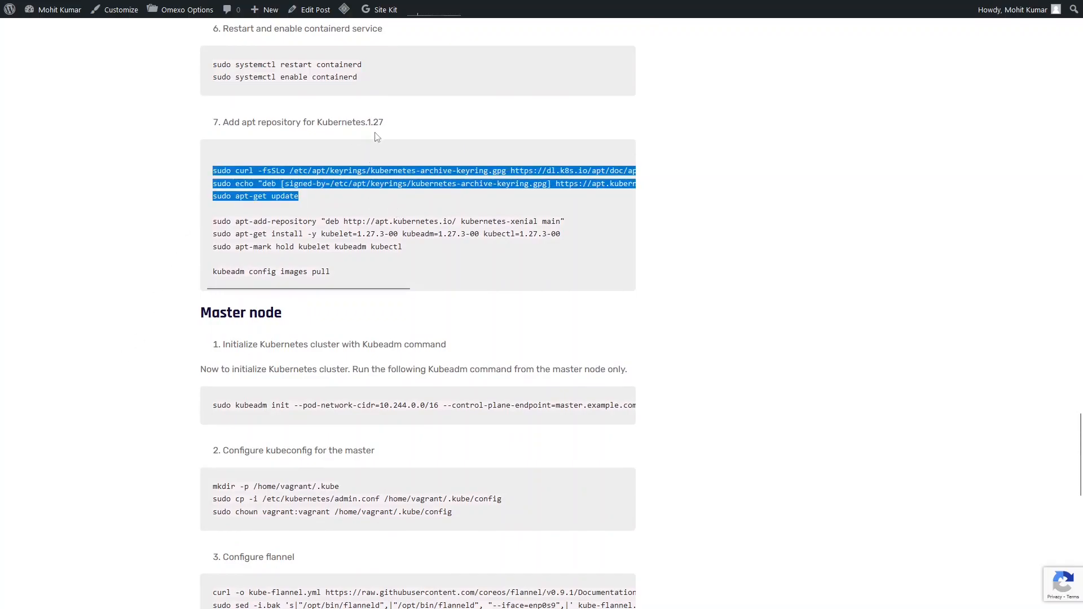
click(260, 217)
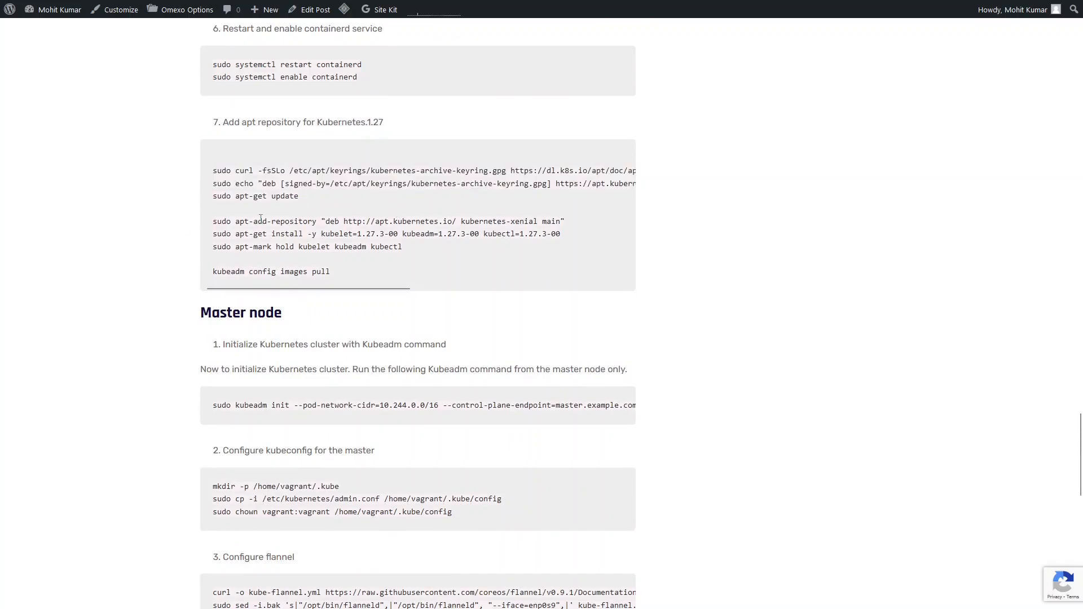
drag(213, 222, 561, 234)
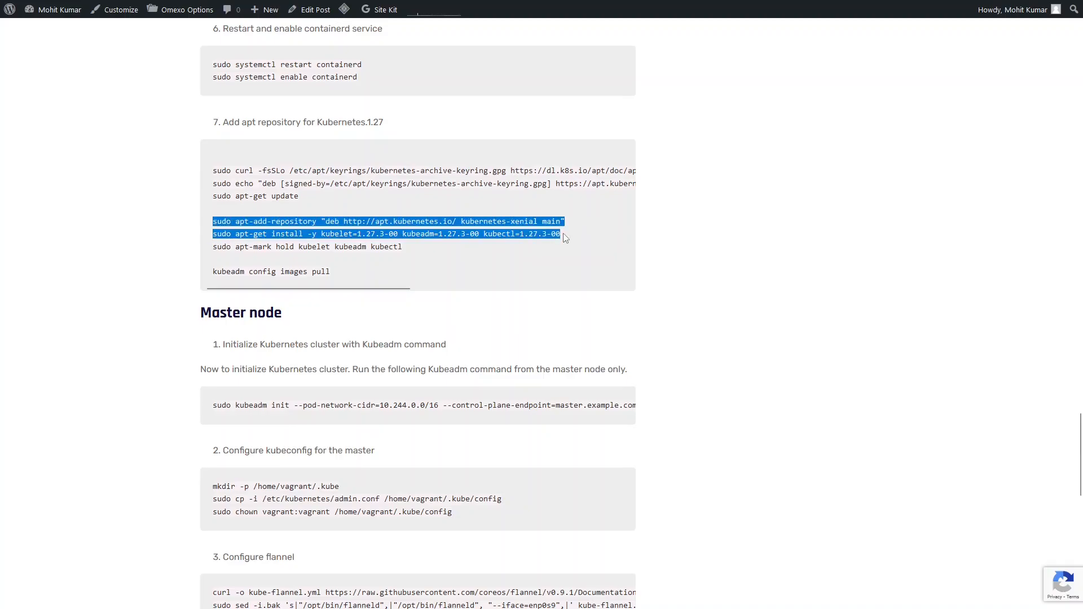
scroll(down, 3)
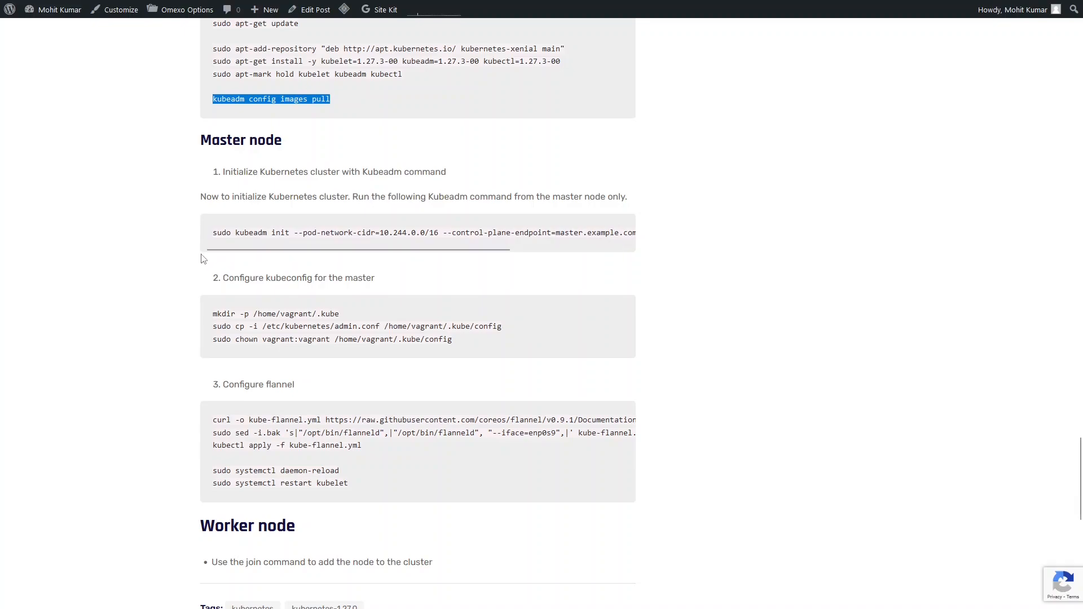
Step: Highlight the kube-flannel.yml file name in the flannel apply command
double_click(279, 419)
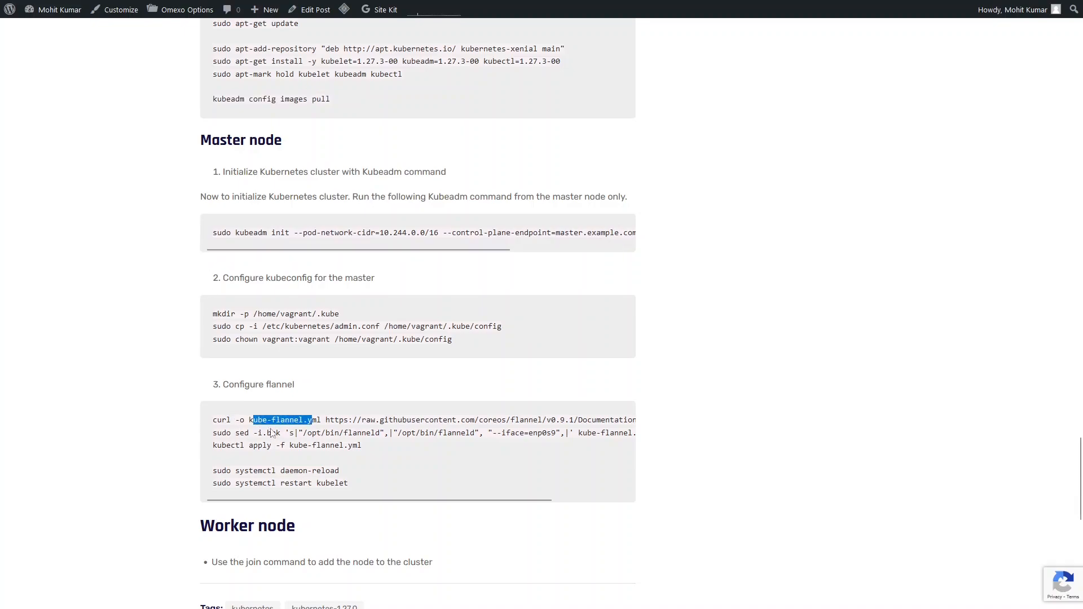
double_click(281, 420)
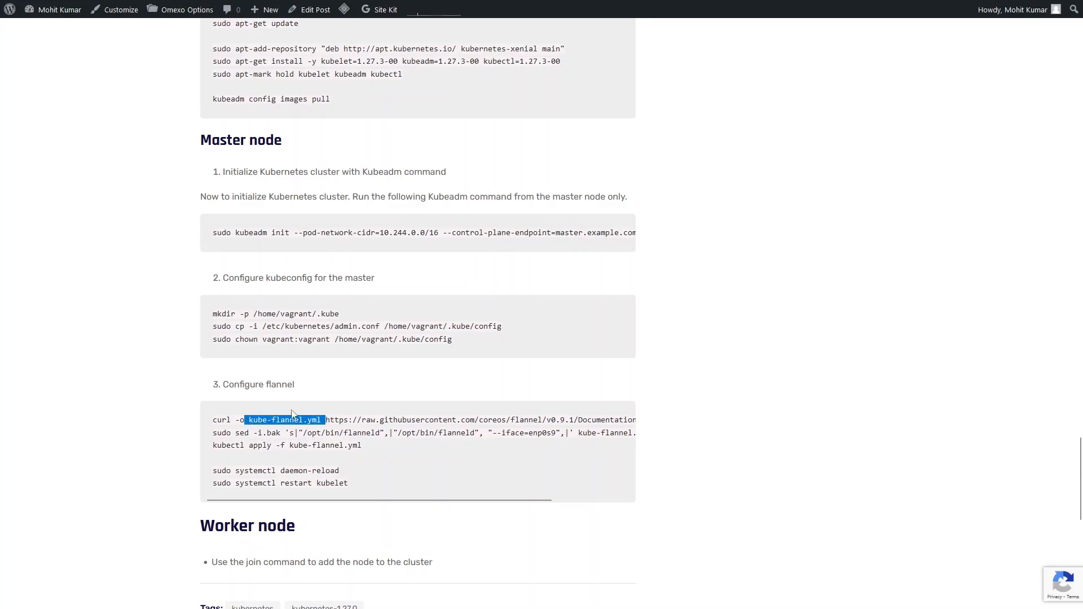
scroll(right, 3)
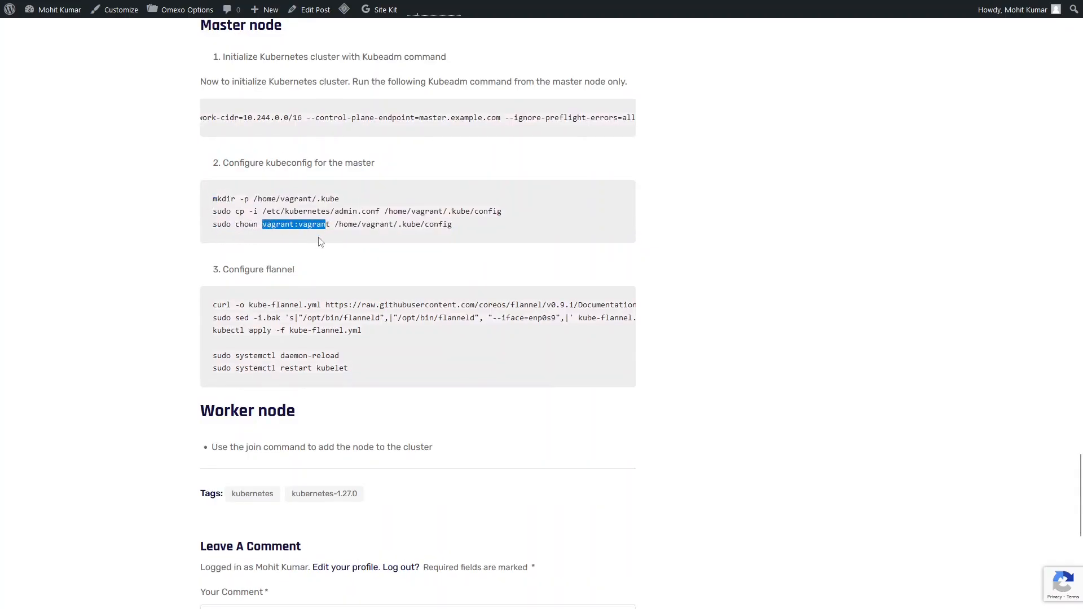
Step: Select the vagrant:vagrant ownership value in the kubeconfig command, then scroll back up
drag(330, 223, 453, 223)
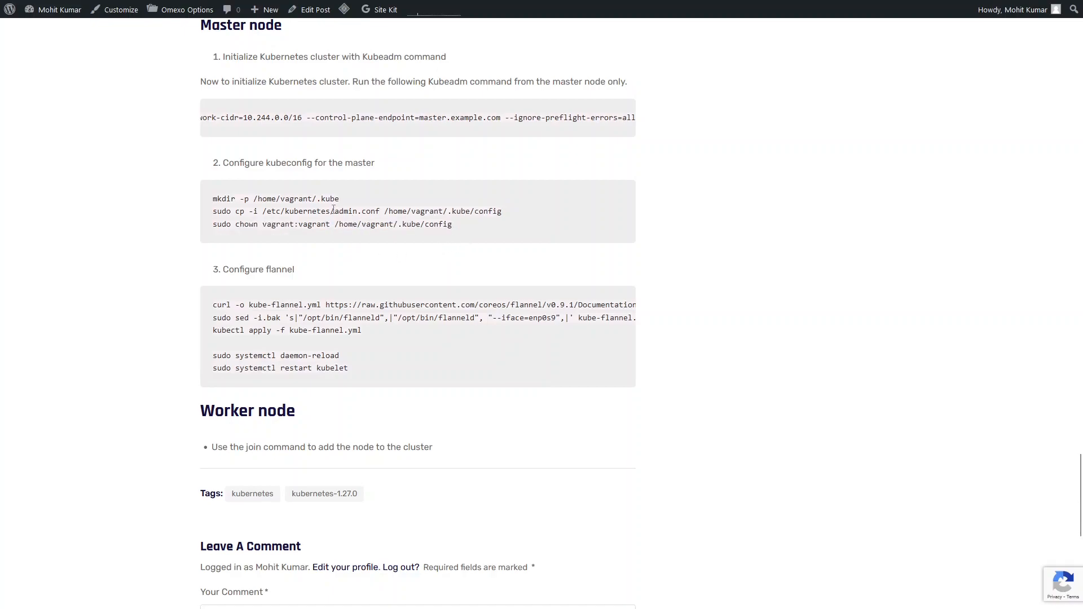
double_click(356, 211)
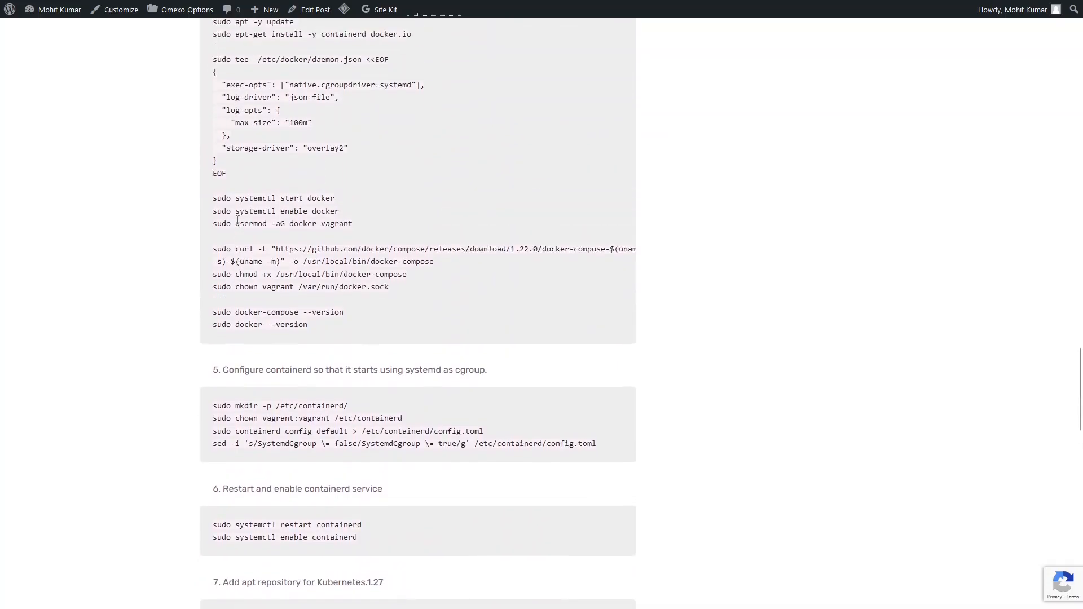
scroll(up, 3)
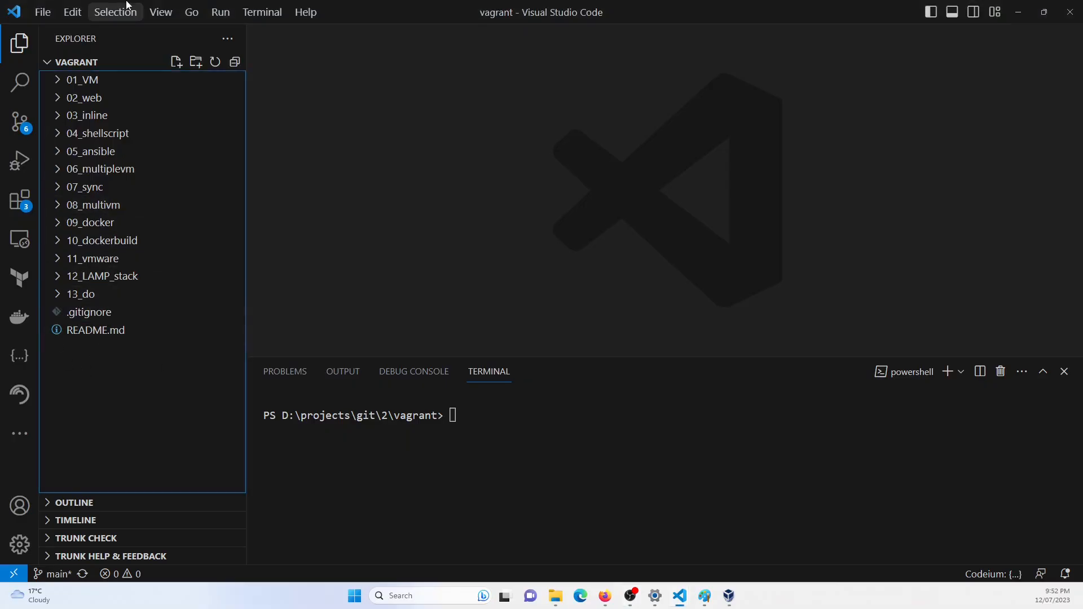
Step: Create the 14_k8_cluster folder, run vagrant init in it and open the generated Vagrantfile
click(196, 61)
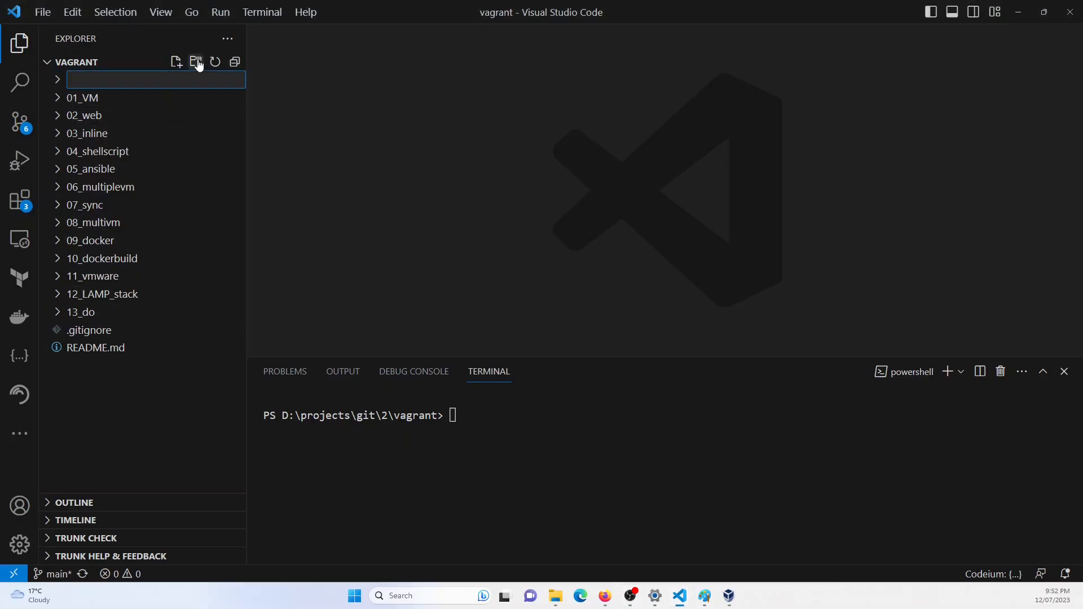
text(14_k8_cluster\)
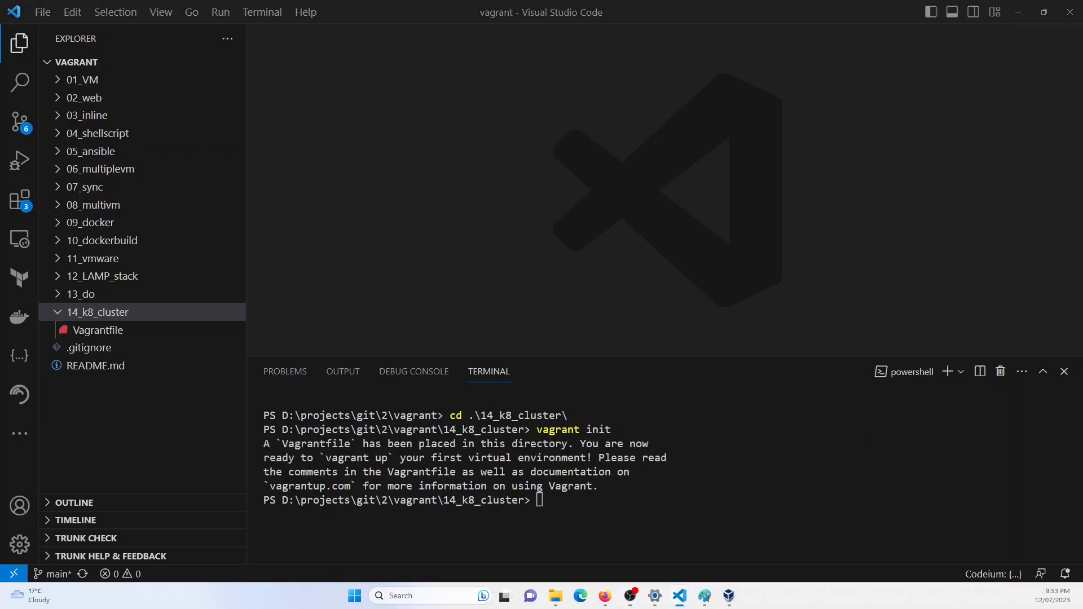
click(97, 330)
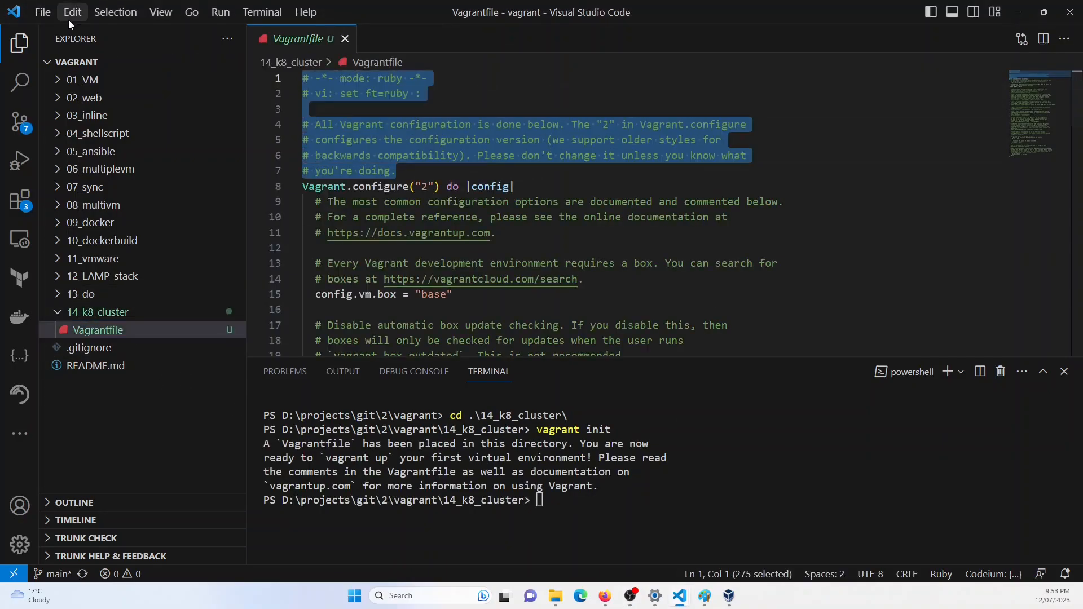
Step: Replace the default comments with a BASE_BOX_IMAGE variable set to "ubuntu/jammy64" and save
key(Delete)
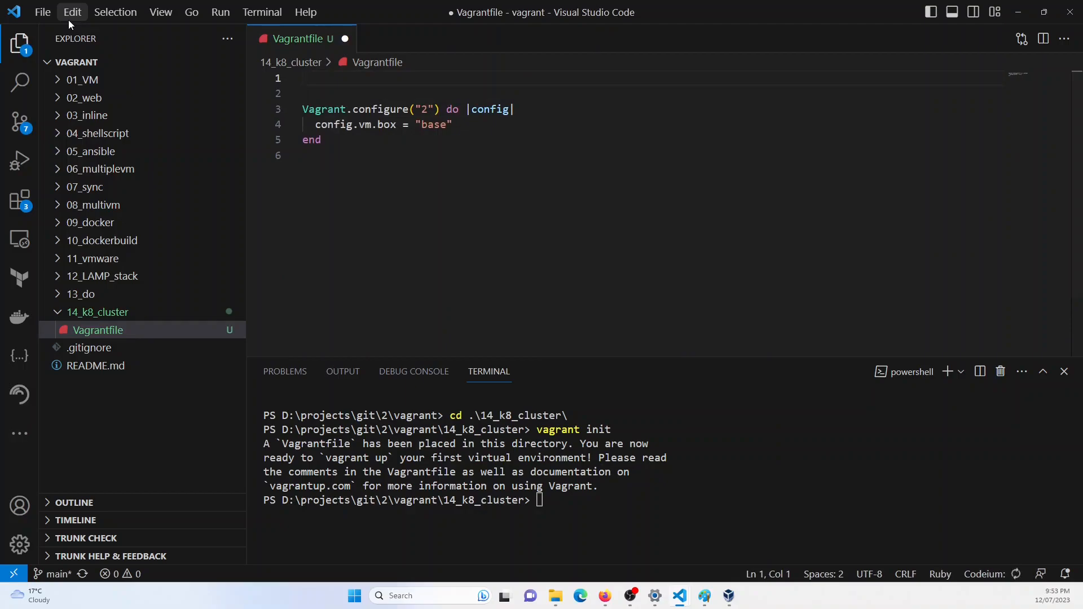
text(b)
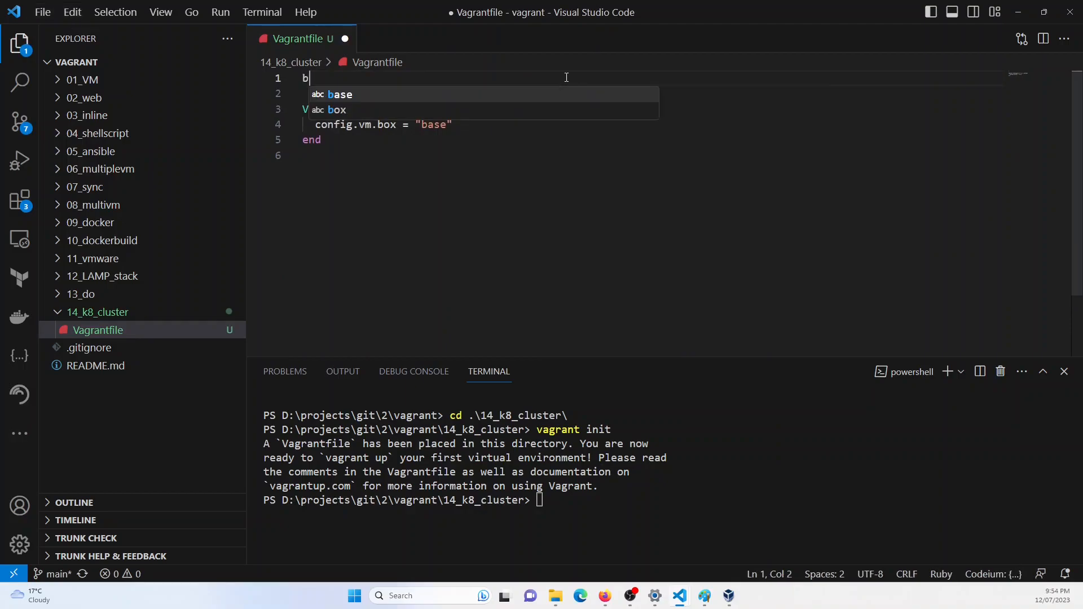
text(ASE)
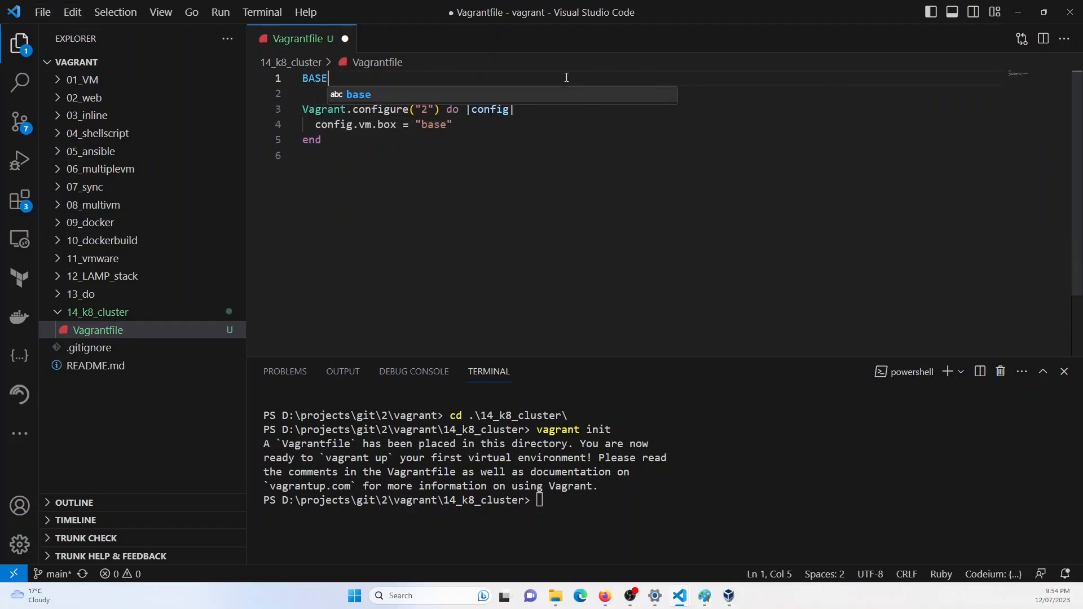
text(_BOX_M)
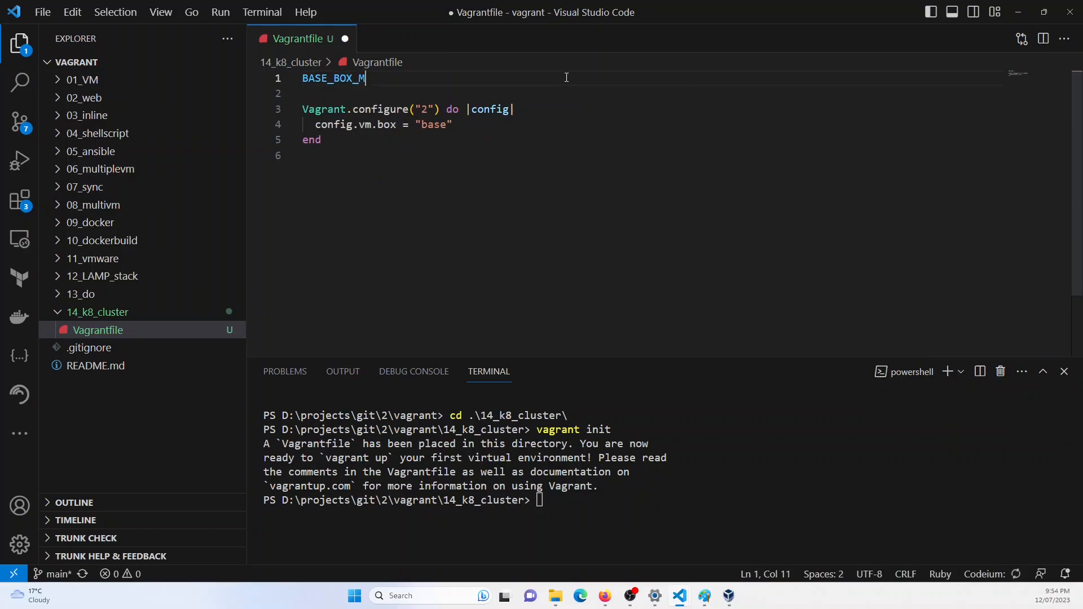
text(IMAGE = "centos/7")
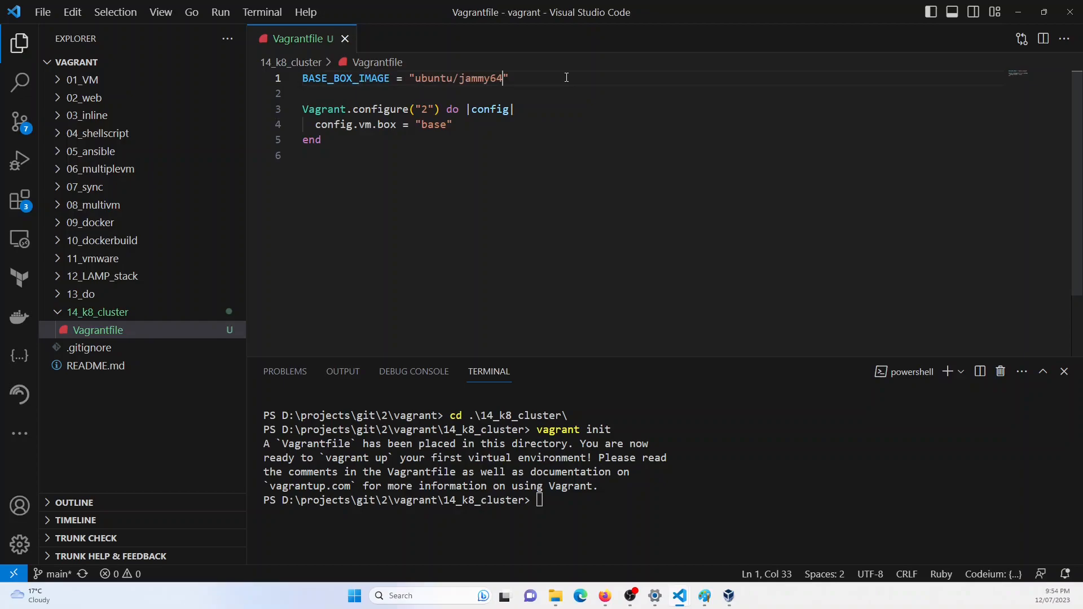
double_click(345, 78)
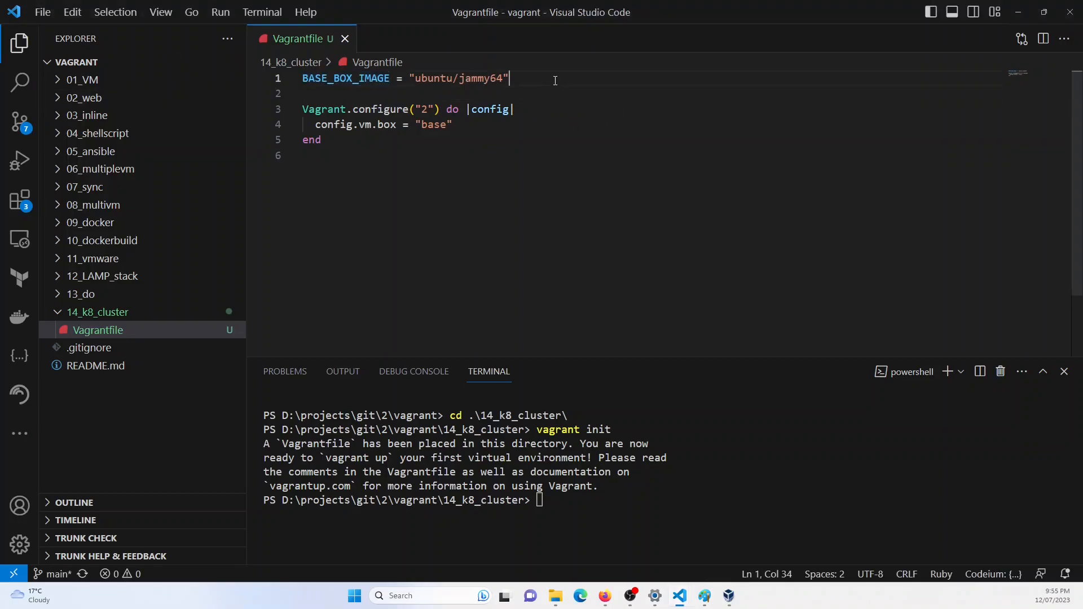
Step: Define CPUS_MASTER = 2, MEMORY_MASTER = 2048, CPUS_WORKER = 1 and MEMORY_WORKER = 1024
text(cpus)
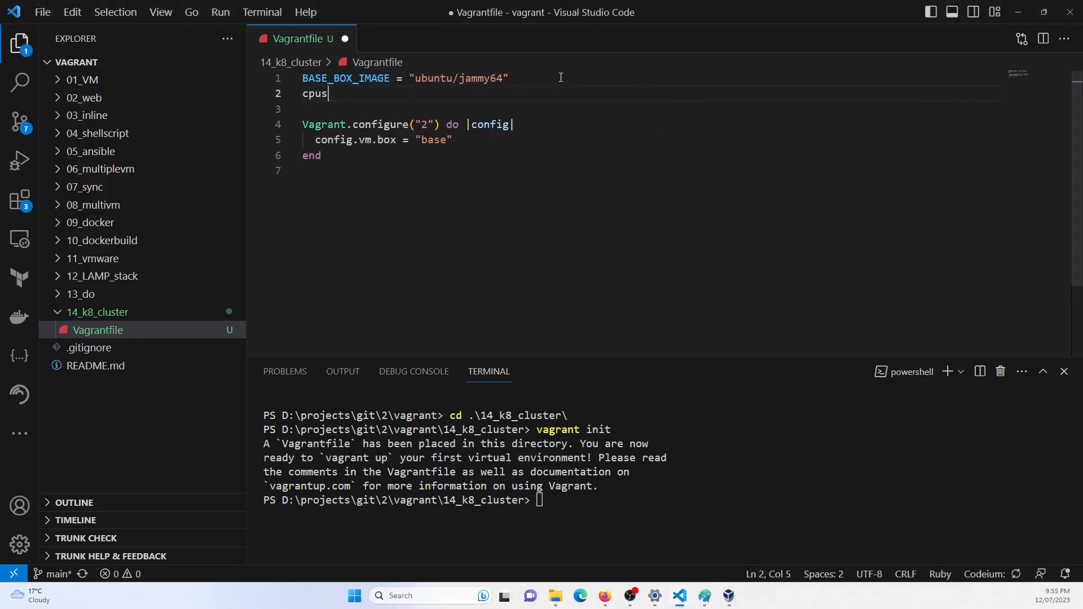
text(CPUS_)
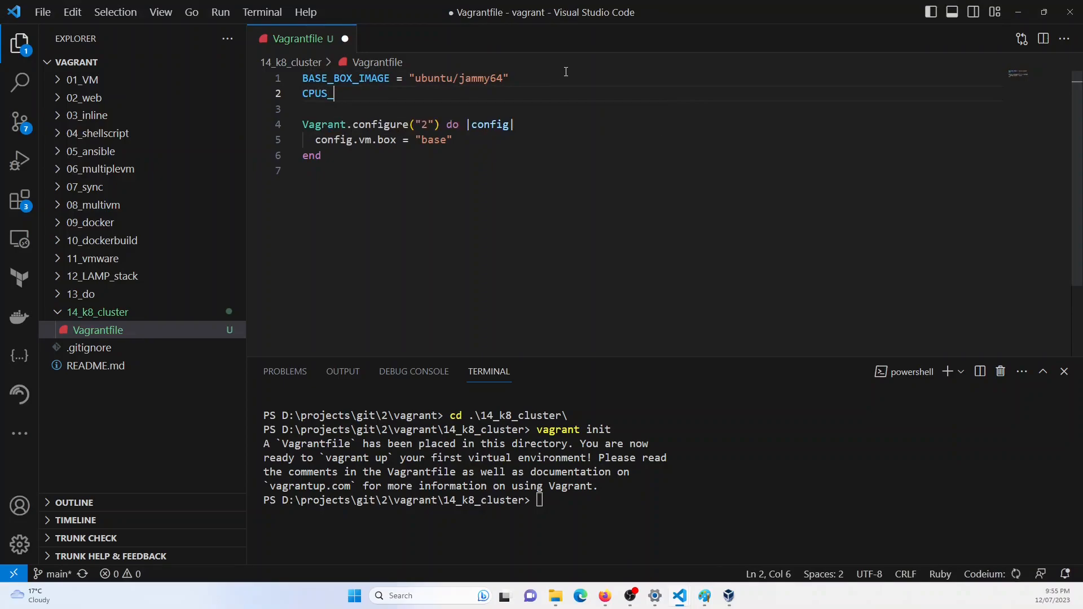
text(MASTER = 2)
click(653, 110)
text(MEMORY_MASTER)
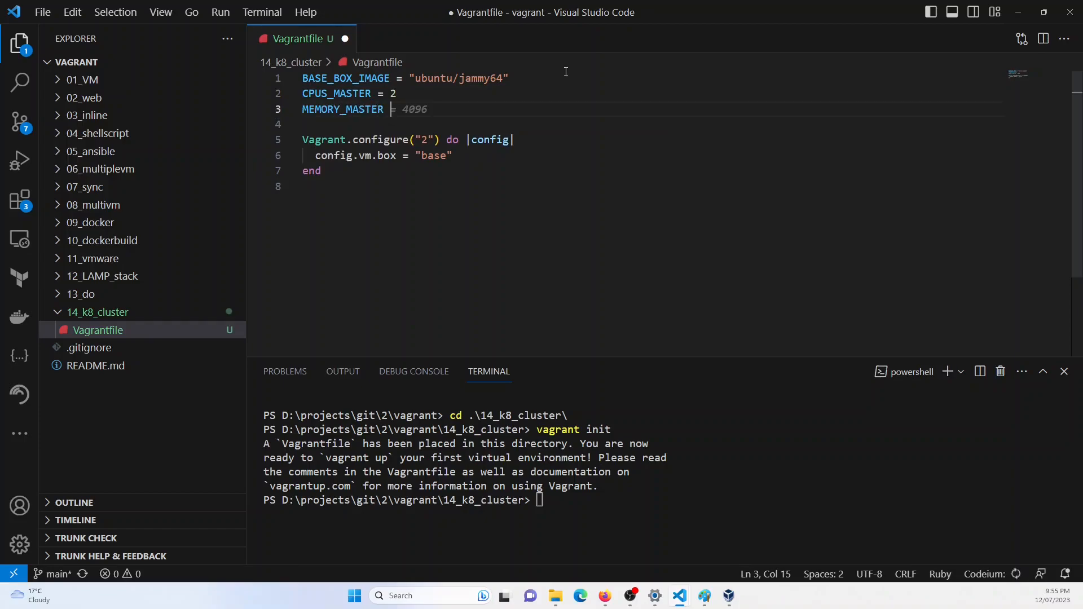
text(2048)
click(651, 124)
text(CPUS)
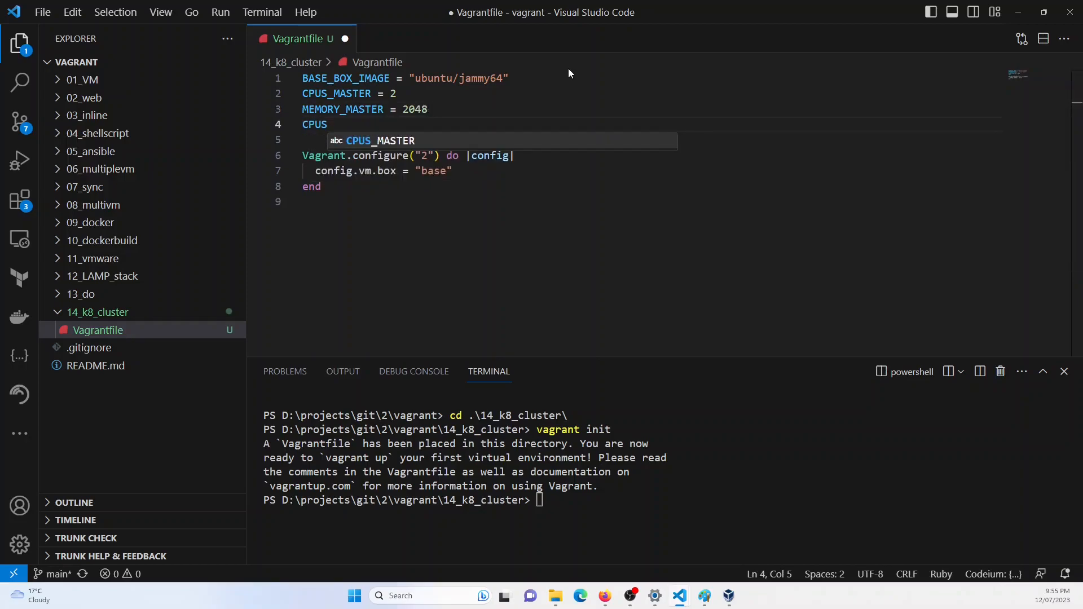
text(_WORKER = 1)
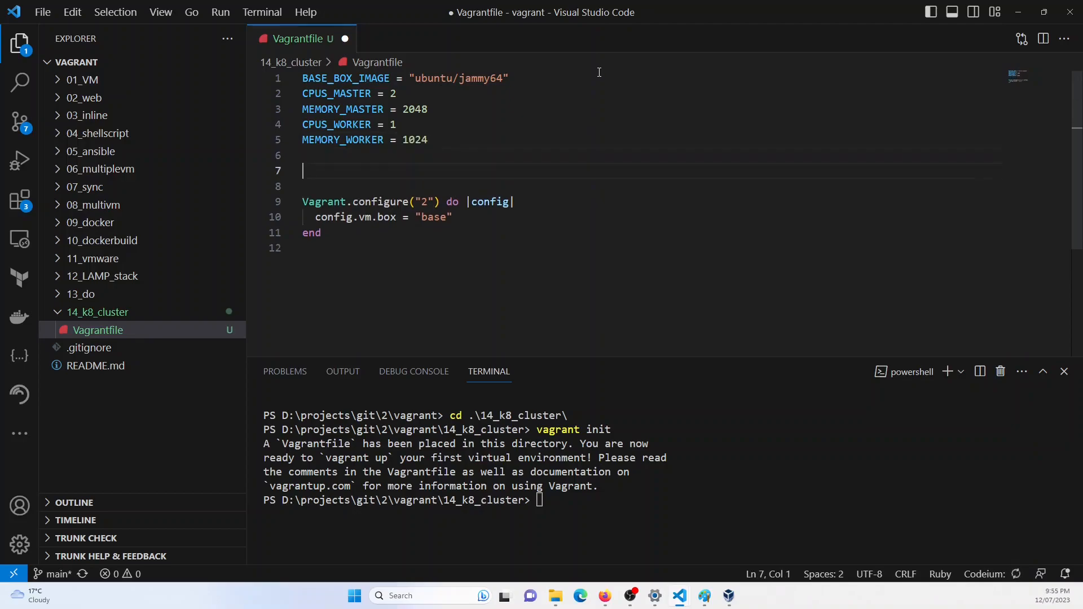
Step: Add a commented WORKER_NODE_COUNT = 1, review the memory variable names and save
key(Backspace)
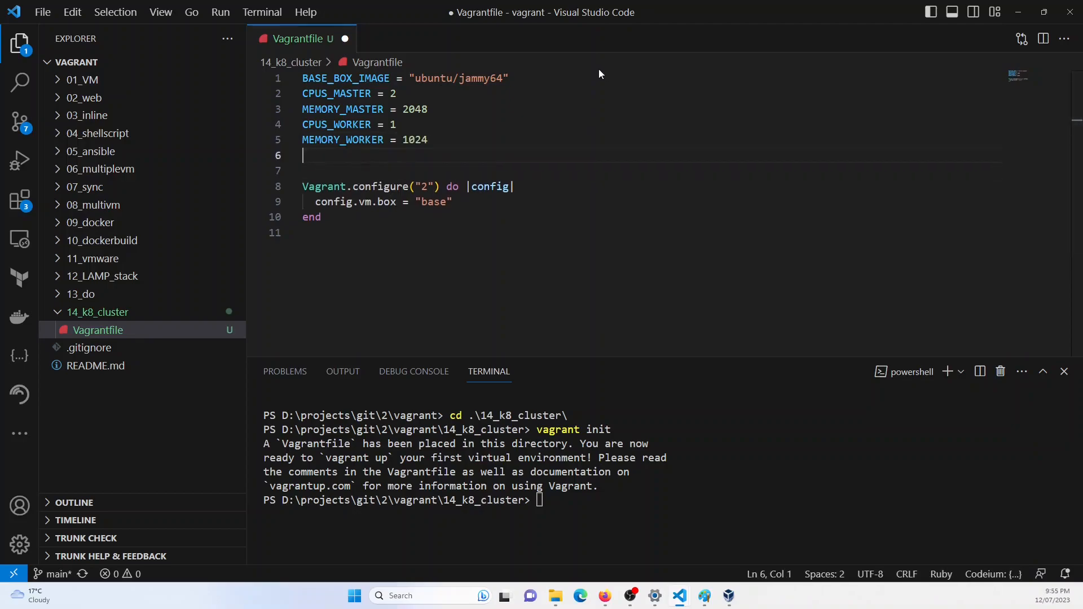
text(WOR)
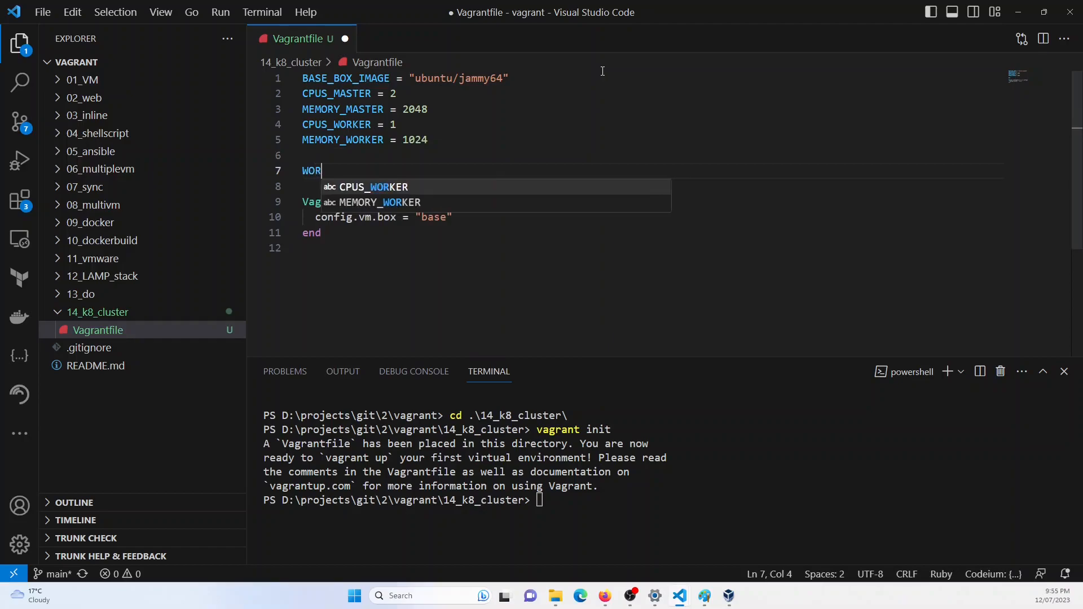
text(KER)
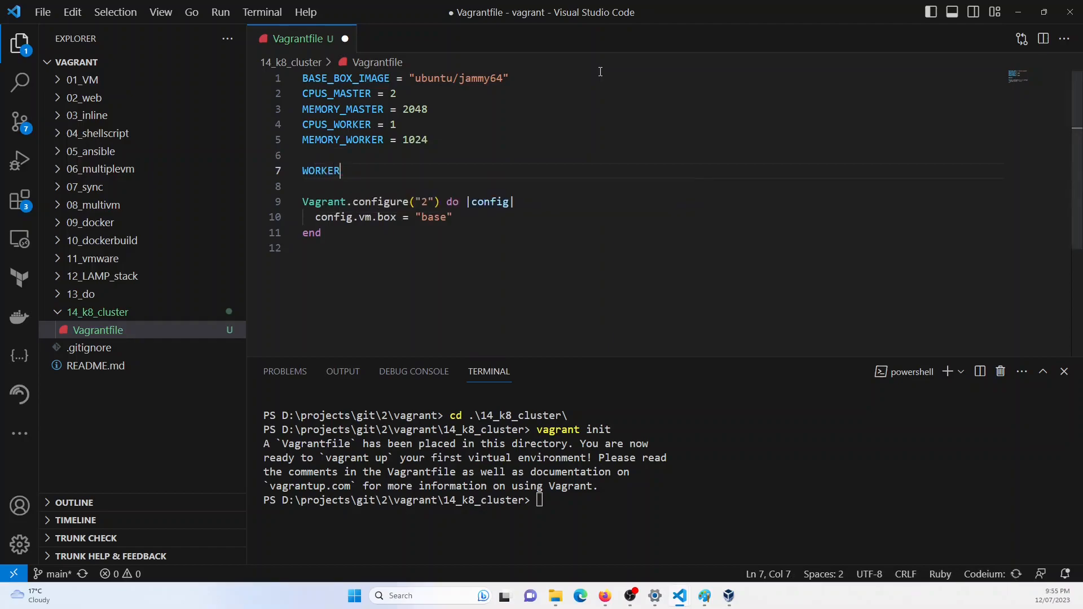
text(_NODE_C)
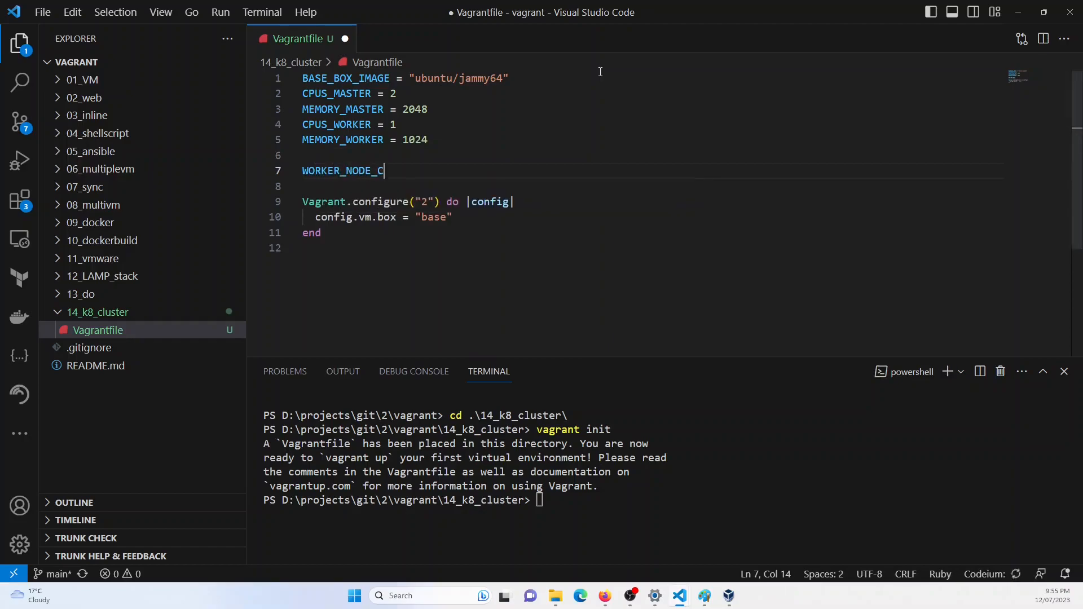
text(OUNT = 1)
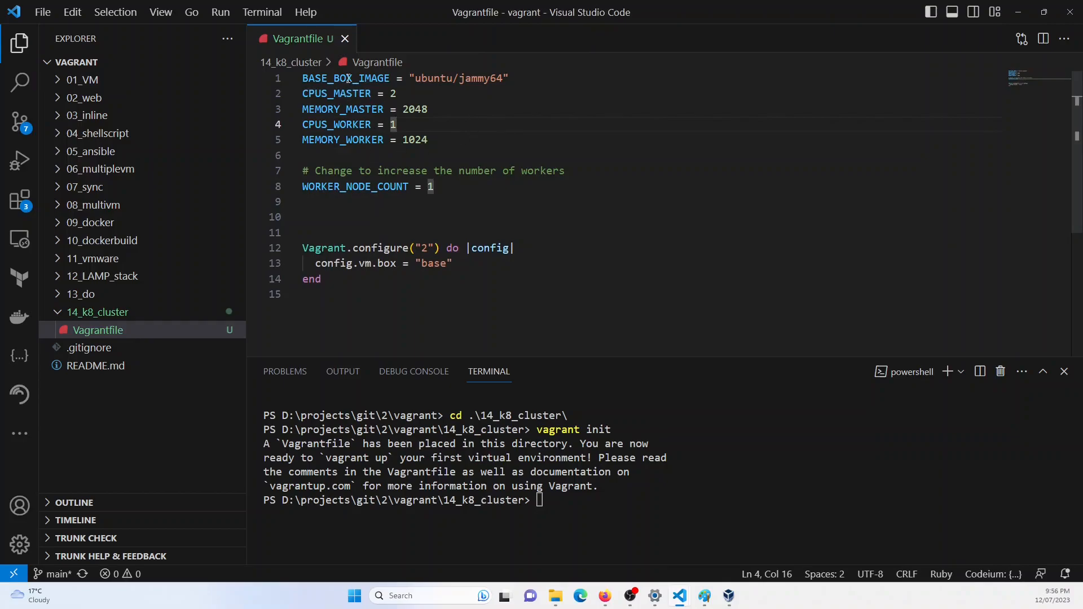
double_click(336, 94)
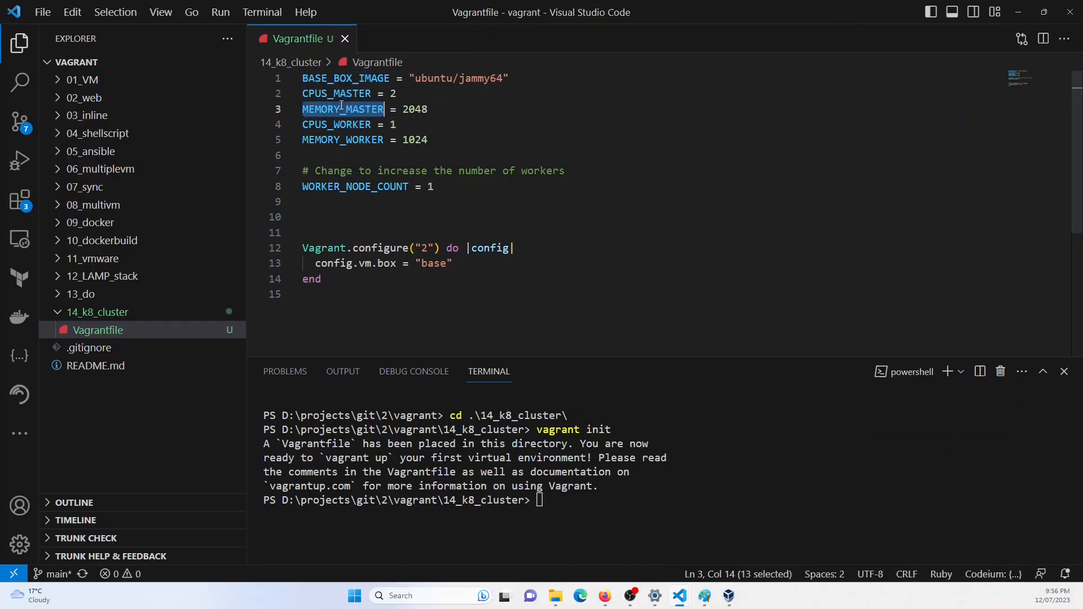
double_click(343, 140)
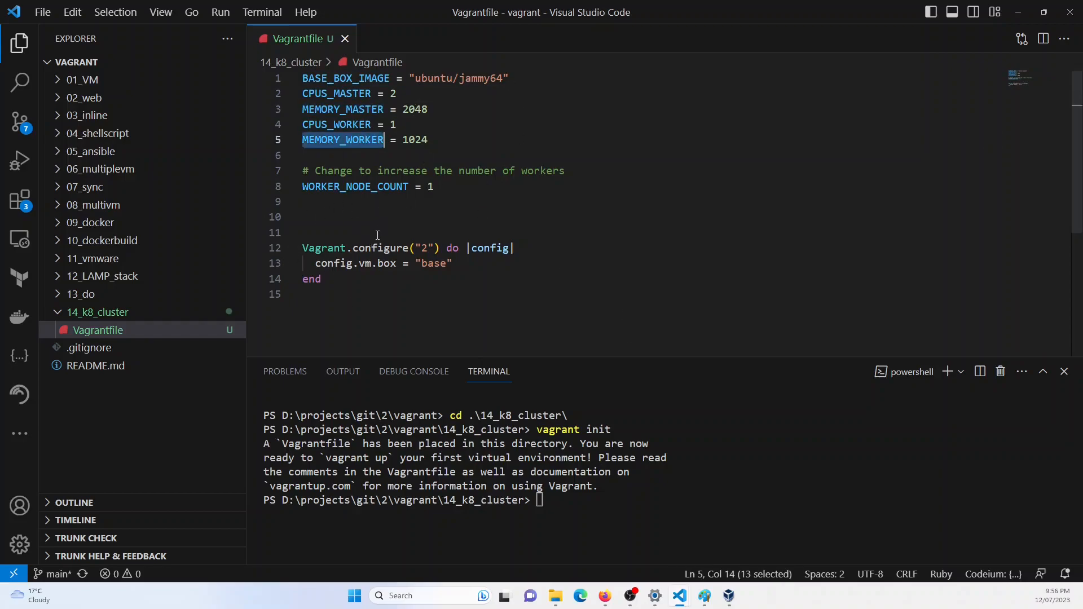
click(435, 232)
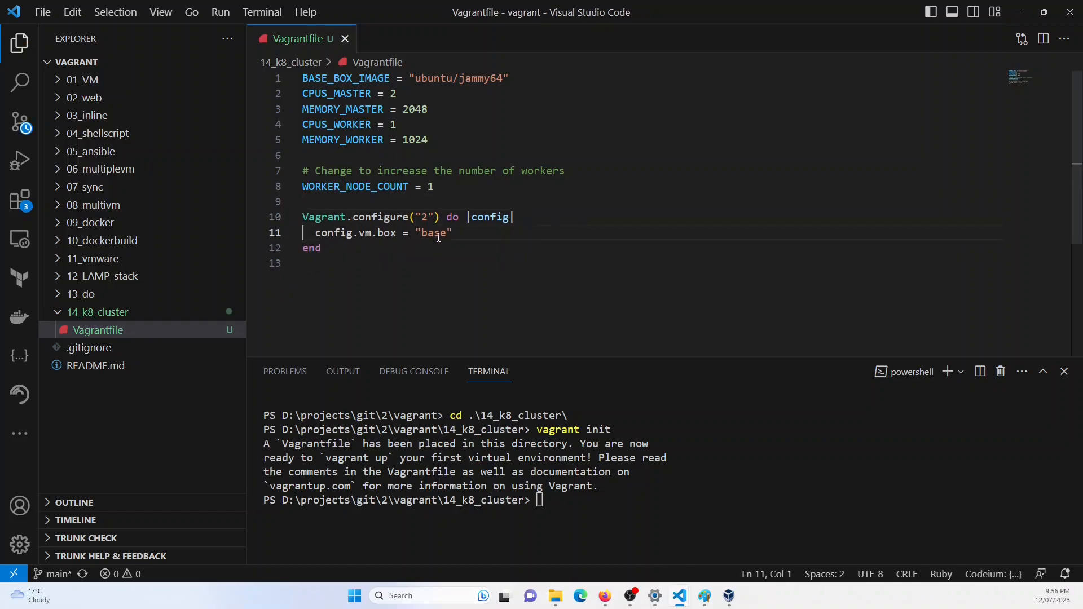
Step: Add config.vm.provision "shell", path: "common.sh" inside the Vagrant.configure block and save
key(Enter)
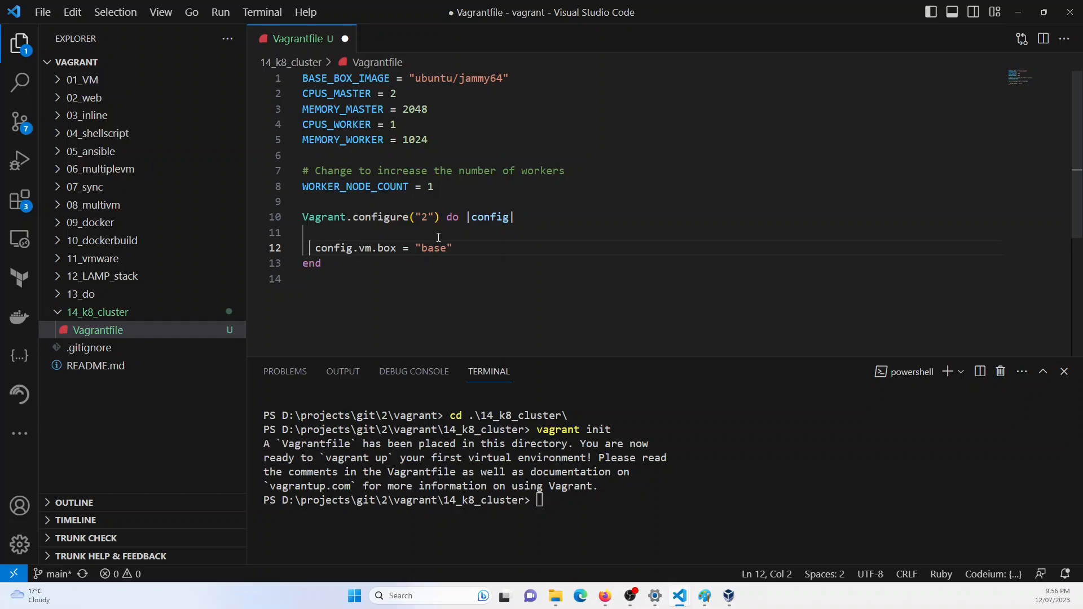
text(config.vm.provision "shell)
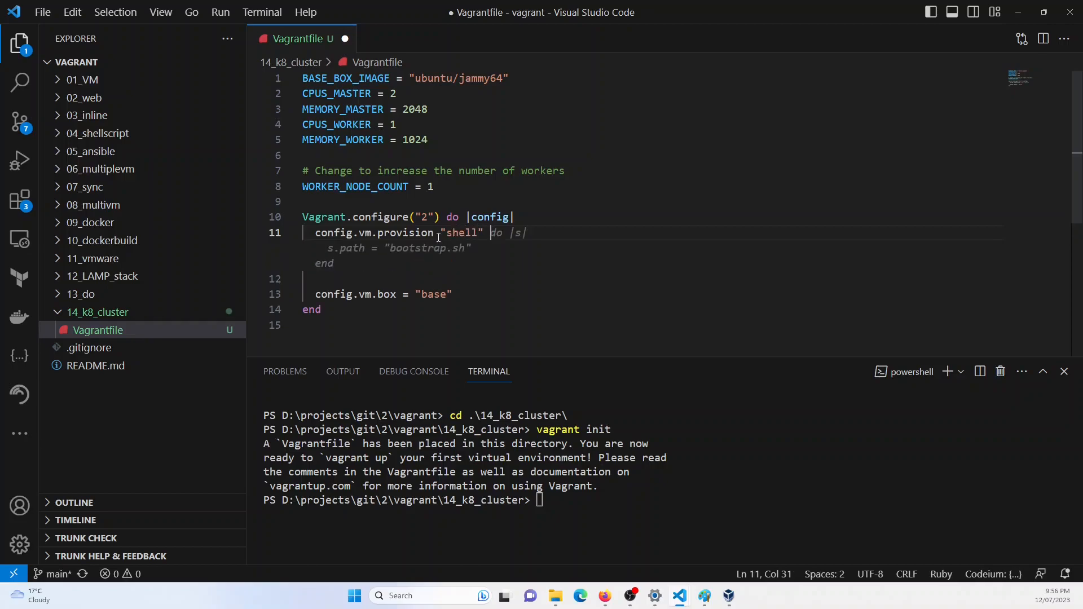
text(, path:)
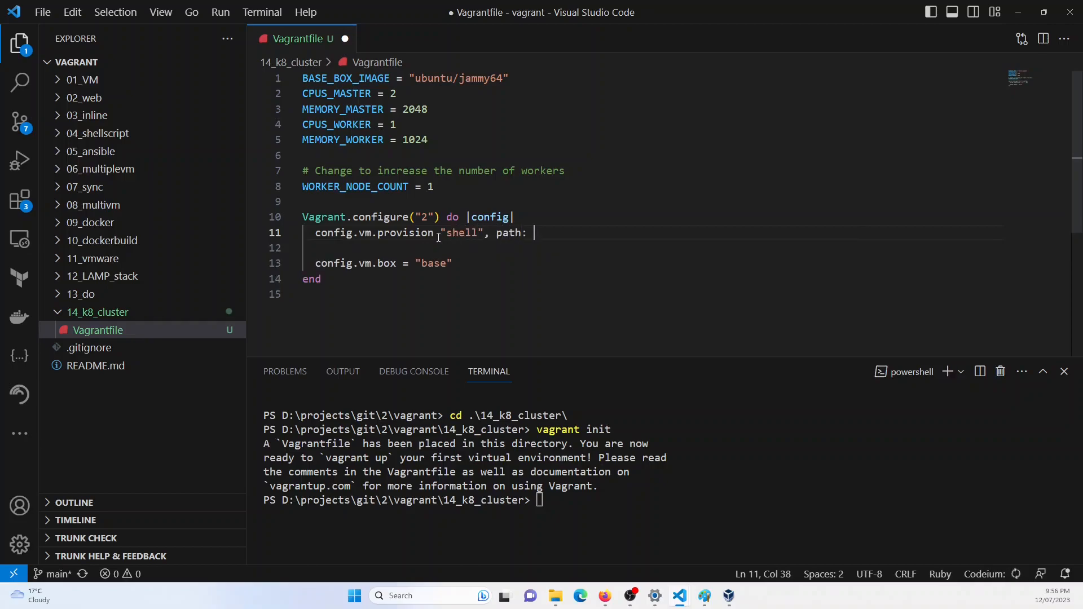
text("common.sh")
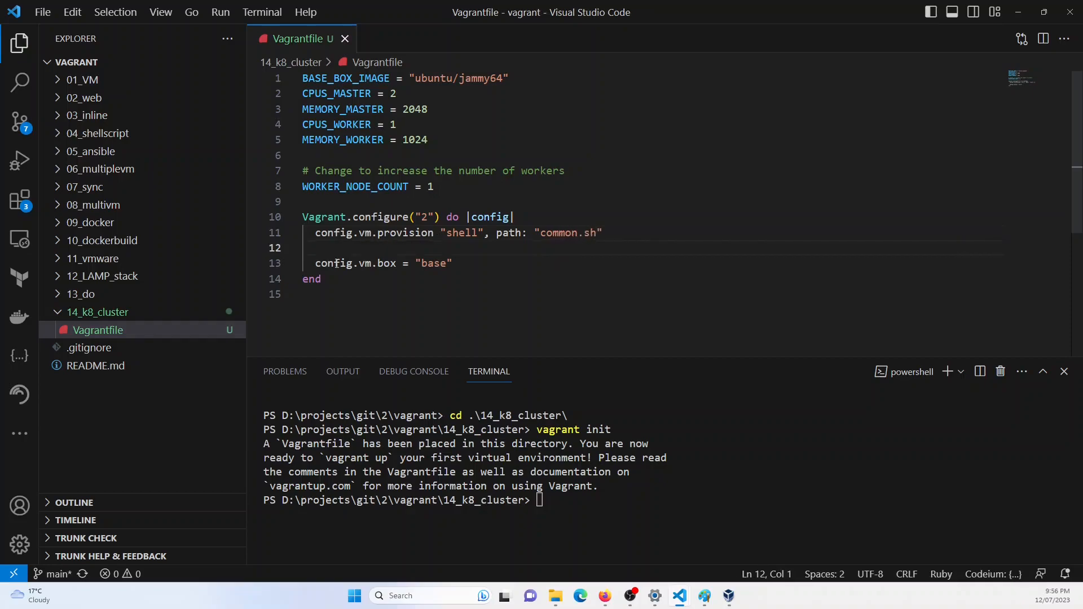
Step: Create an empty common.sh file in the cluster folder and return to the Vagrantfile
click(176, 62)
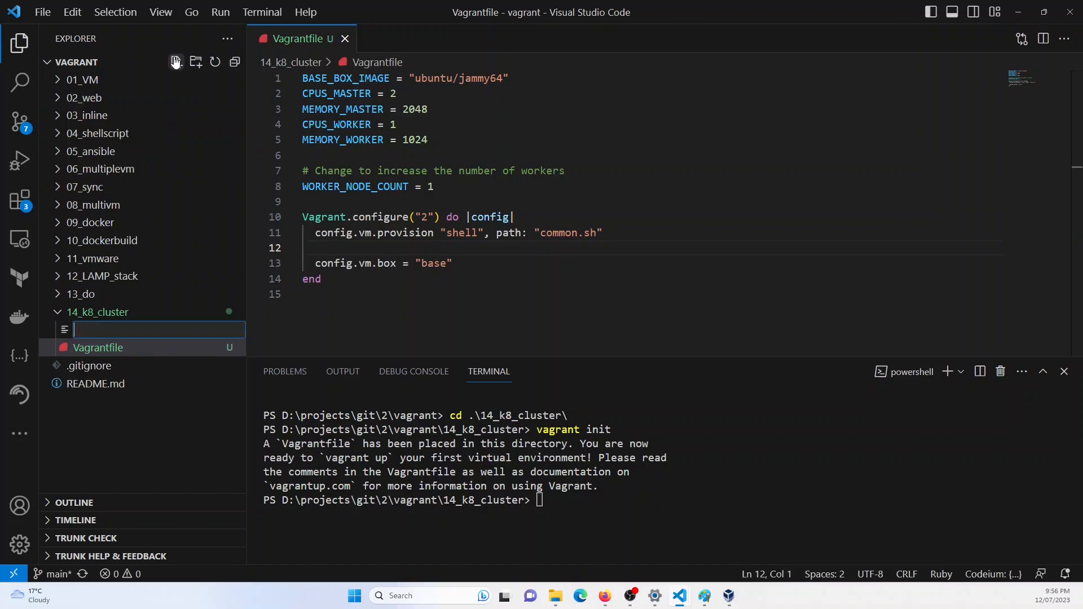
text(common.sh)
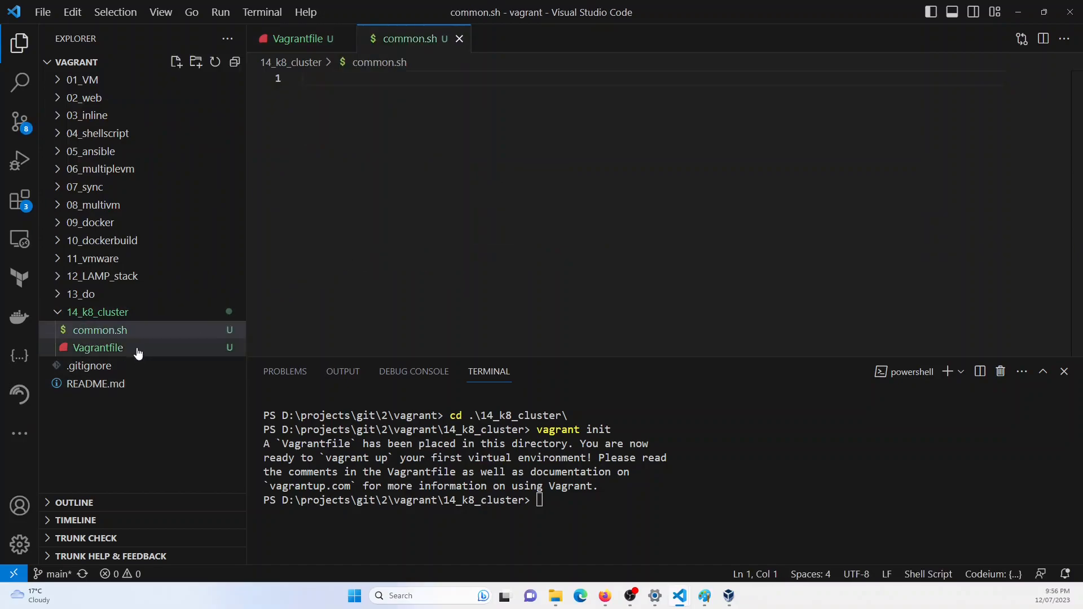
click(99, 329)
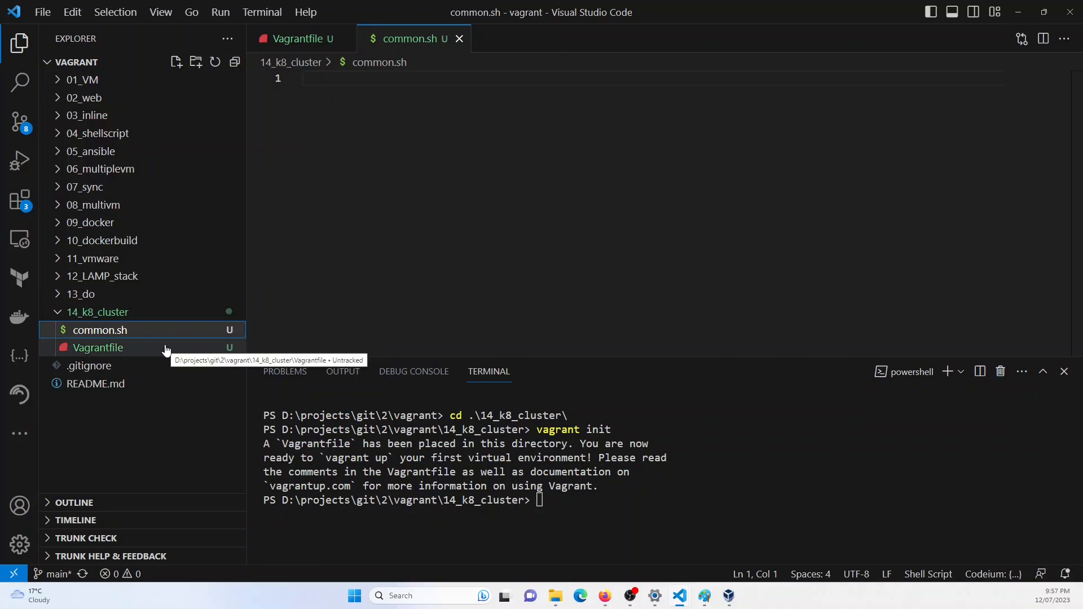
click(97, 348)
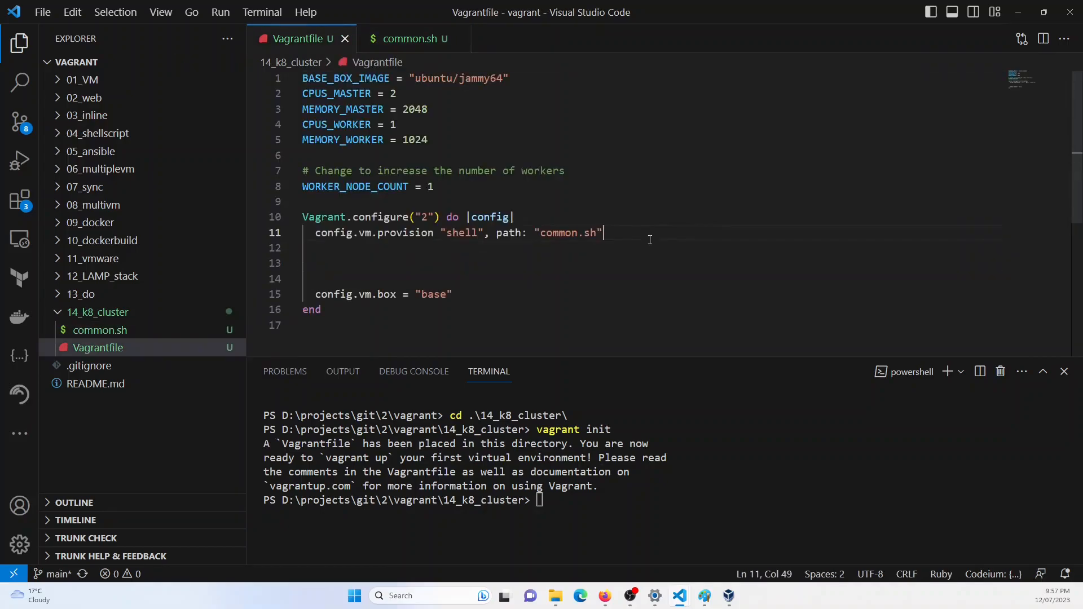
Step: Start a '# Master node' config.vm.define block with box, hostname, private network and VirtualBox name, CPUs and memory
text(# Ma)
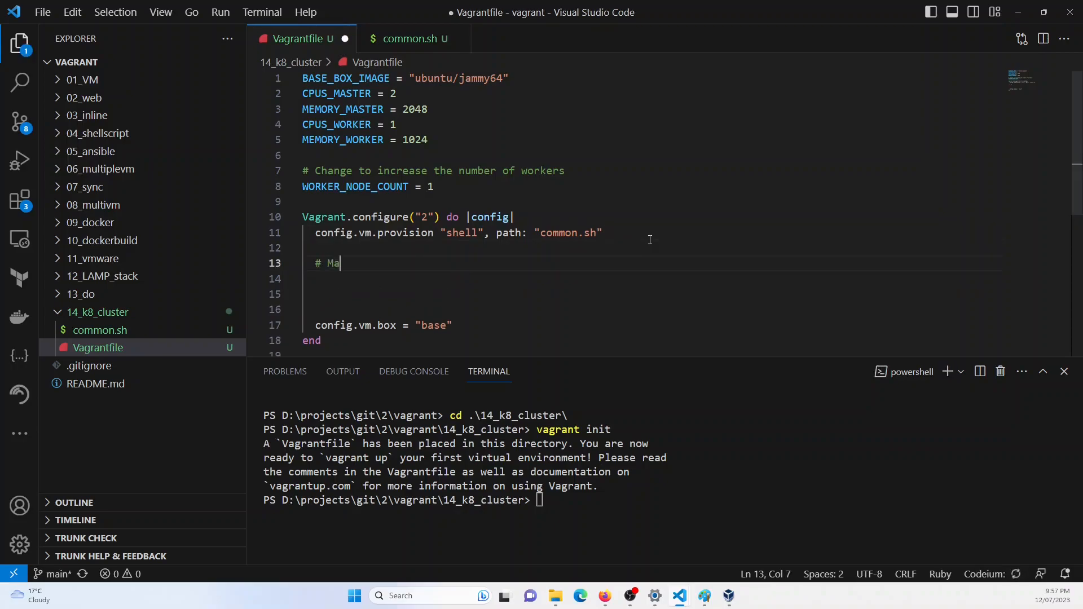
text(ster node)
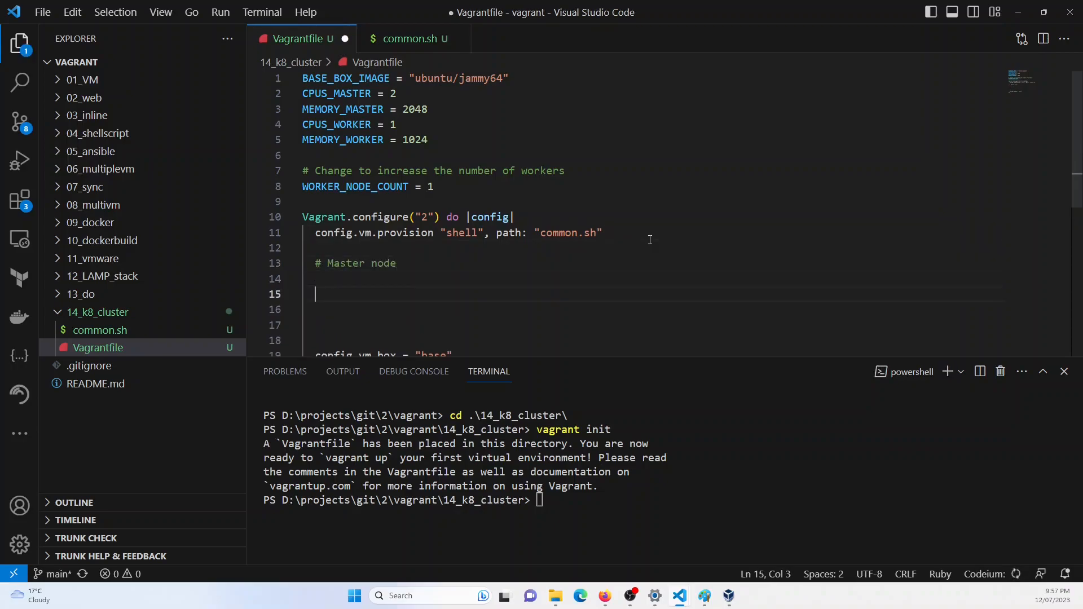
text(config.v)
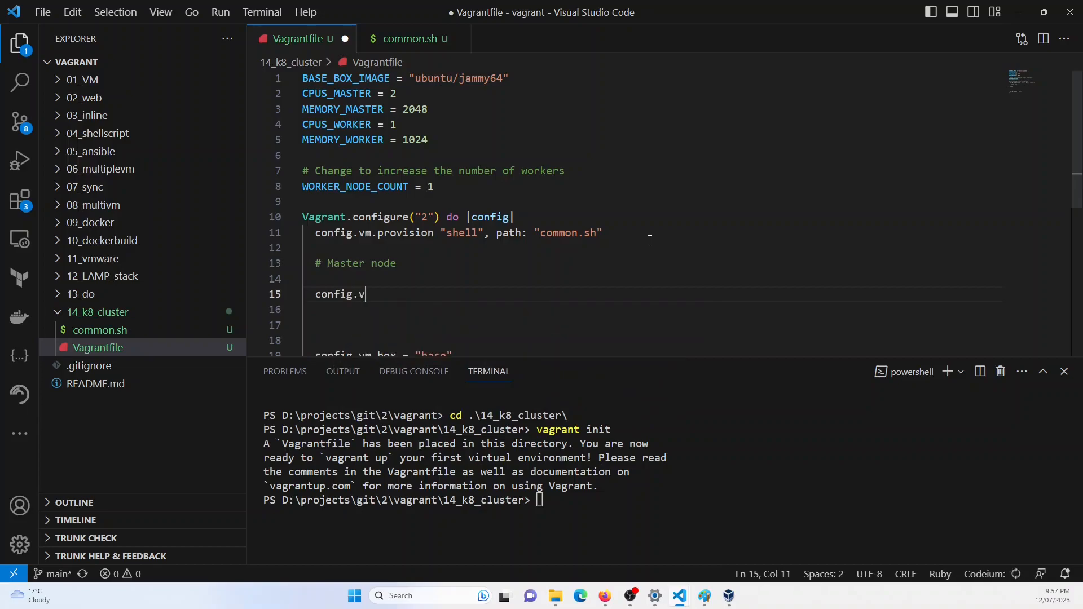
text(m.define "master" do |master|)
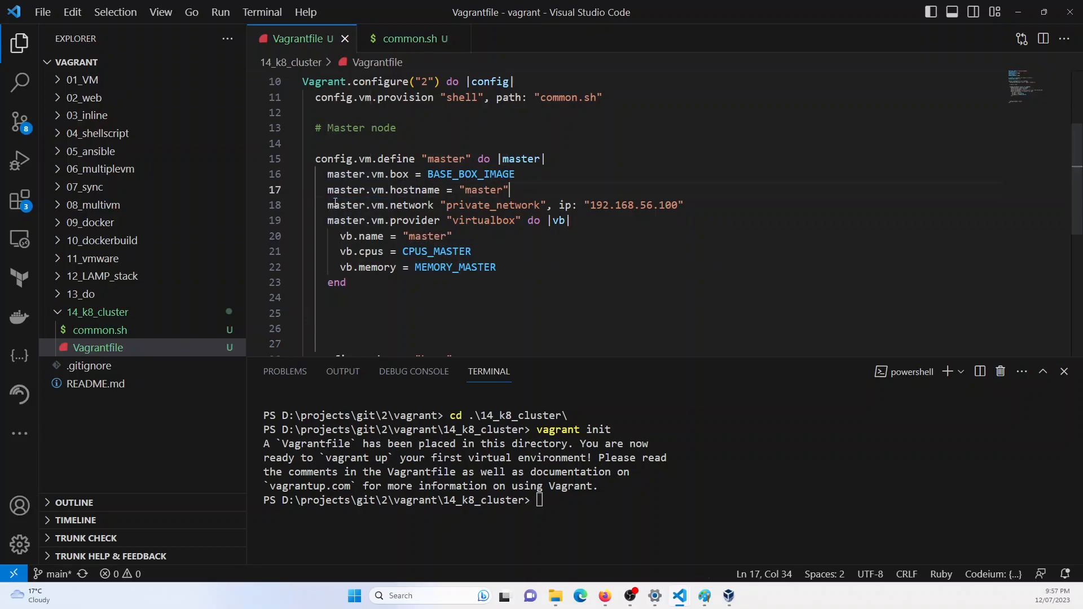
drag(326, 205, 436, 206)
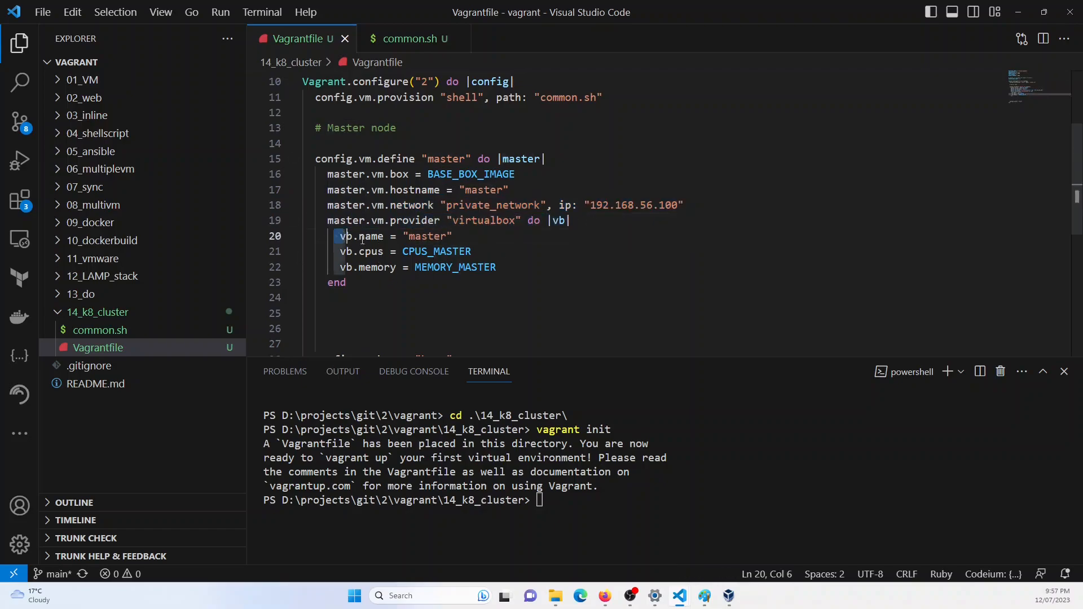
drag(339, 236, 496, 268)
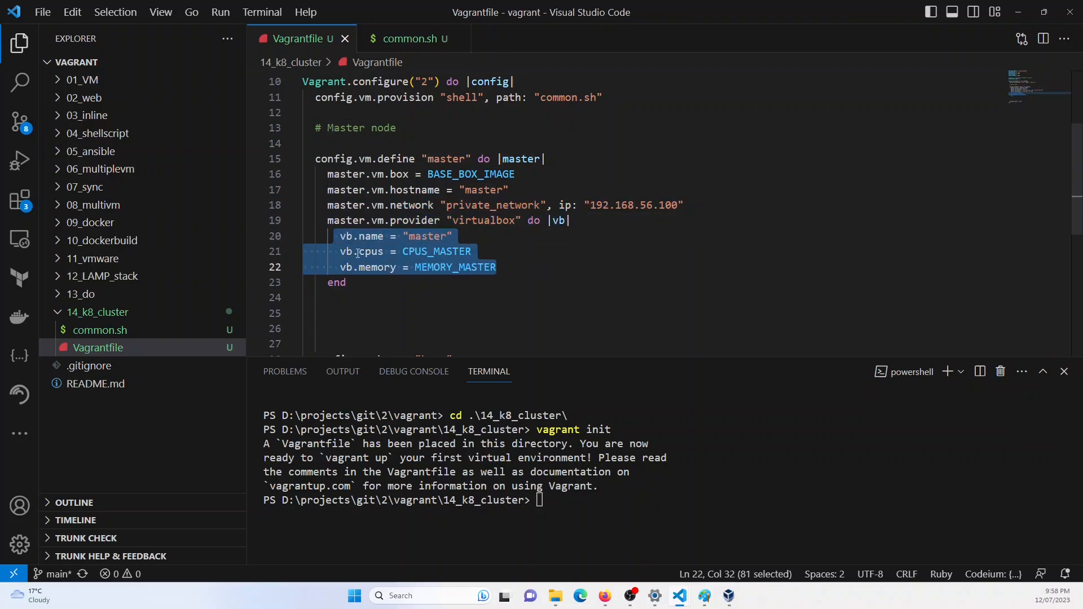
Step: Add a master.vm.network "public_network" line and a master.sh shell provisioner to the master block
click(511, 190)
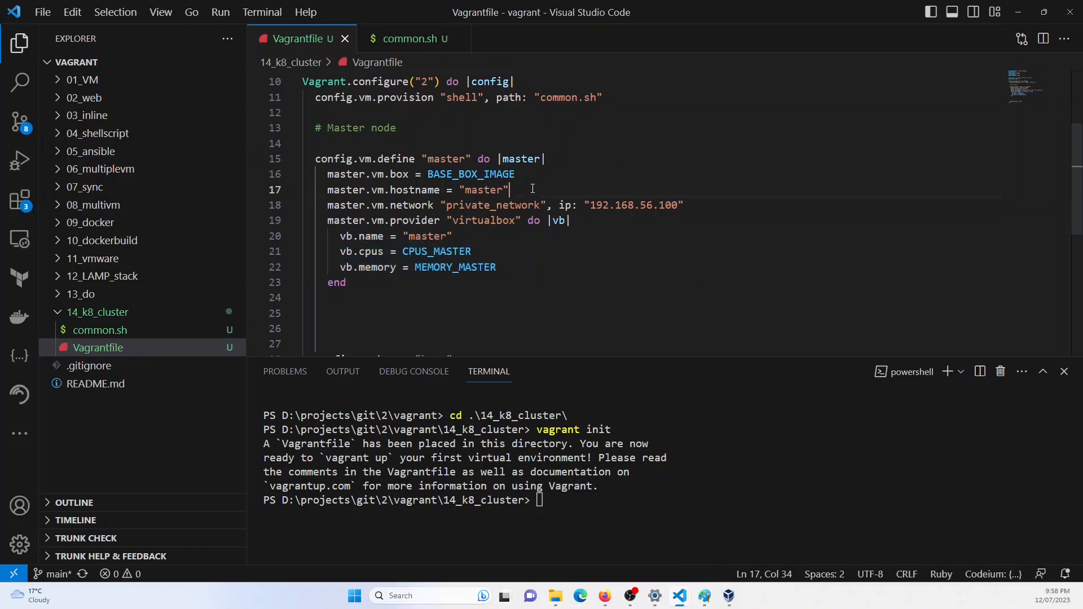
text(master.vm.netwo)
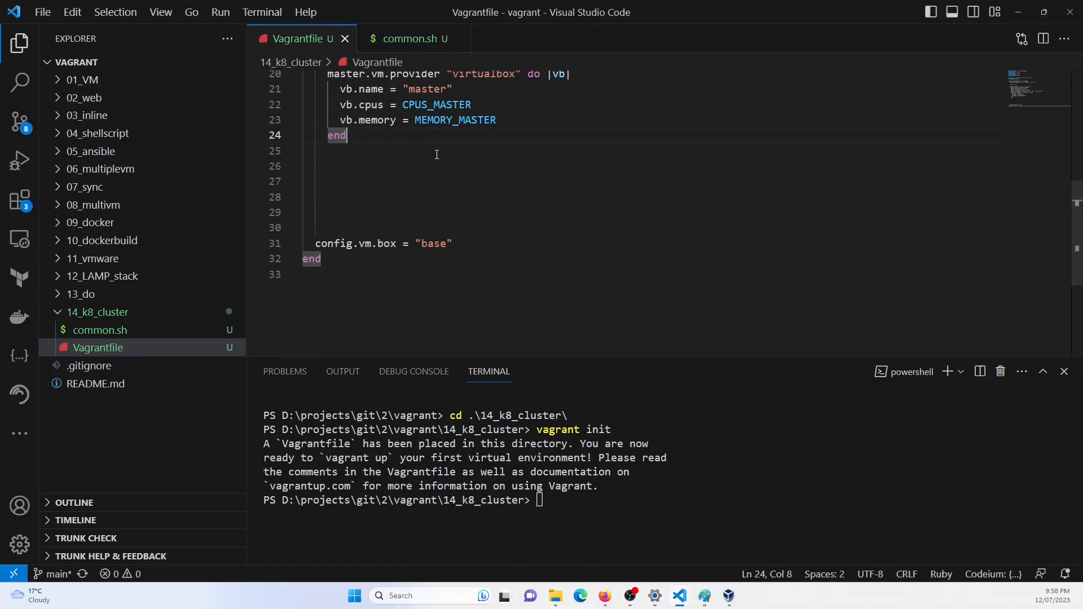
click(390, 150)
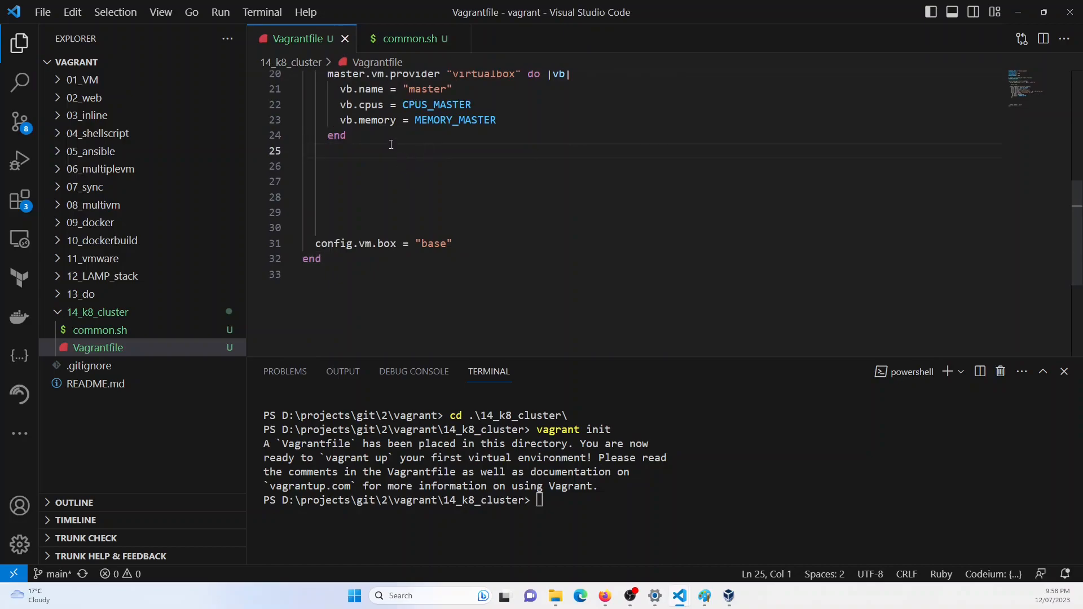
text(master.vm.provision "shell", path: "master.sh")
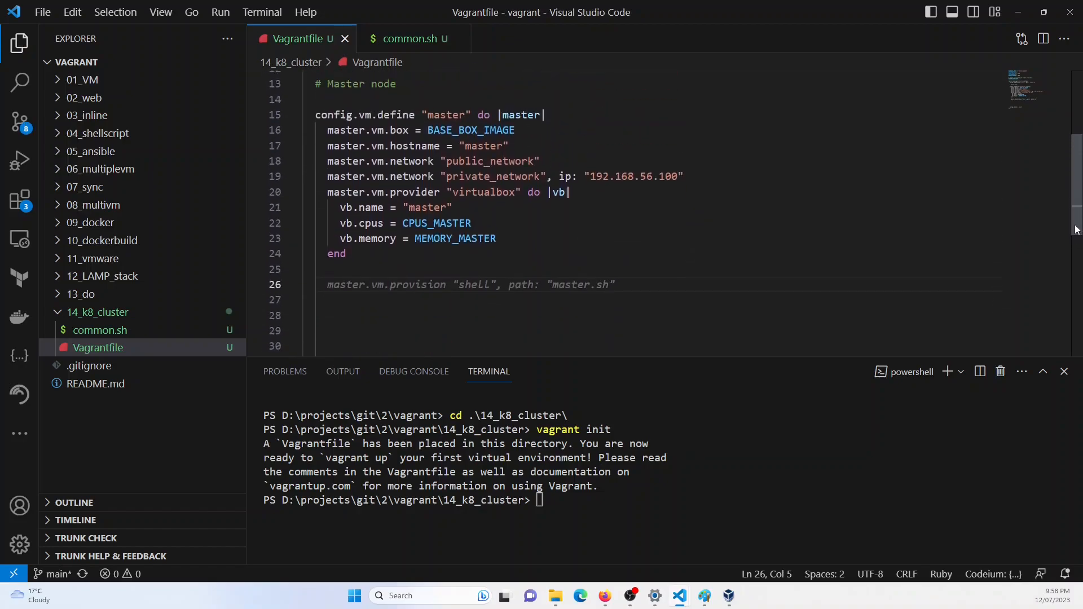
scroll(down, 3)
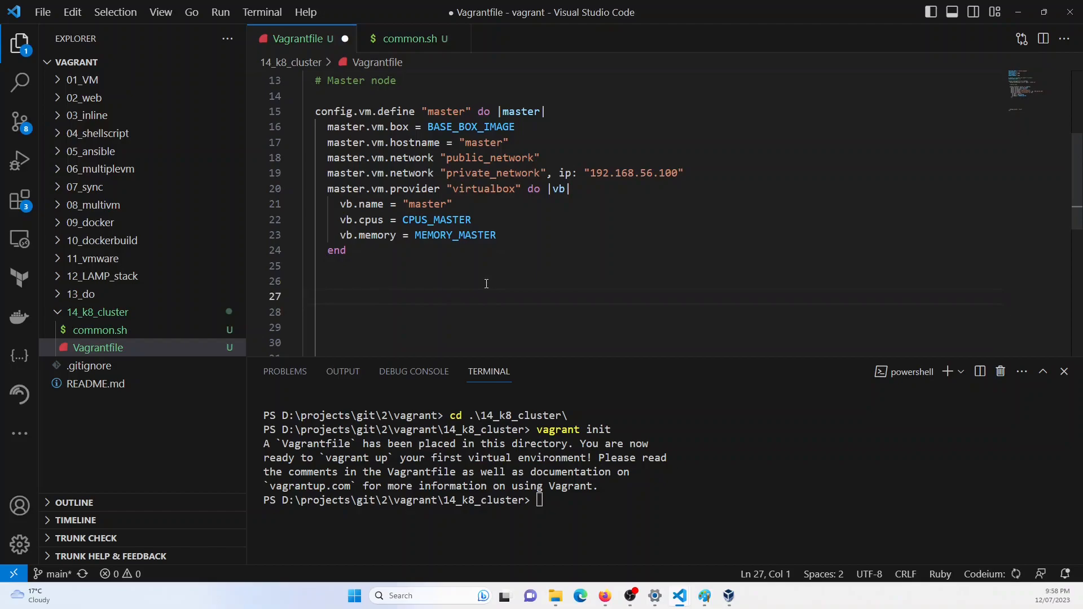
Step: Copy the master define block and wrap it in a (1..WORKER_NODE_COUNT).each do |i| loop
drag(346, 220, 346, 250)
text(()
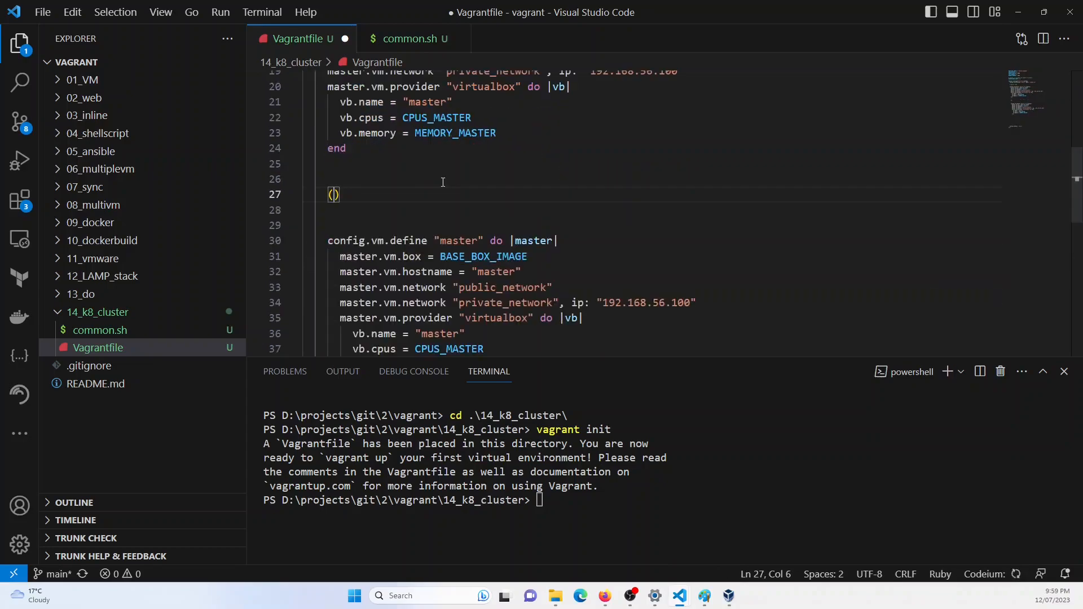
text(1..w)
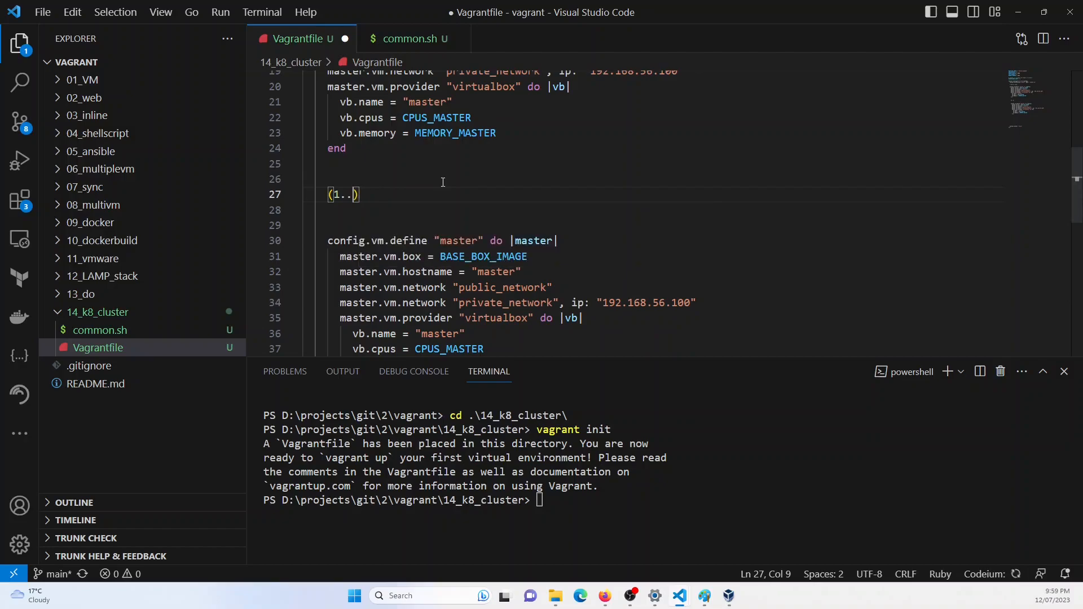
text(WORKER_NODE_COUNT)
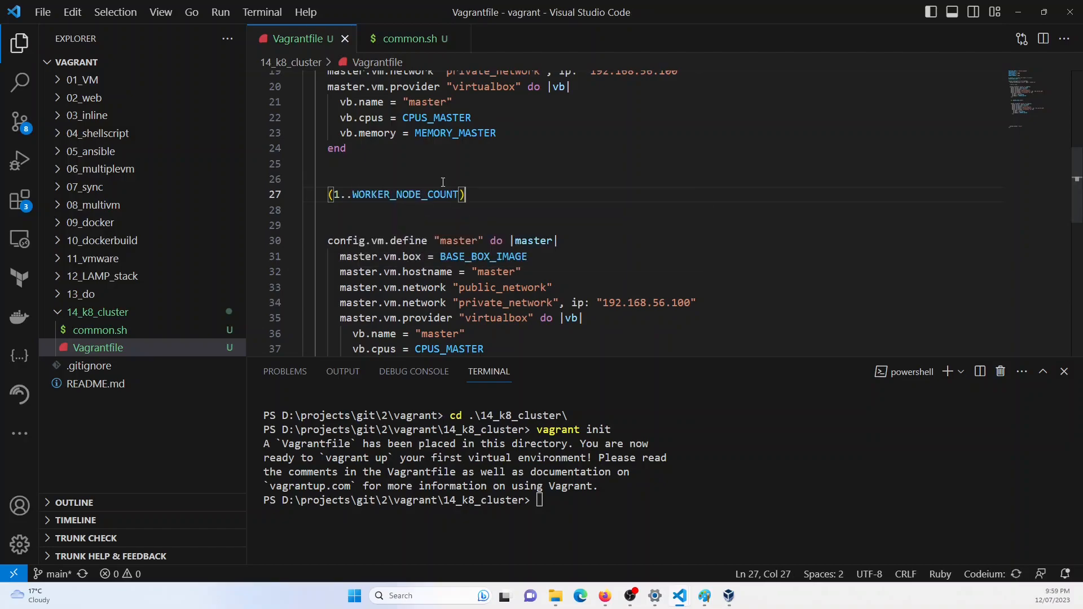
text(.E)
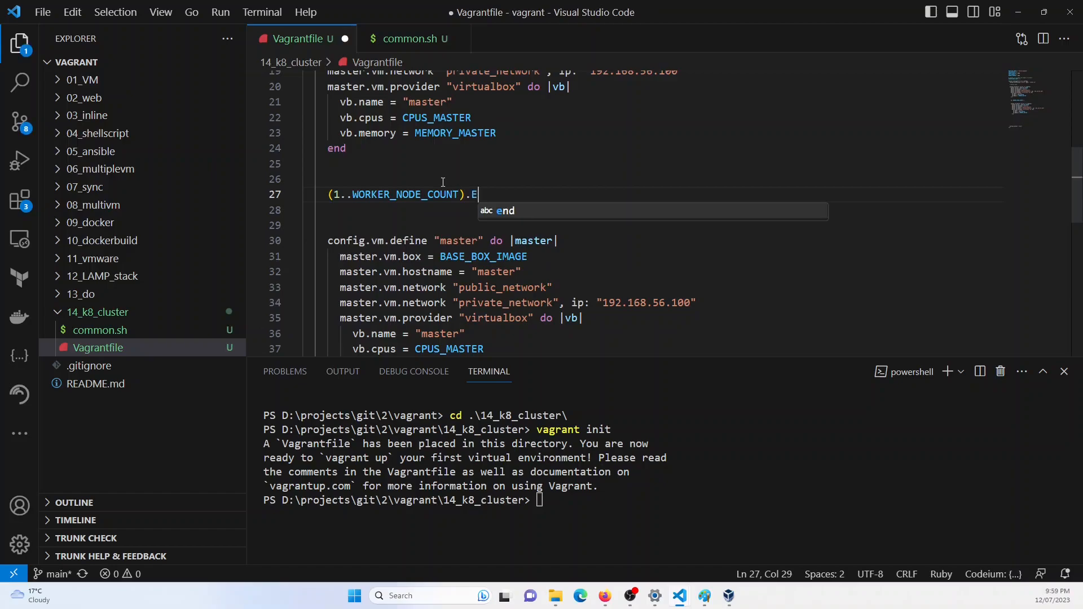
text(ach do)
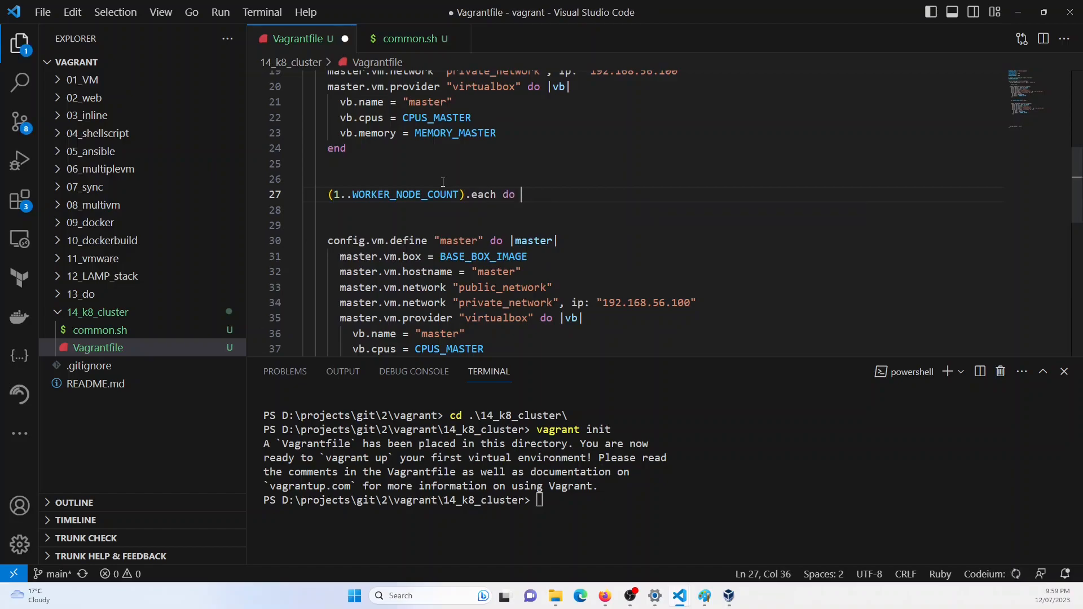
text(i|)
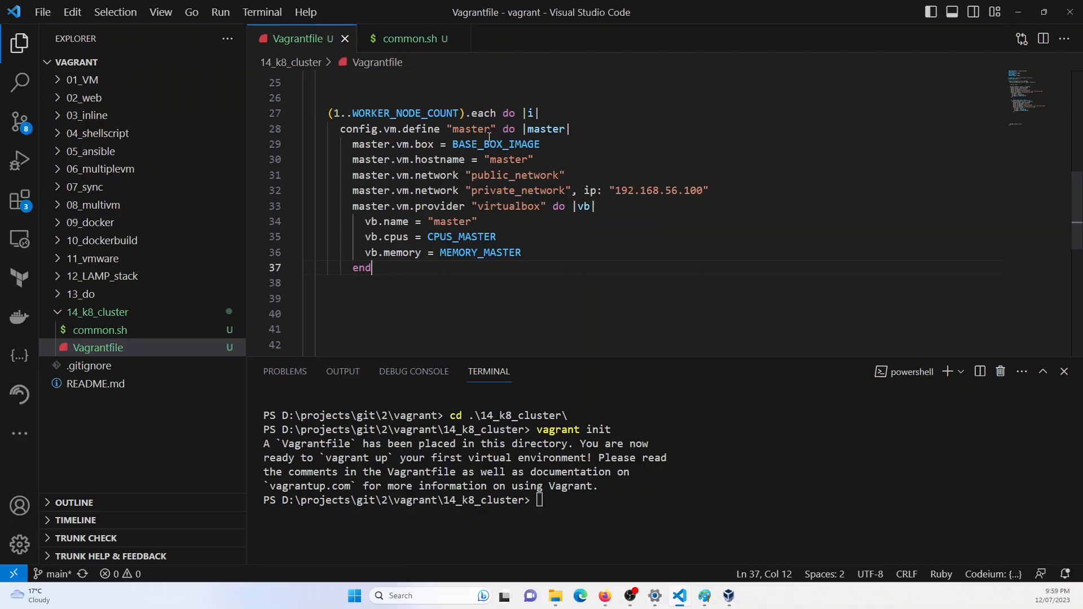
Step: Rename the copied machine to worker#{i} and set the master hostname to master.example.com
double_click(472, 128)
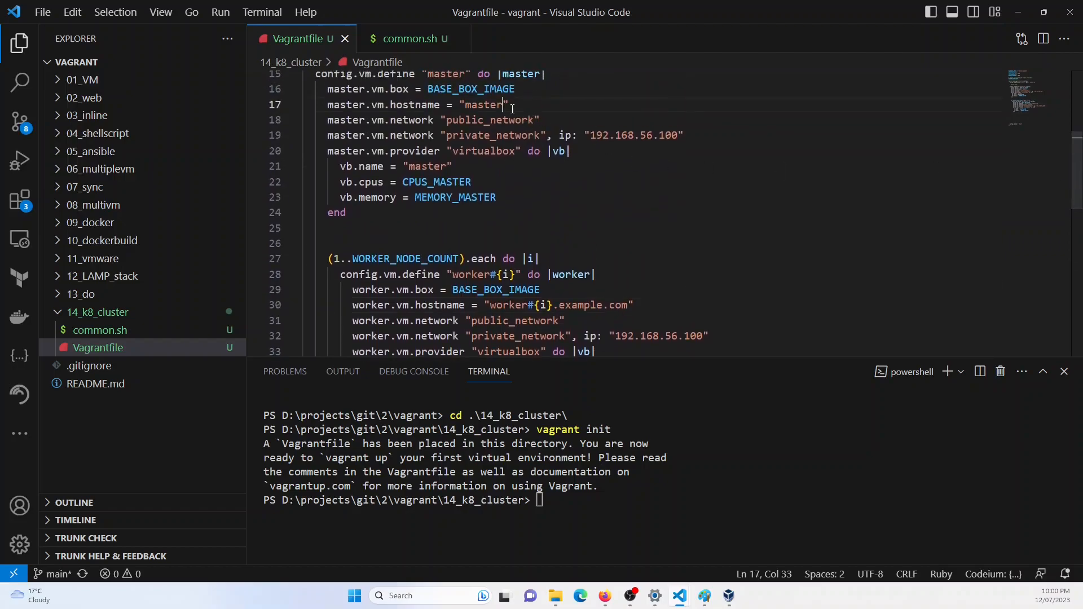
text(.example)
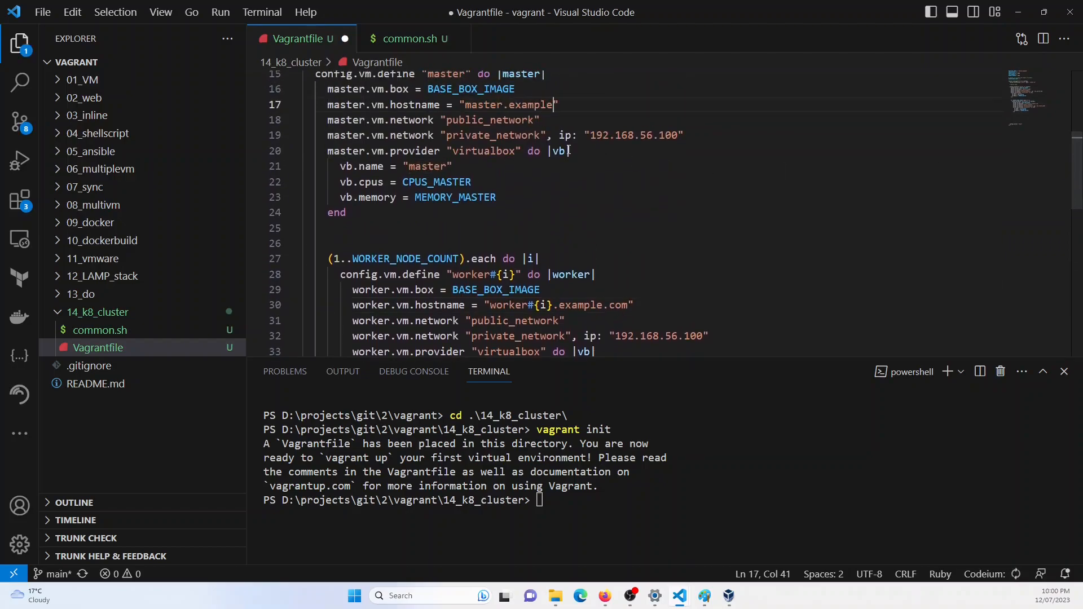
text(.com)
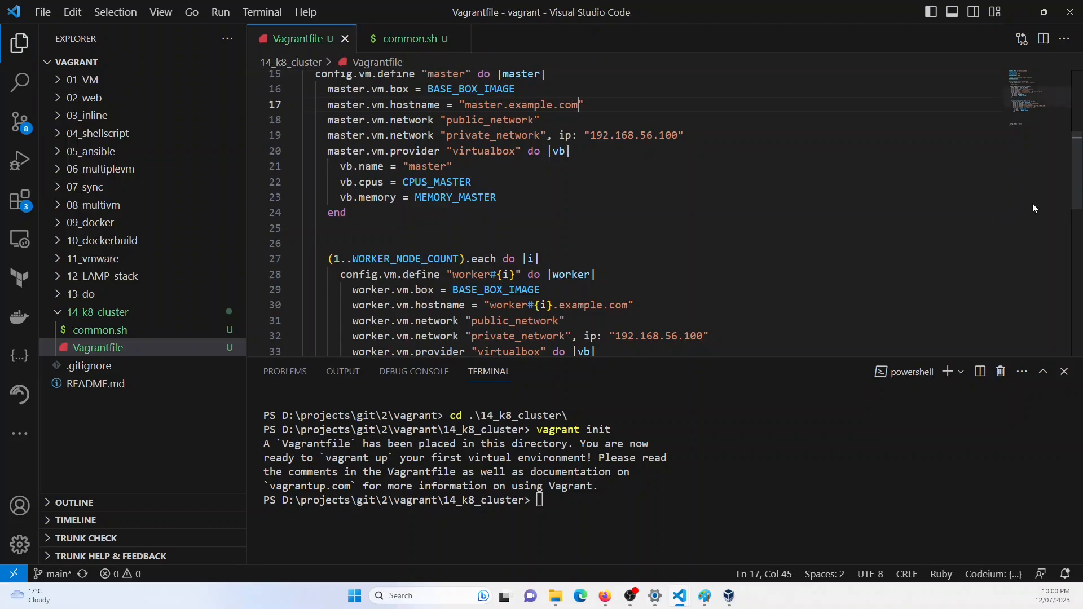
scroll(down, 3)
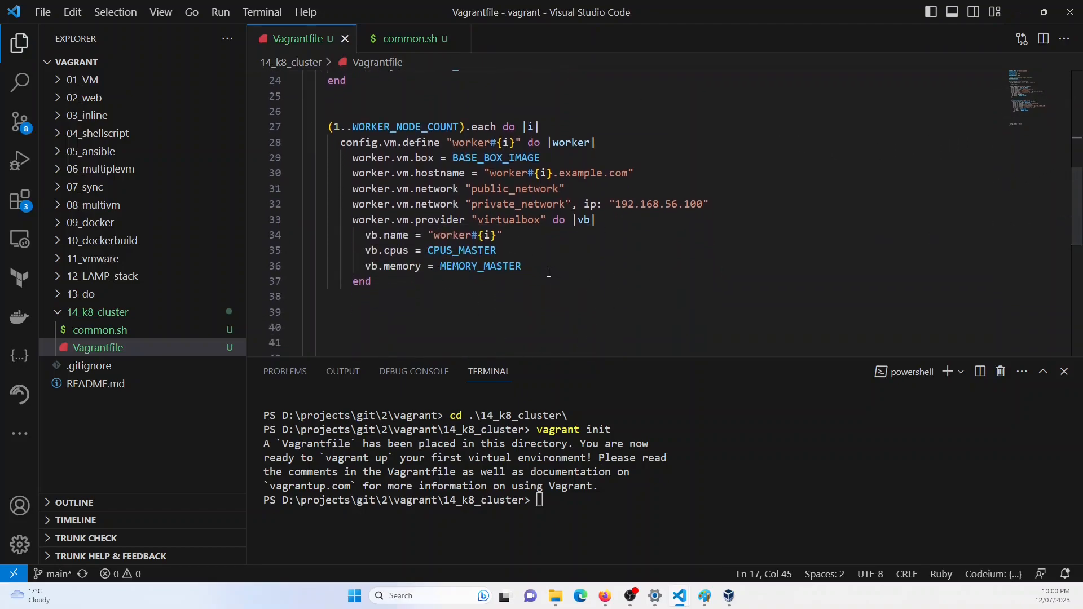
Step: Set the worker IP to 192.168.56.10#{i}, switch to CPUS_WORKER and MEMORY_WORKER, and save
double_click(689, 204)
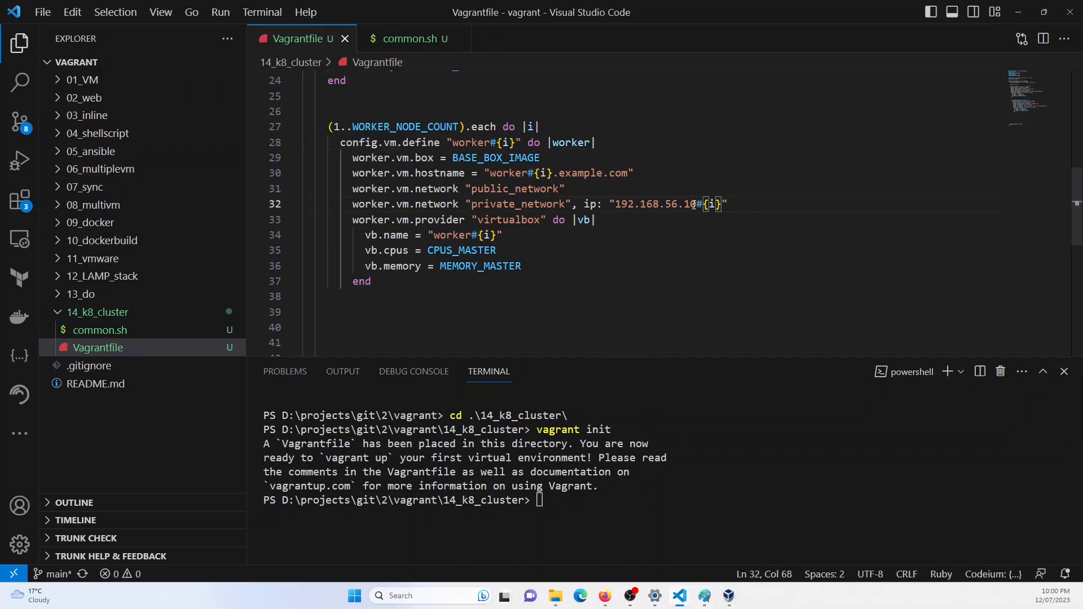
click(685, 204)
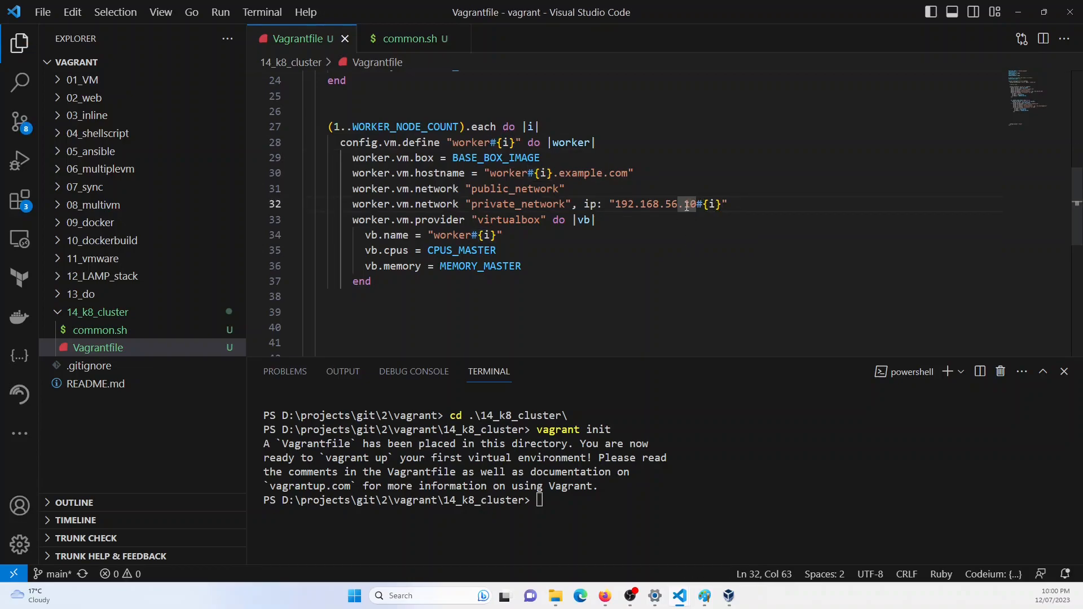
click(657, 234)
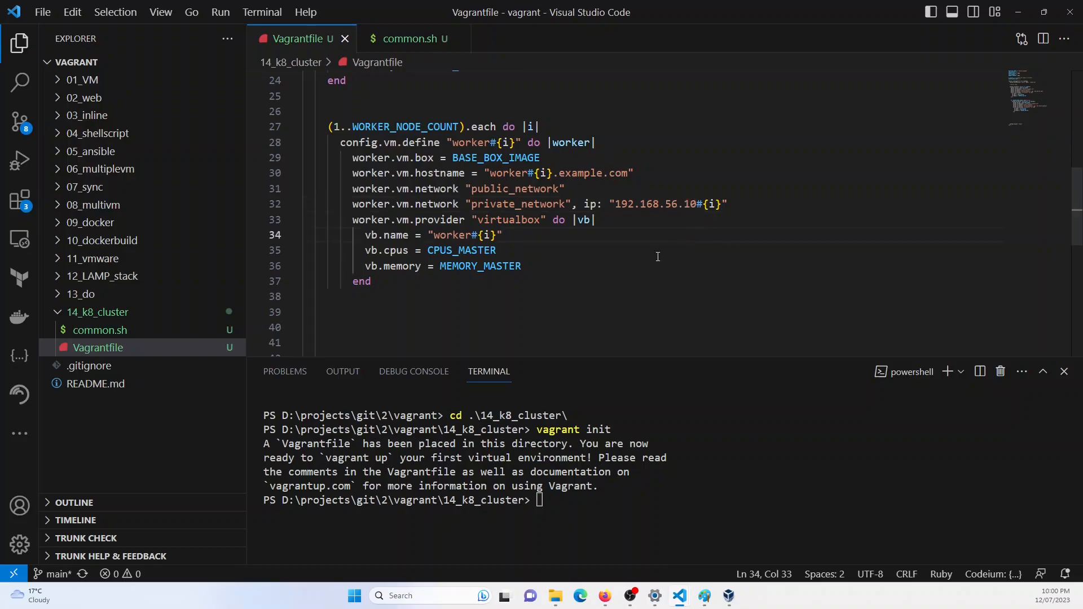
double_click(461, 250)
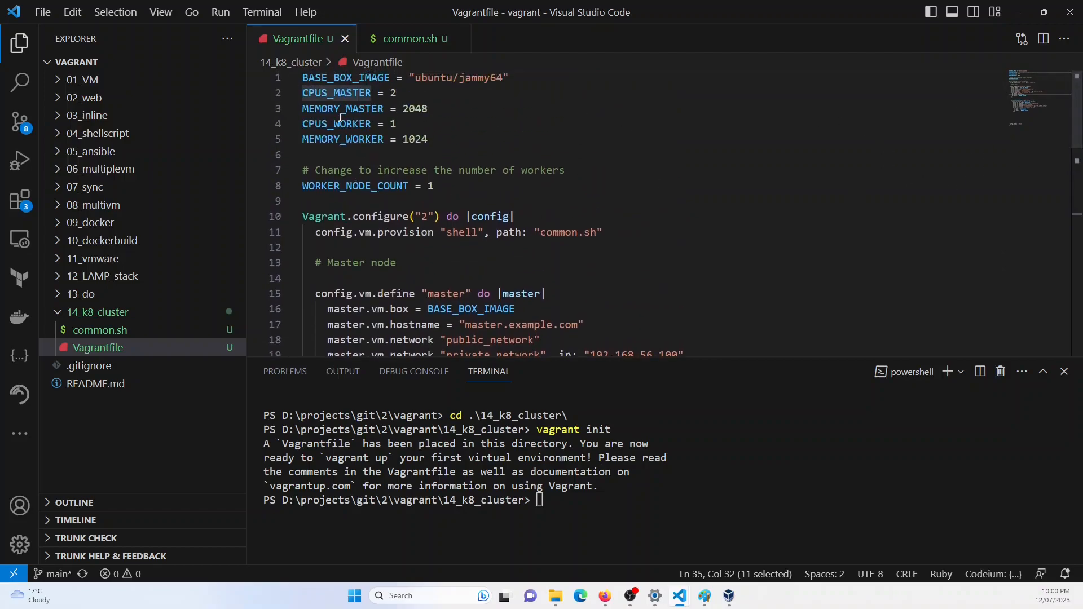
scroll(down, 3)
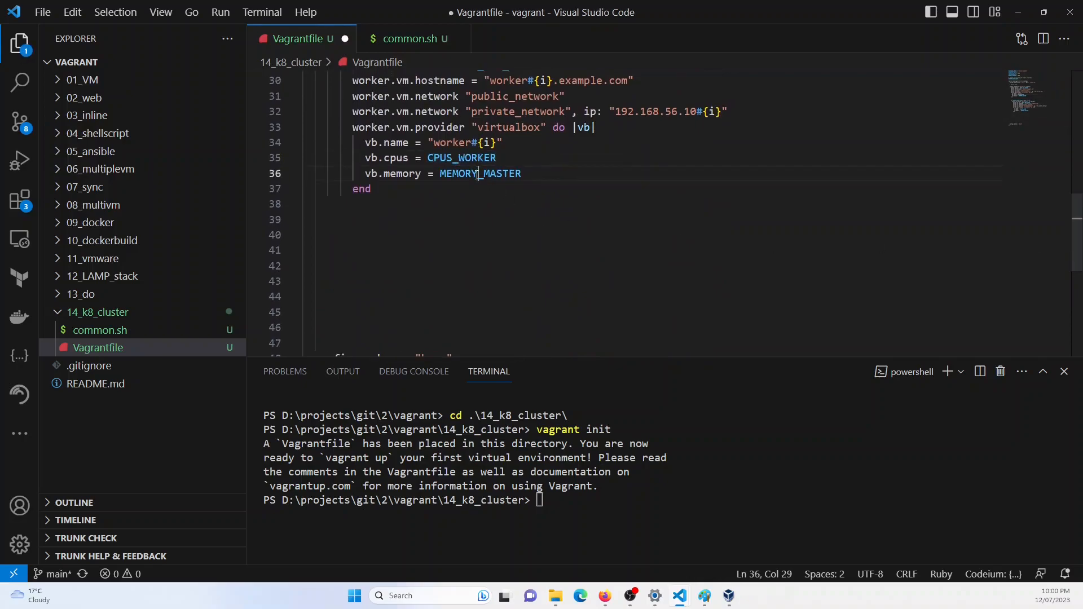
double_click(502, 174)
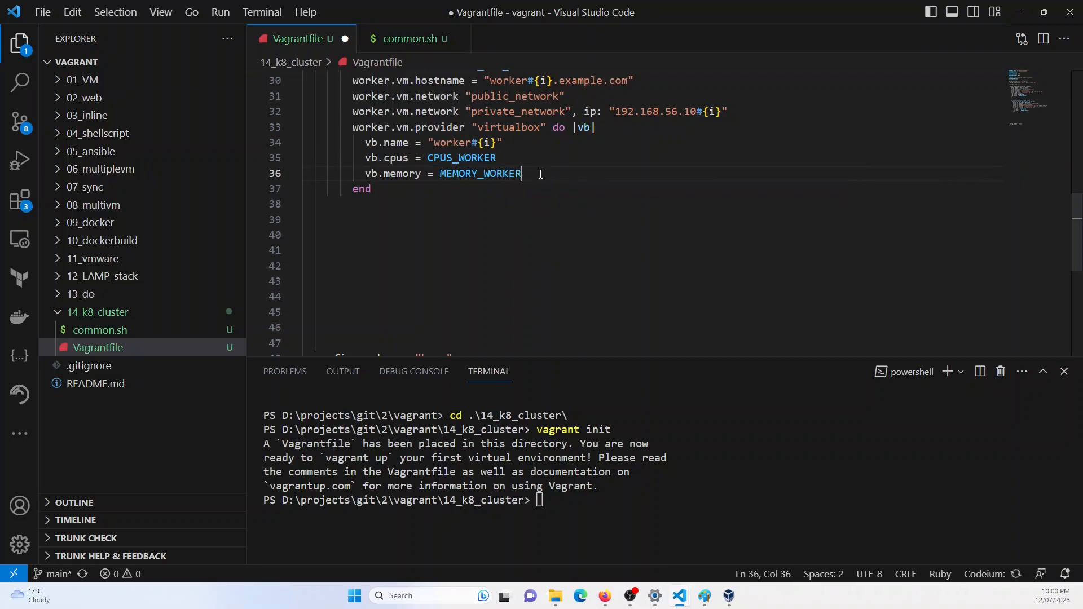
key(ctrl+s)
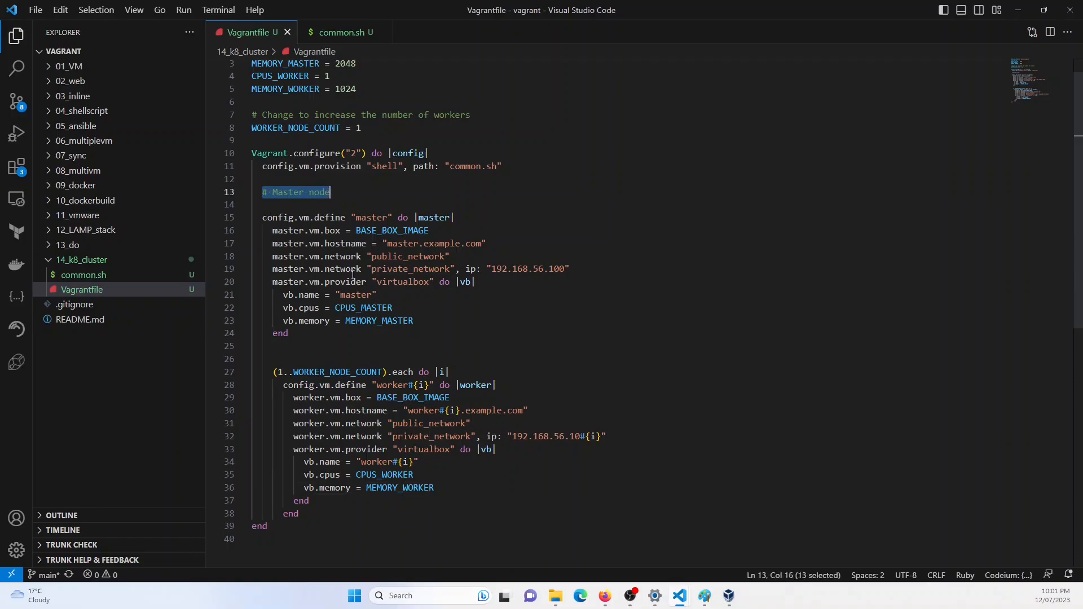
Step: Add the '# Worker node' comment above the WORKER_NODE_COUNT loop and review the worker#{i} name
text(# Worker node)
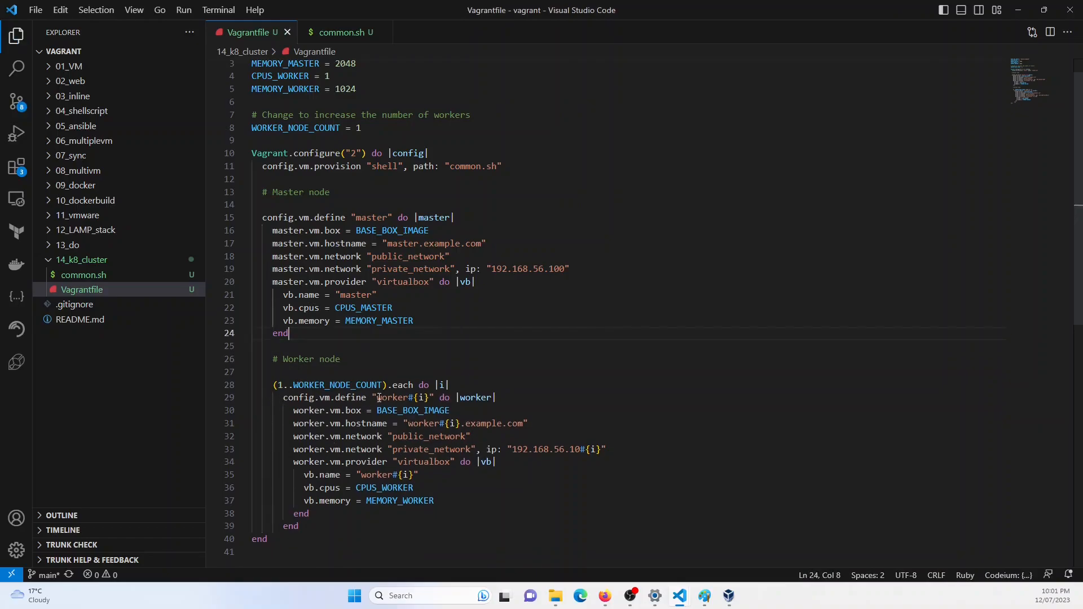
double_click(394, 397)
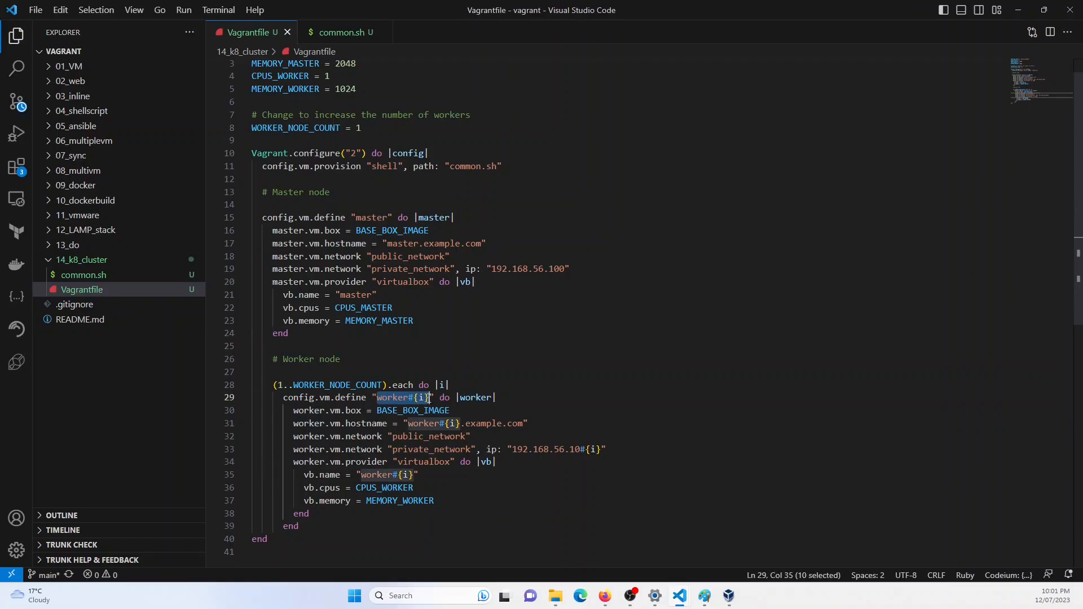
double_click(466, 424)
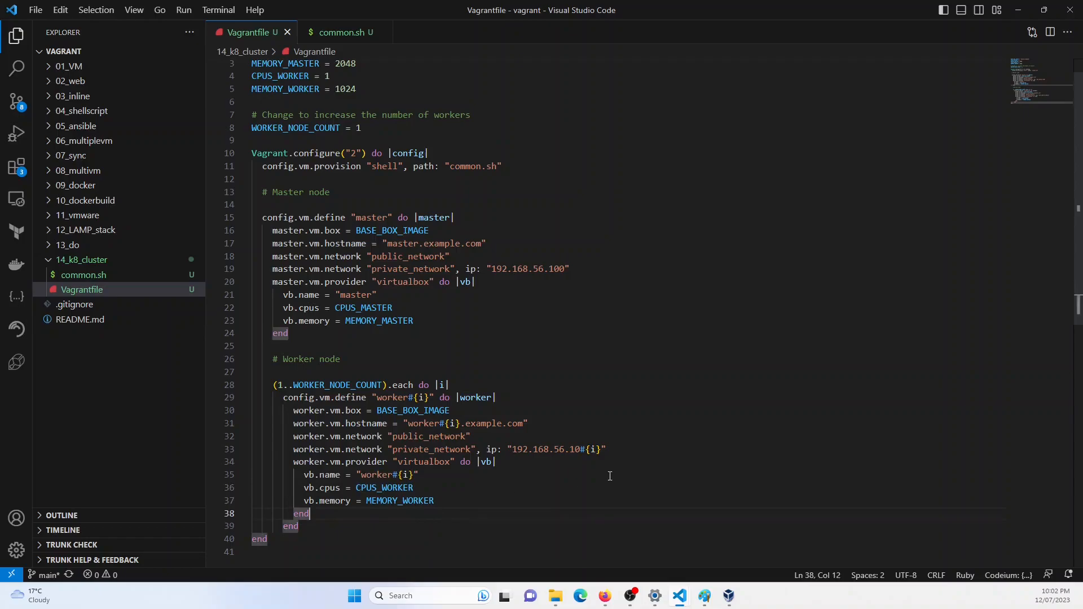
mouse_move(400, 416)
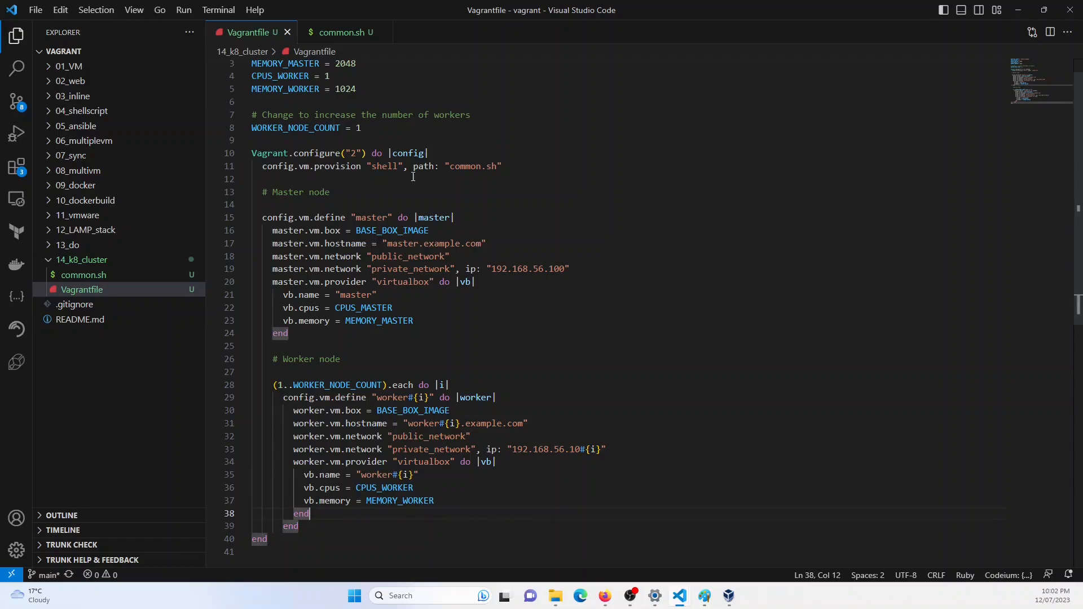
click(414, 321)
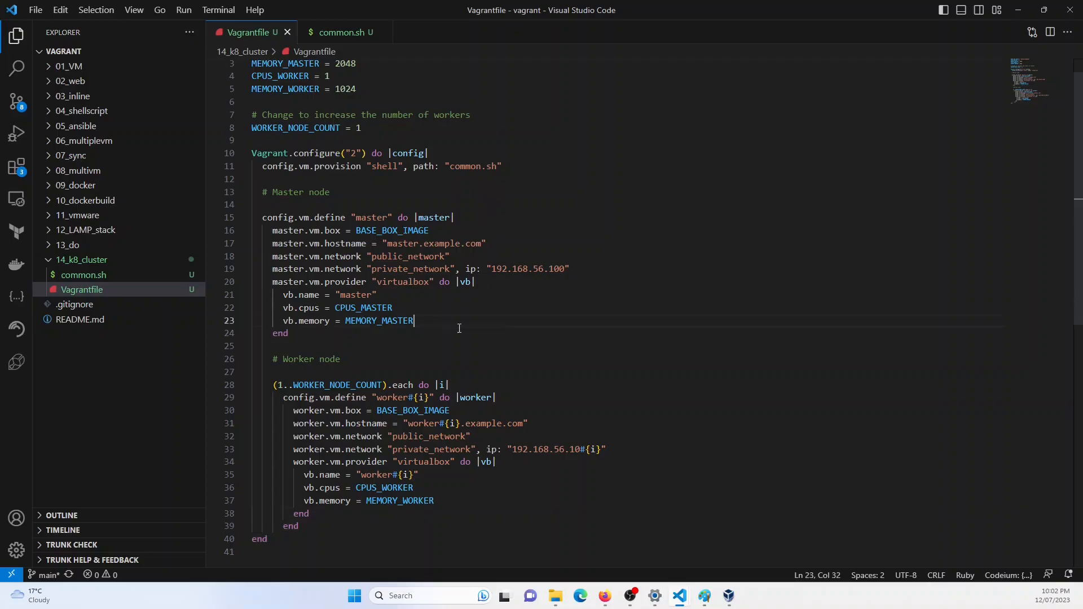
double_click(380, 321)
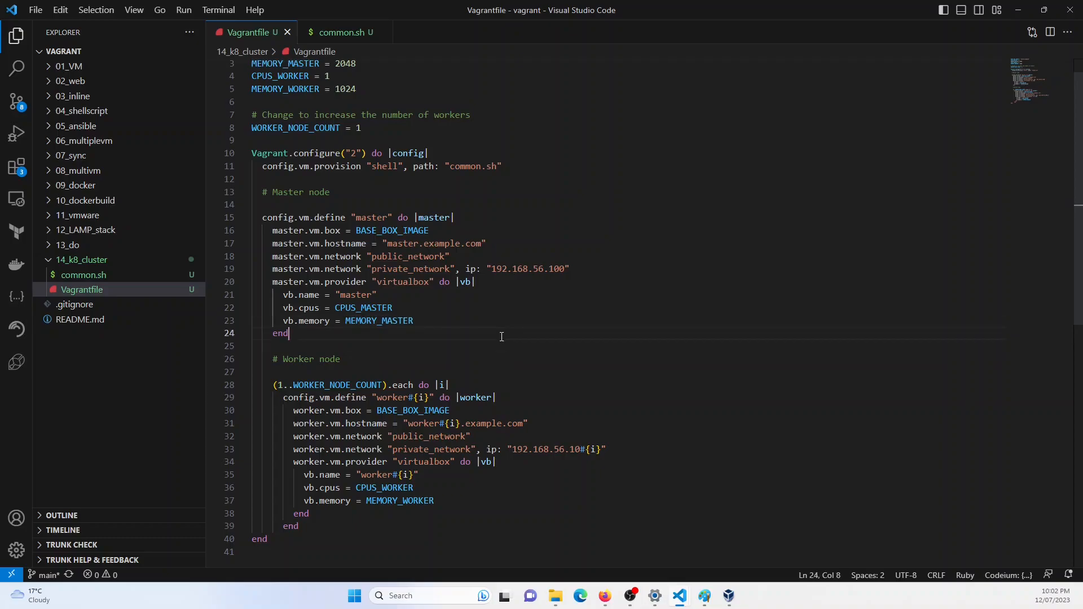
Step: Add config.vm.provision shell lines for master.sh and worker.sh in the Vagrantfile
key(Enter)
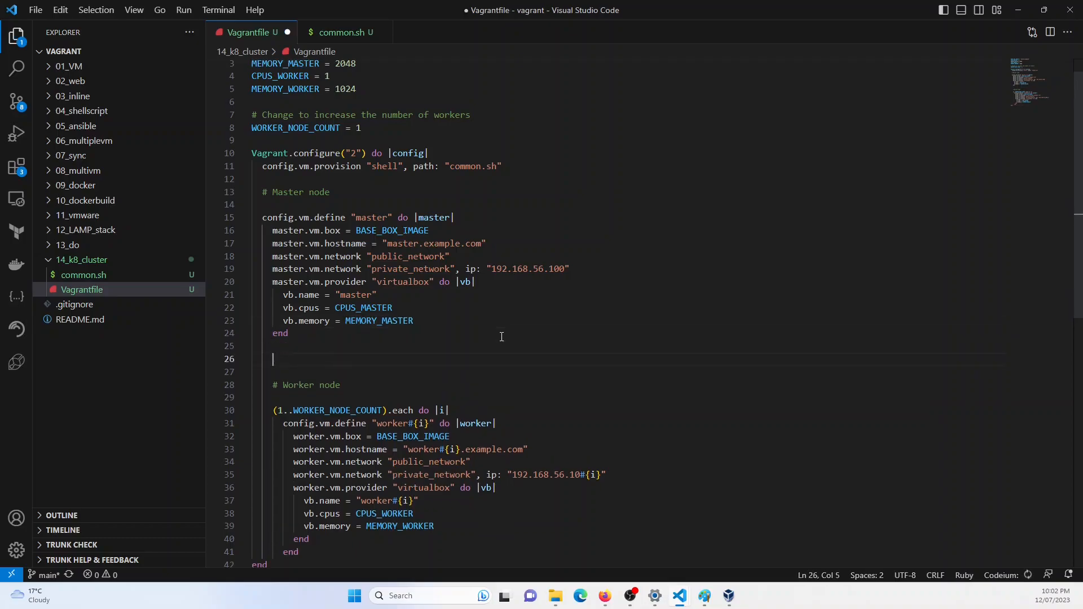
text(config.)
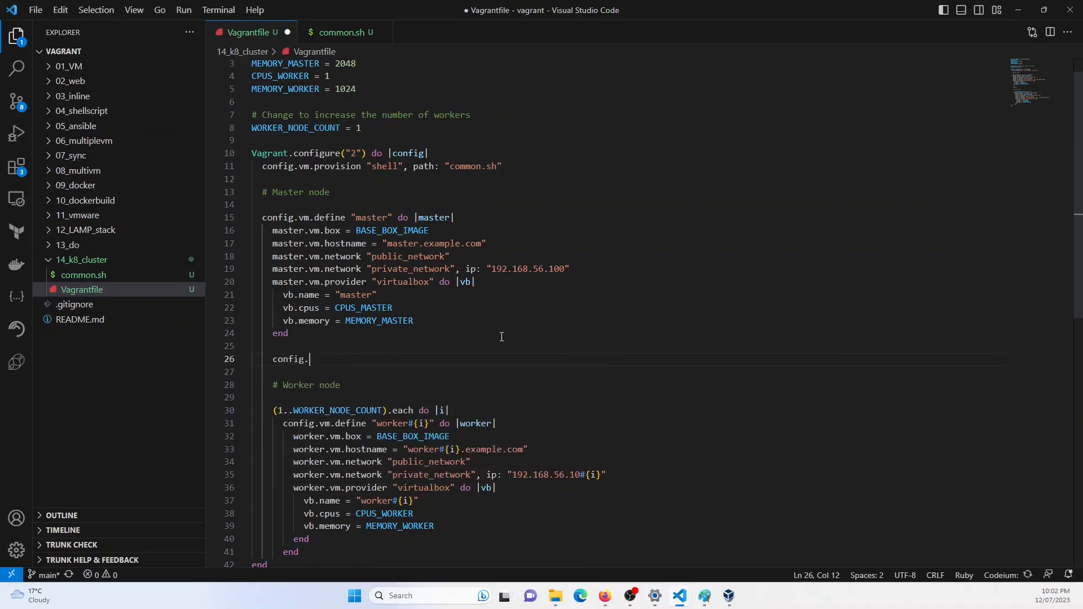
text(vm.provision "shell", path: "master.sh")
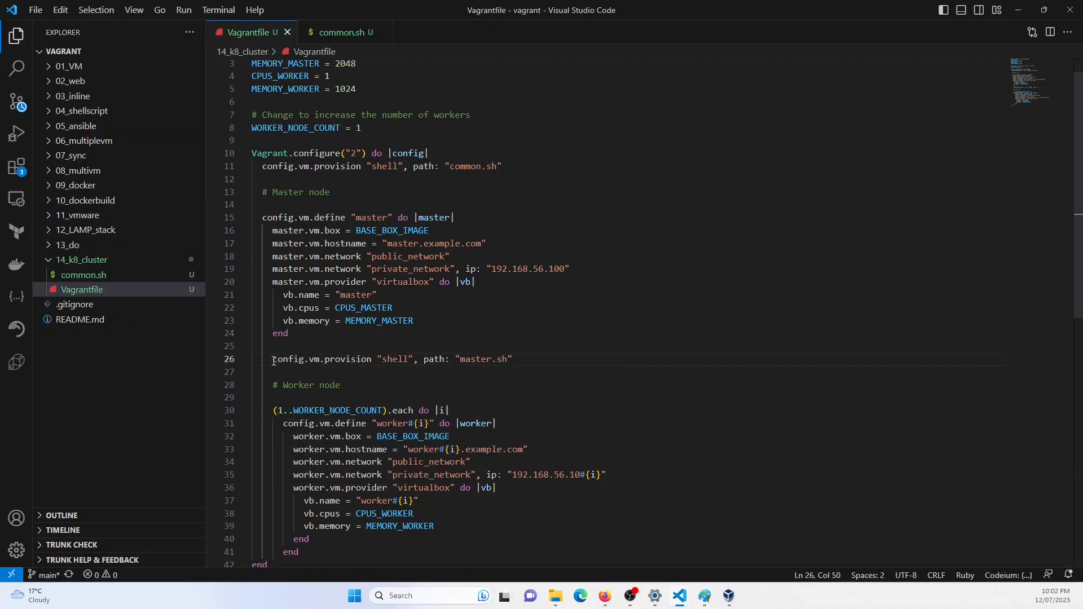
drag(272, 359, 512, 359)
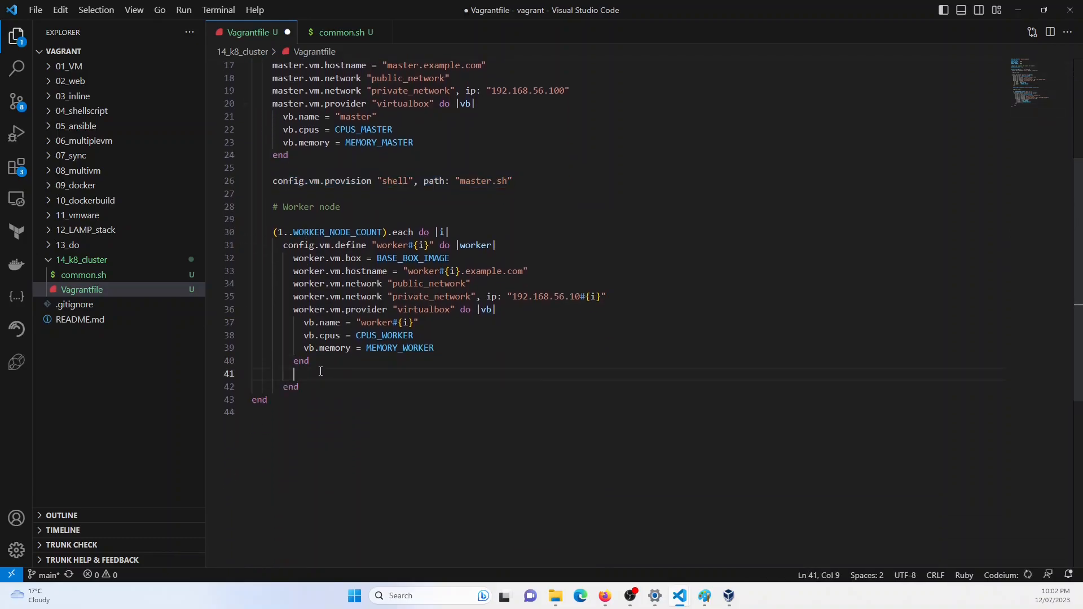
text(config.vm.provision "shell", path: "w.sh")
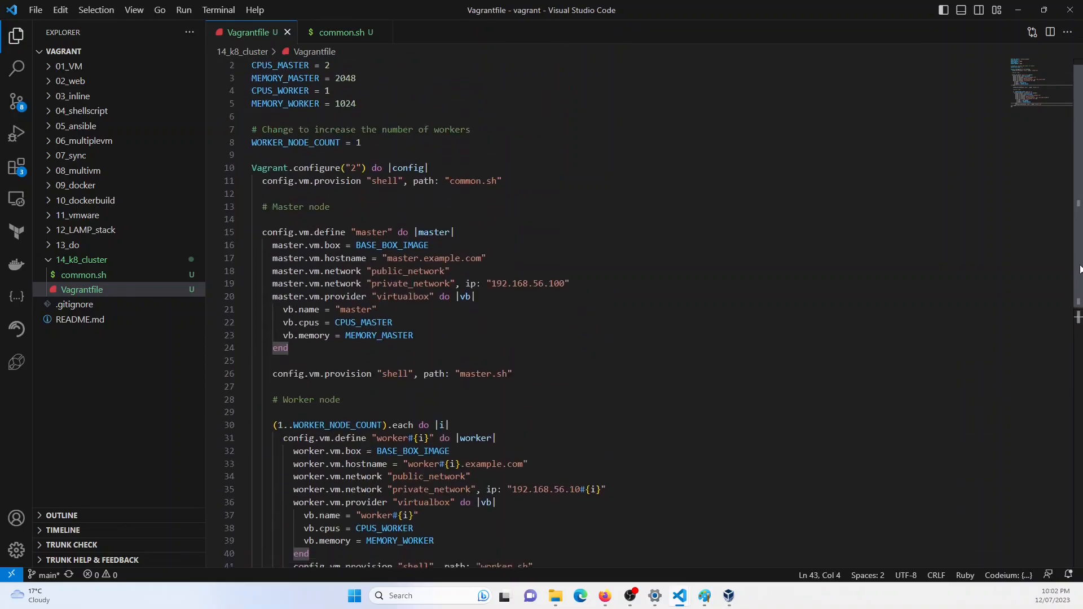
scroll(down, 3)
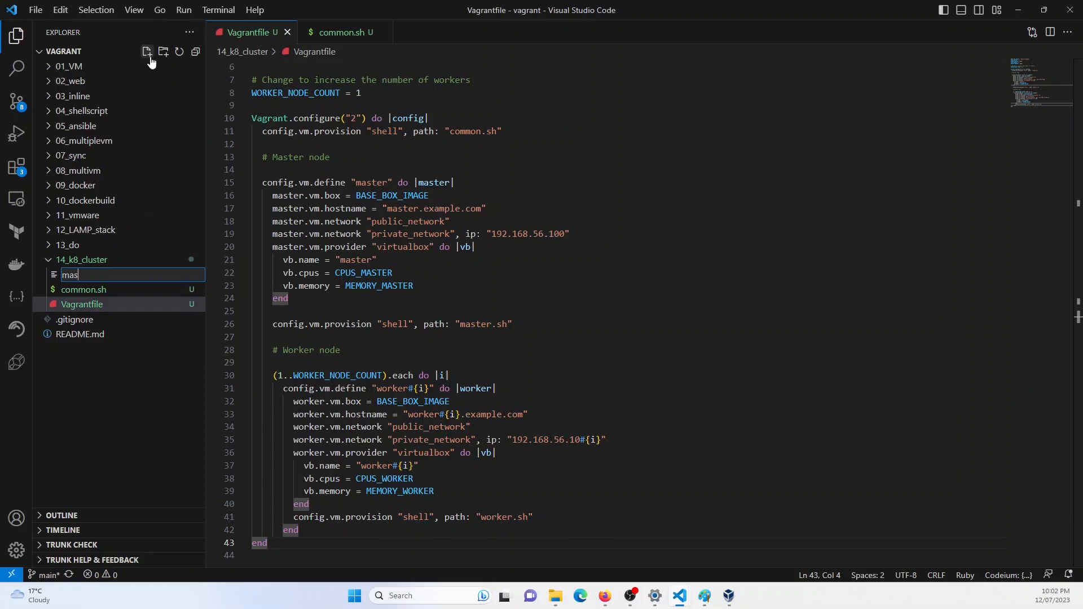
Step: Create an empty master.sh file in the cluster folder from the Explorer
text(master.sh)
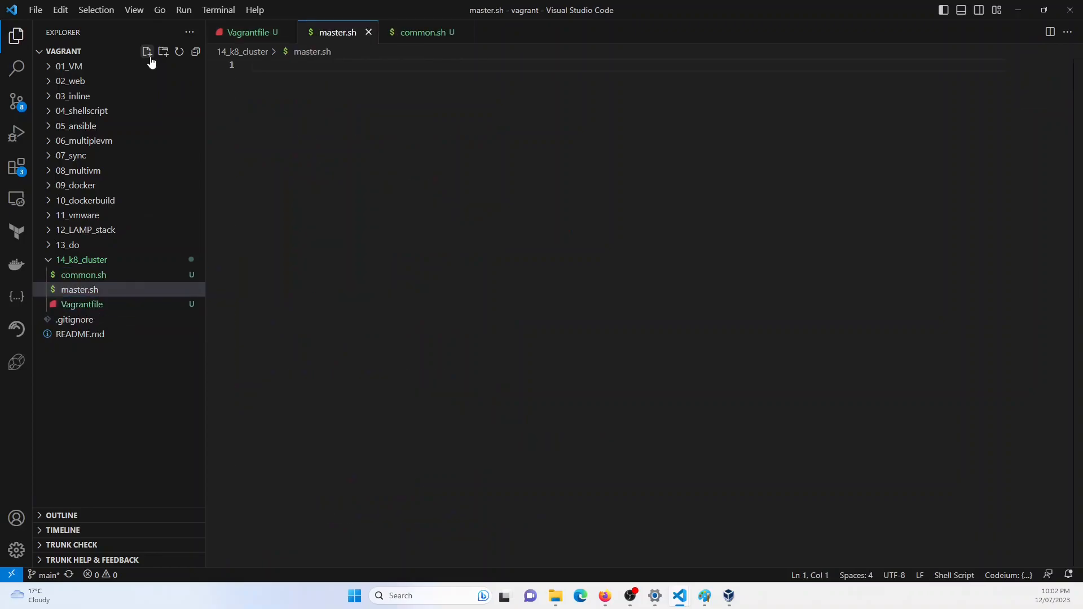
click(146, 52)
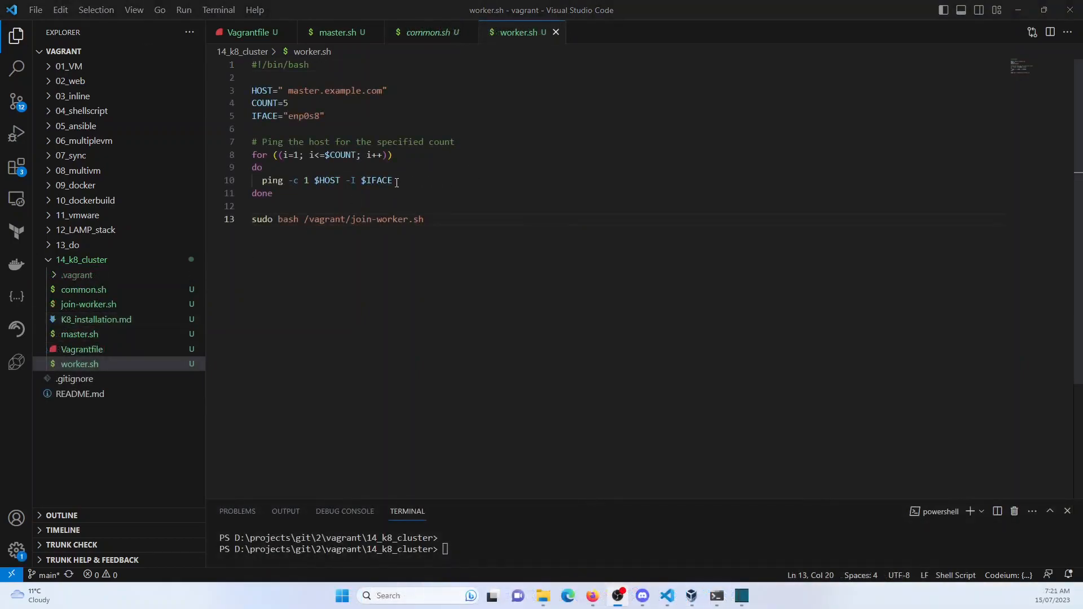
click(339, 32)
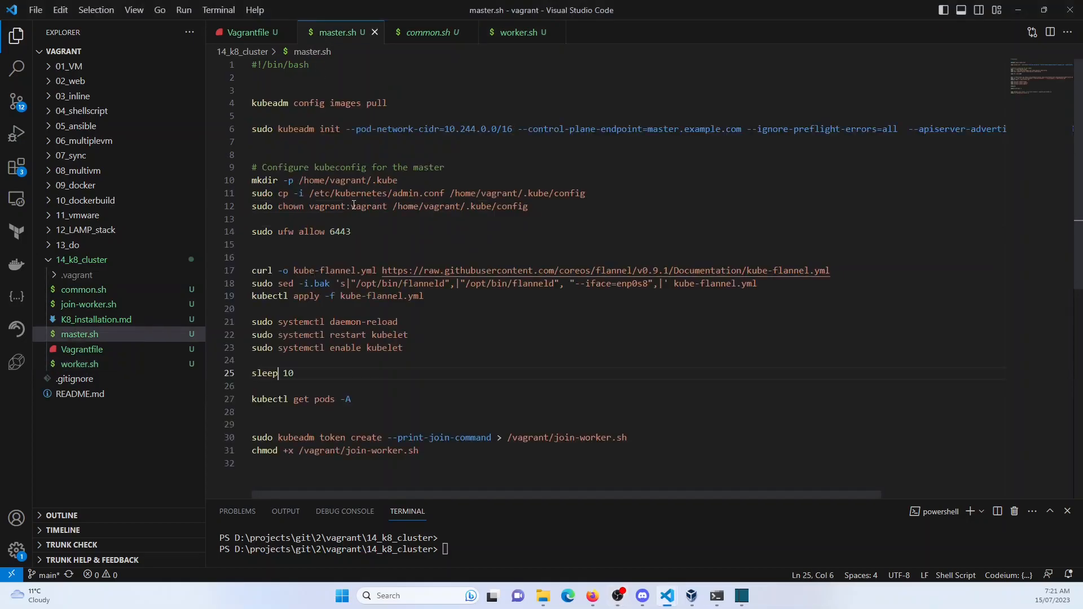
click(429, 33)
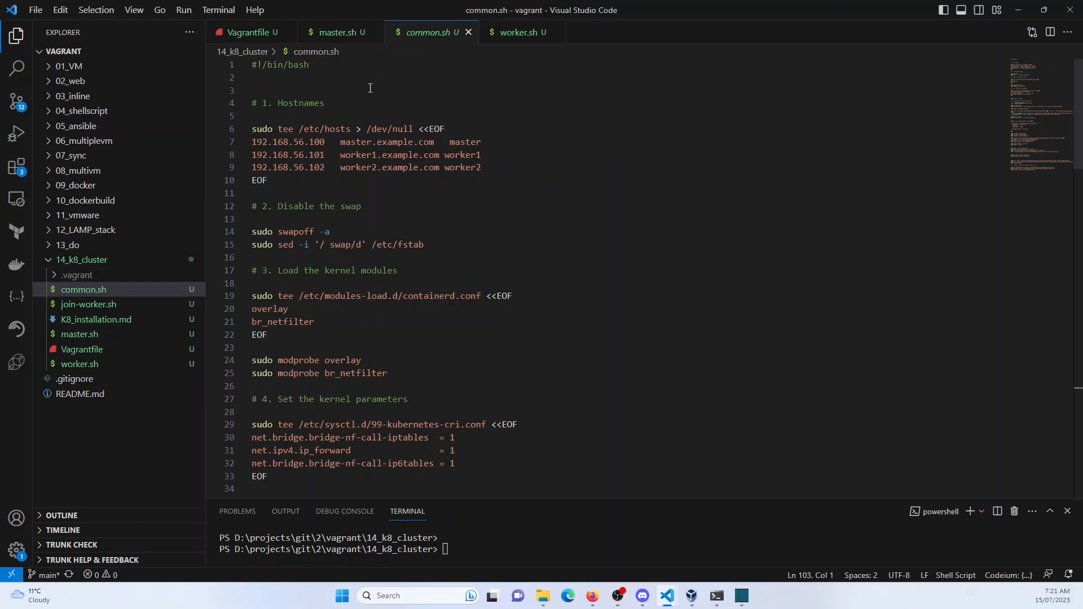
click(337, 32)
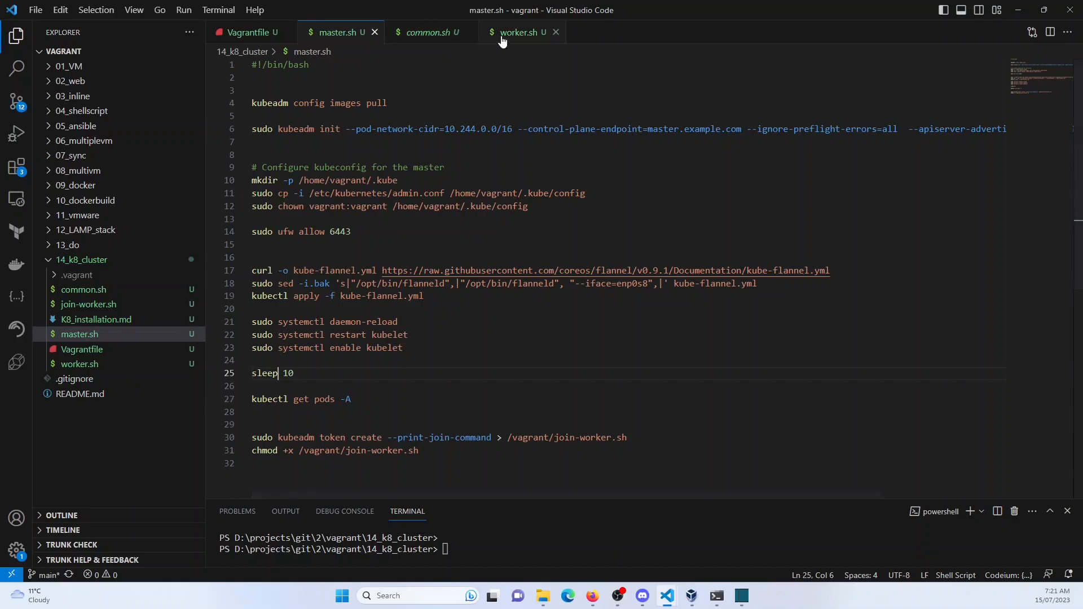
click(518, 33)
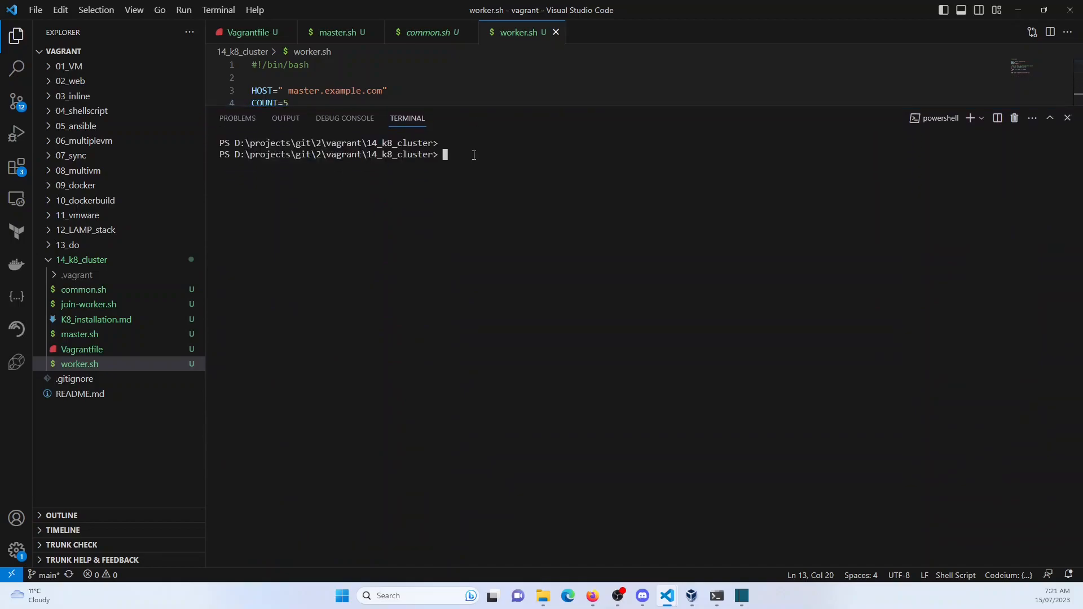
Step: Run vagrant status, showing master and worker1 not created (virtualbox)
text(vagrant status)
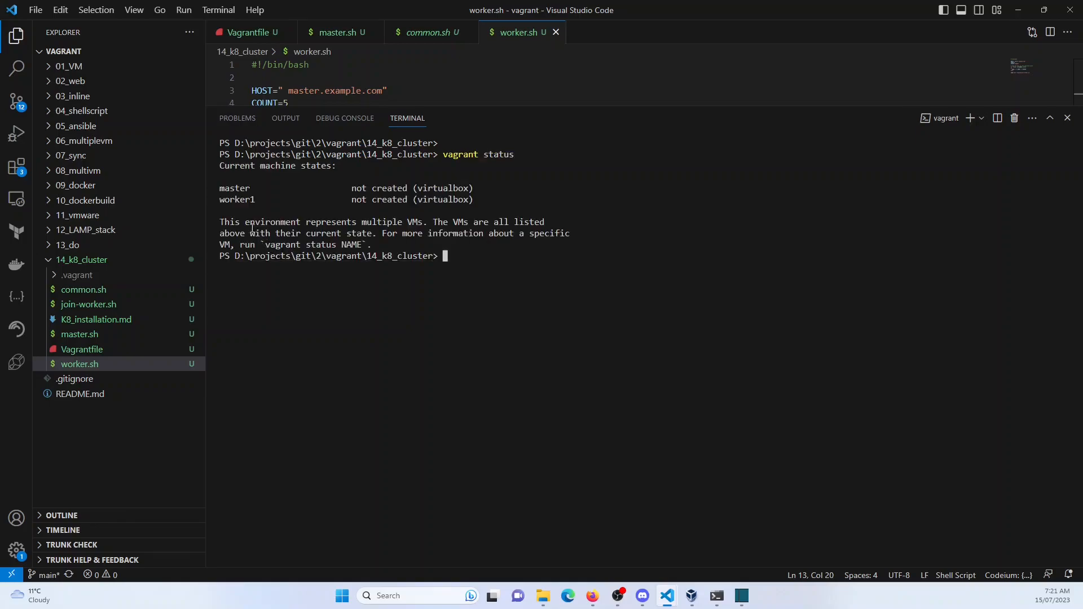
double_click(236, 200)
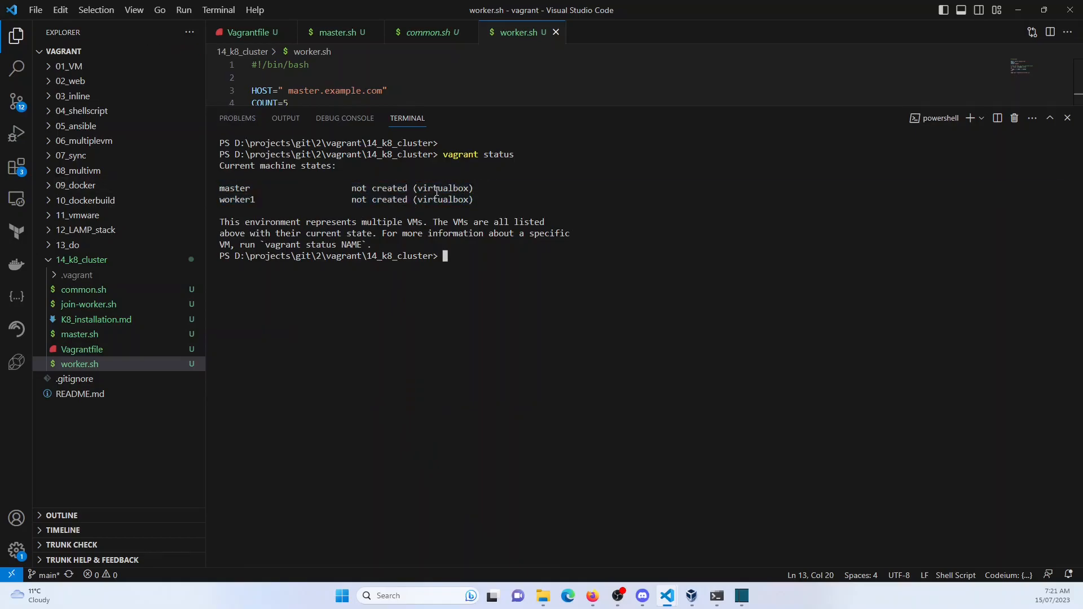
mouse_move(543, 201)
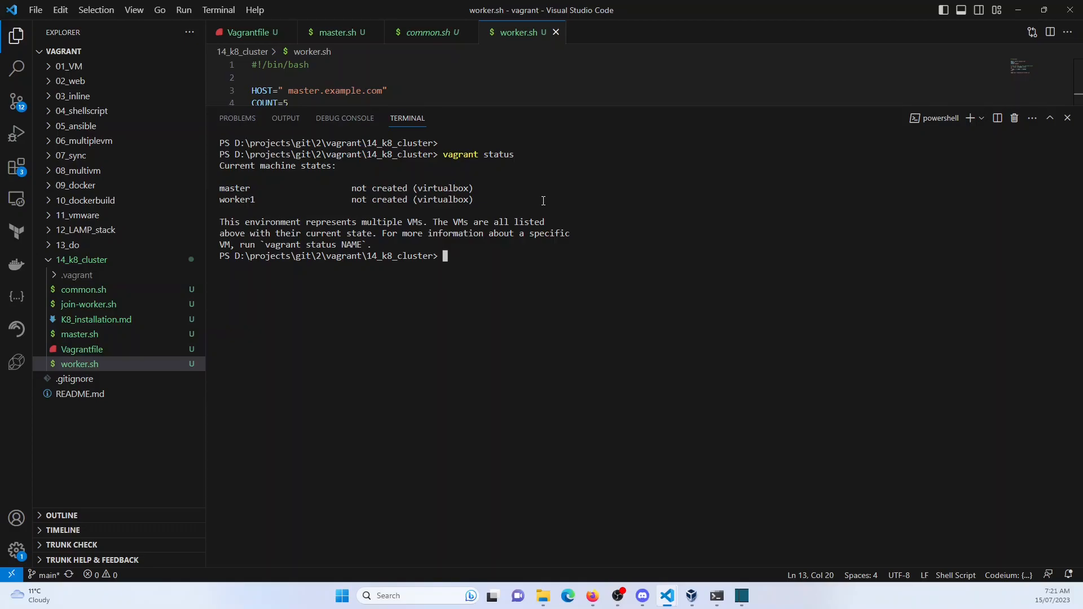
Step: Run vagrant up and follow master provisioning until kubeadm, kubectl and kubelet are installed
text(vagrant up)
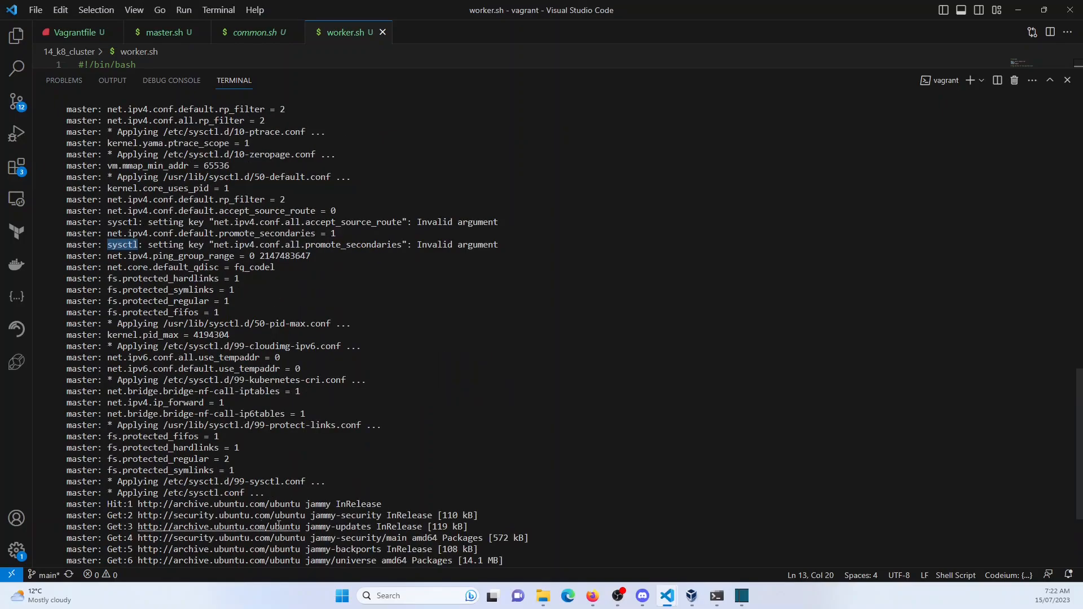
scroll(down, 3)
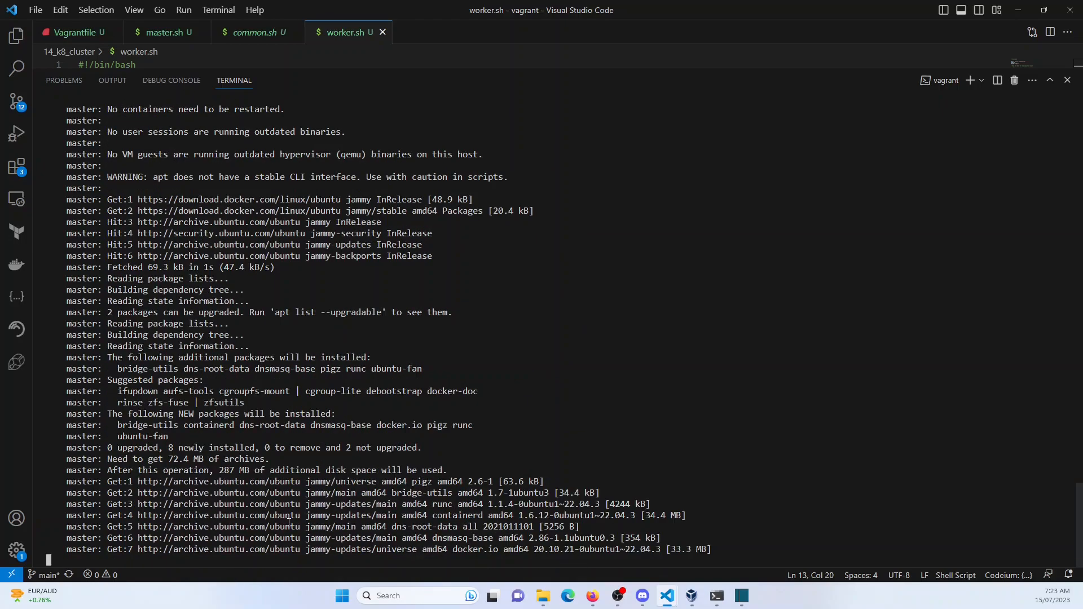
mouse_move(153, 436)
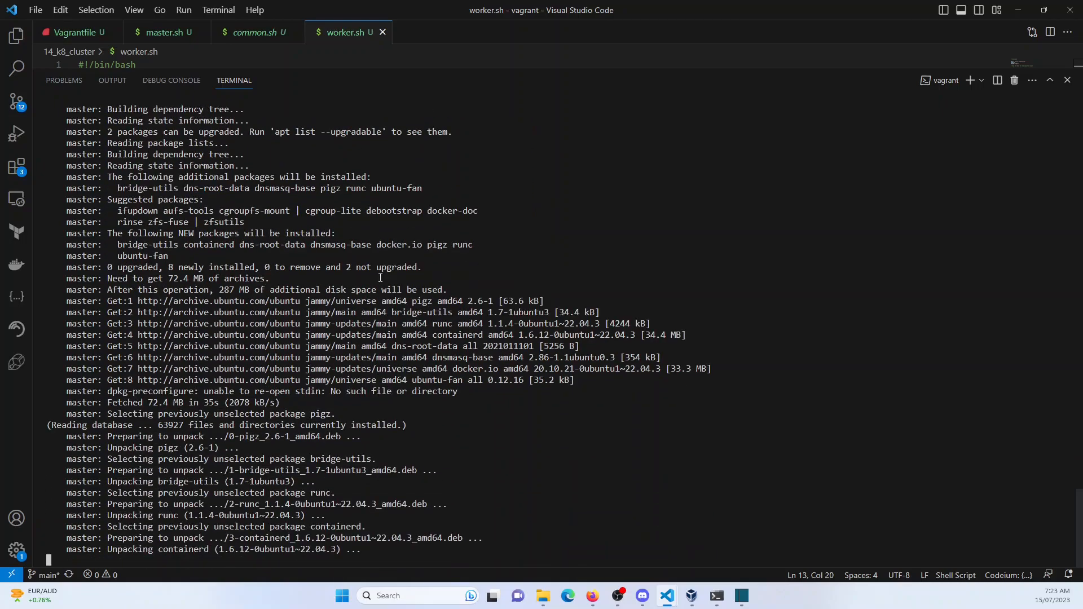
scroll(down, 3)
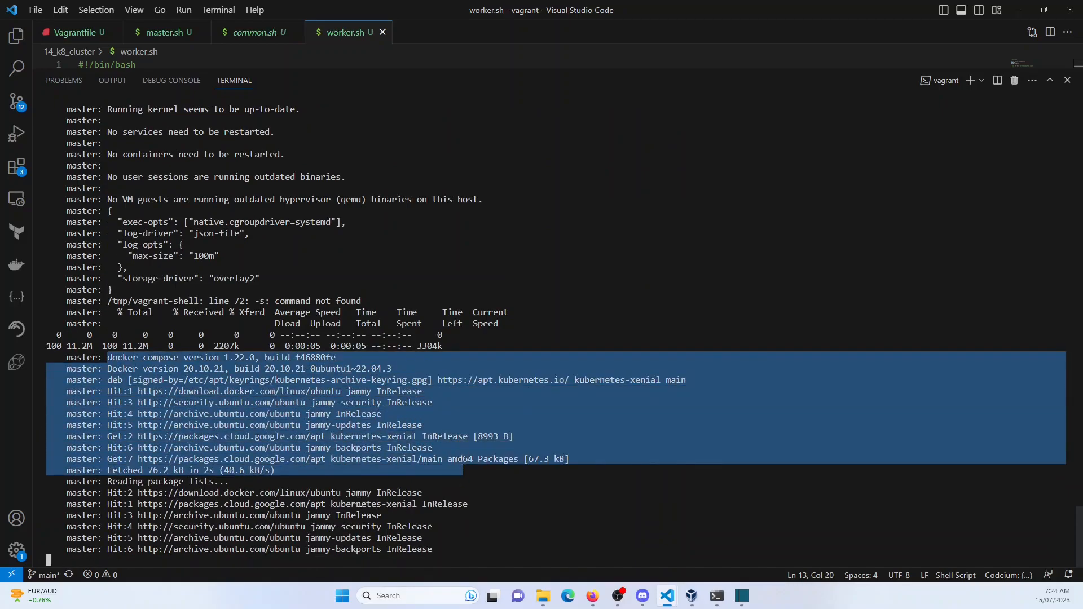
scroll(down, 3)
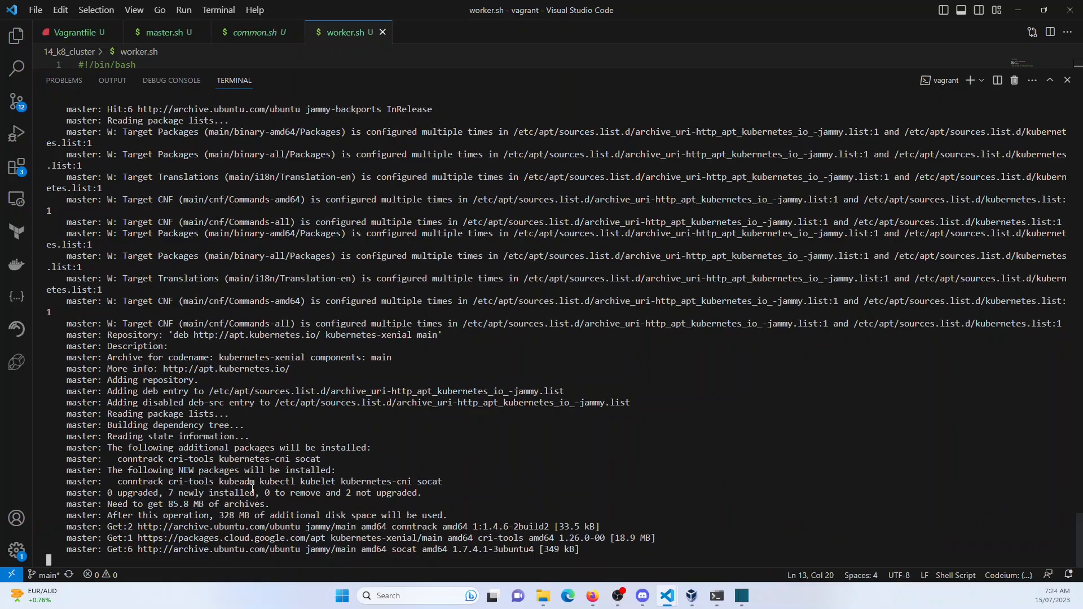
drag(217, 482, 336, 482)
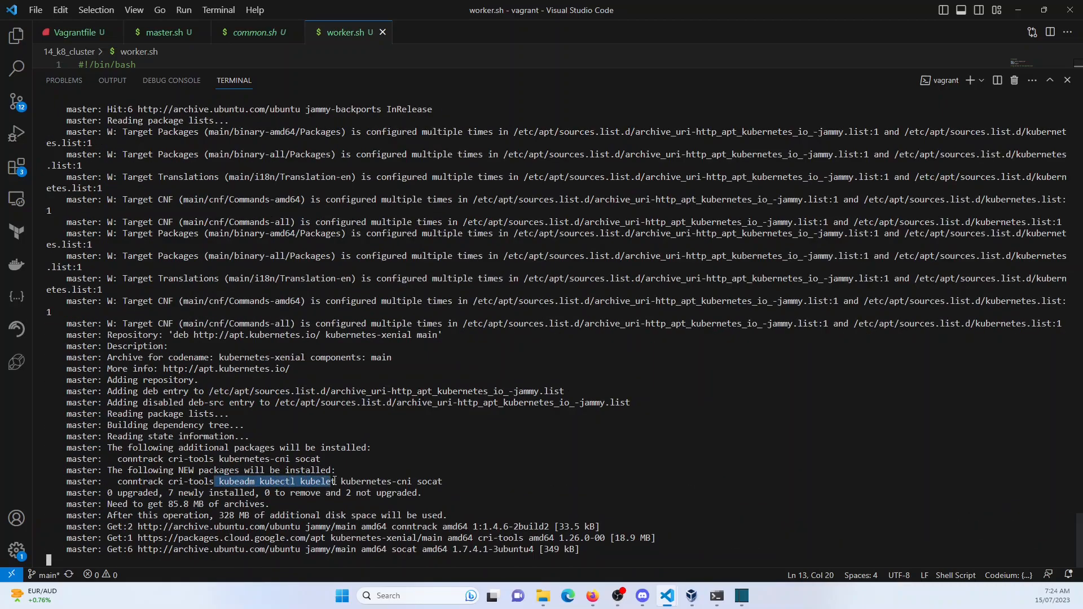
drag(335, 482, 448, 481)
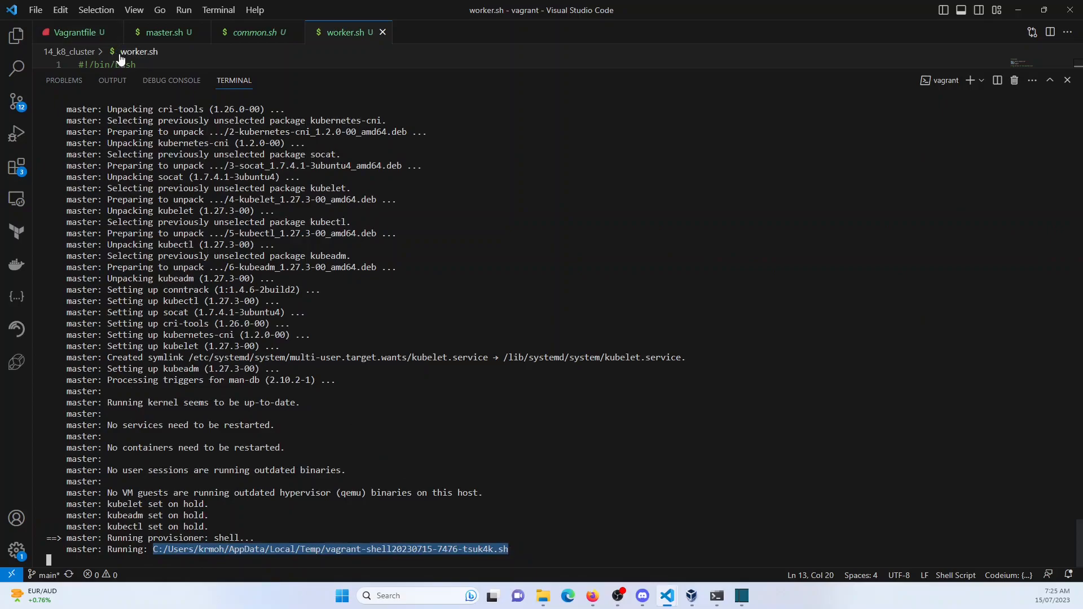
mouse_move(316, 85)
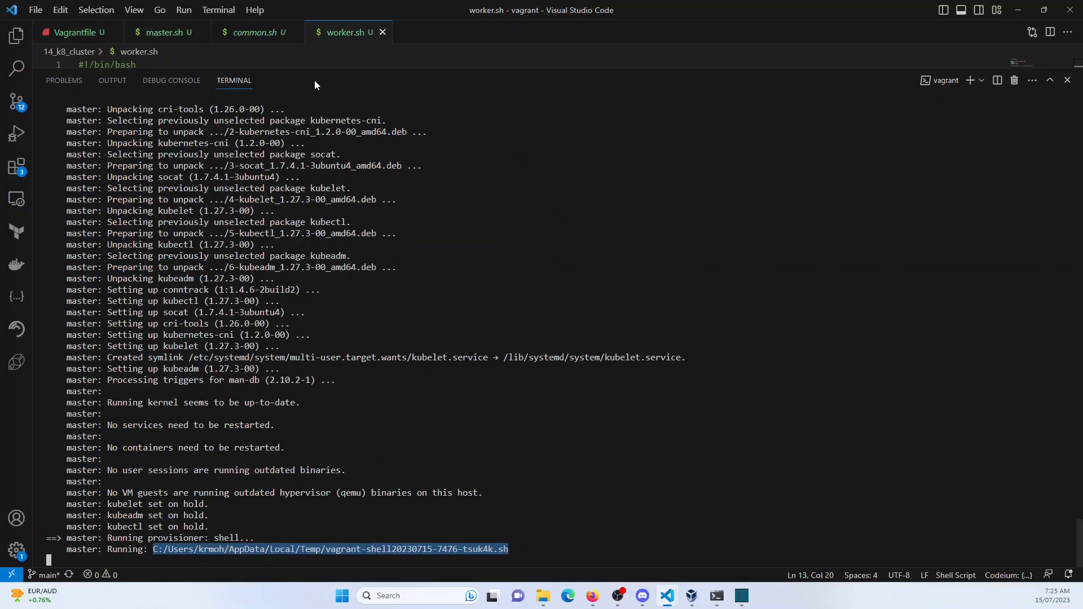
Step: Show master.sh above the terminal while kubeadm pulls images and initializes the control plane
click(164, 32)
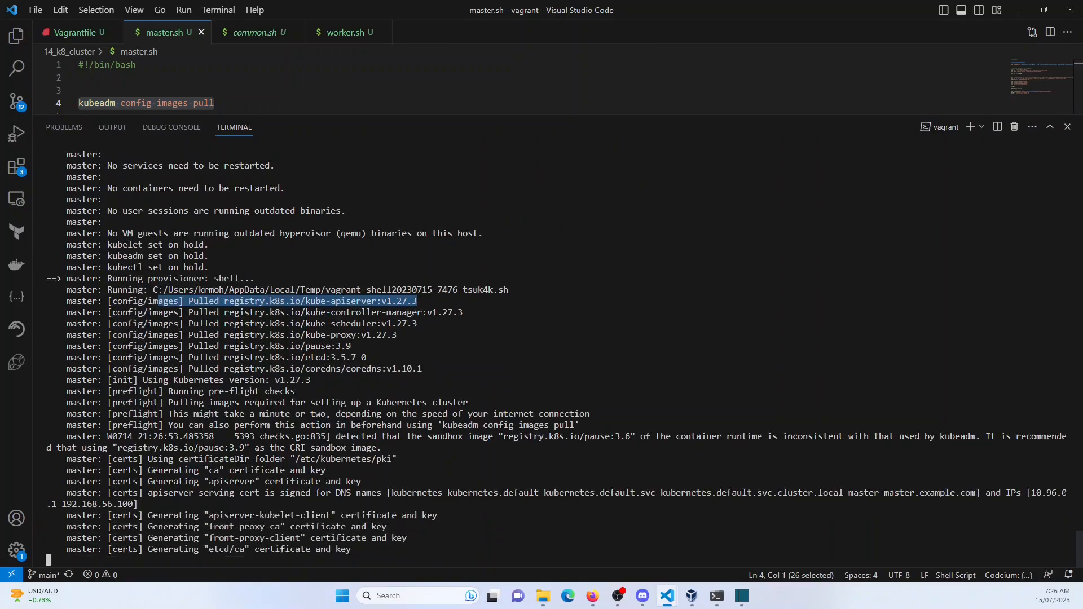
scroll(down, 3)
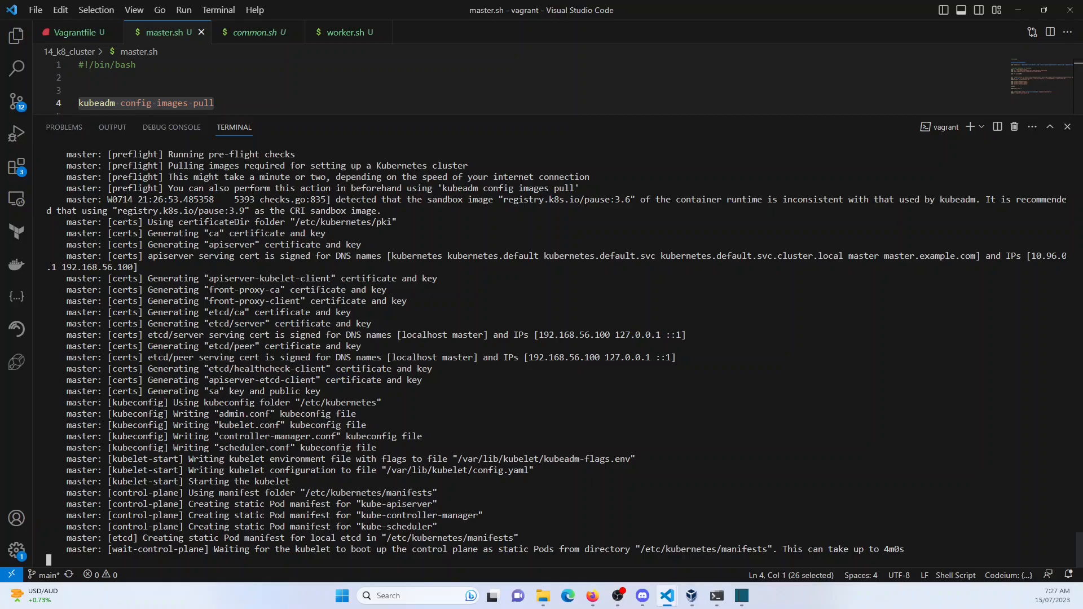
click(17, 35)
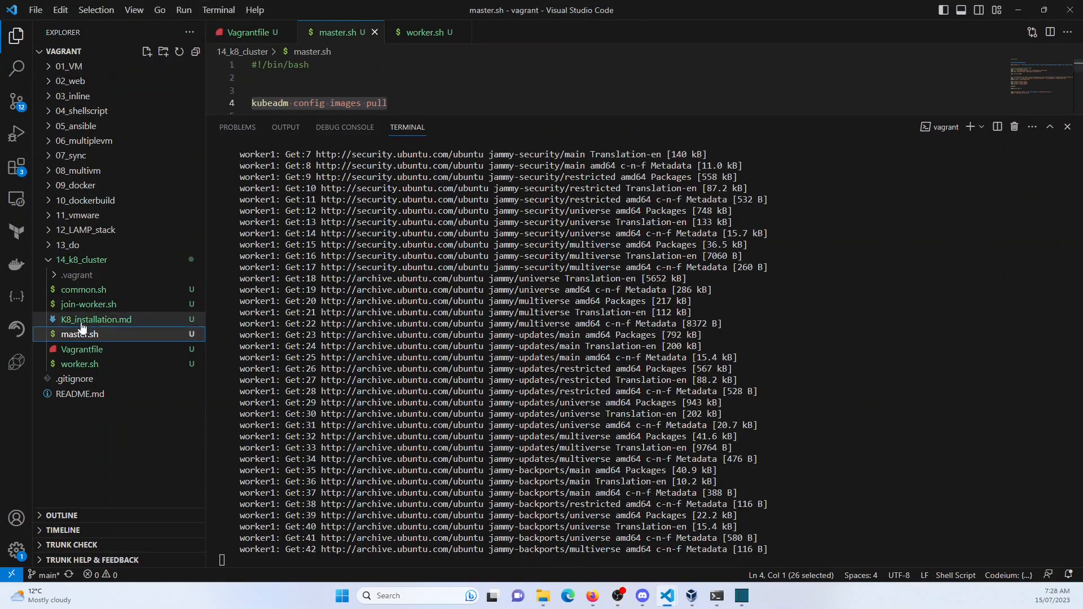
Step: Watch worker1 ping master.example.com and begin preflight checks, then add a second PowerShell terminal
click(88, 303)
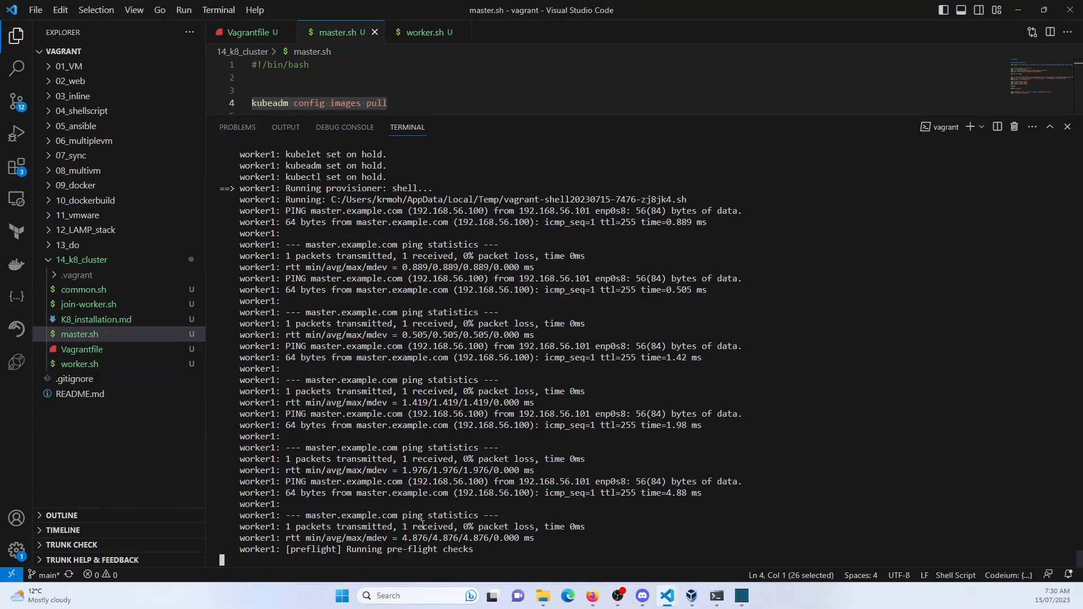
drag(284, 548, 472, 548)
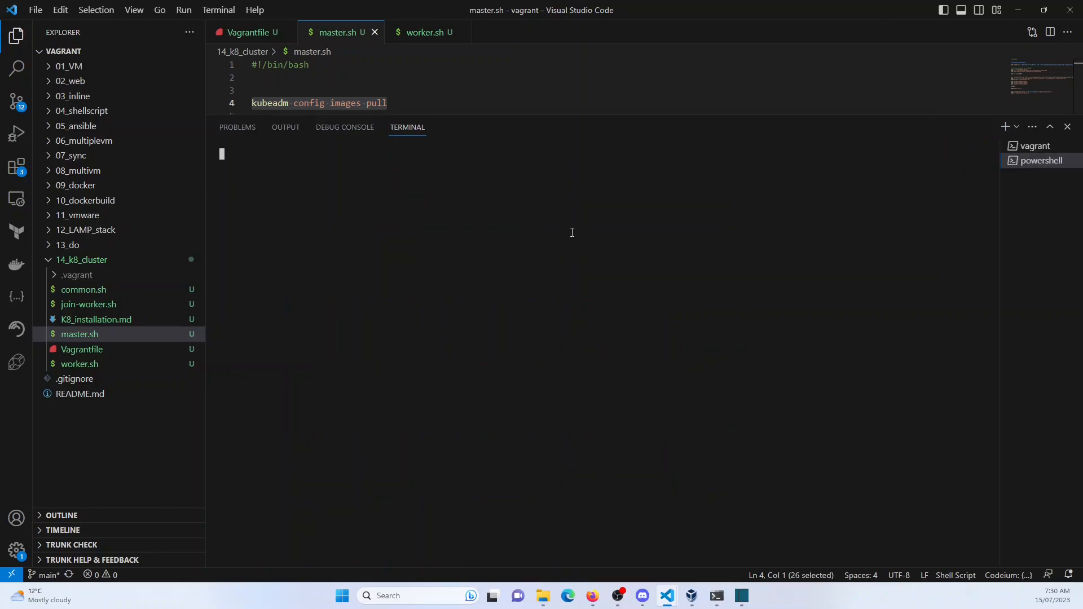
Step: Run ip addr on the master and note the enp0s8 interface with address 192.168.56.100
text(cd 1)
text(va)
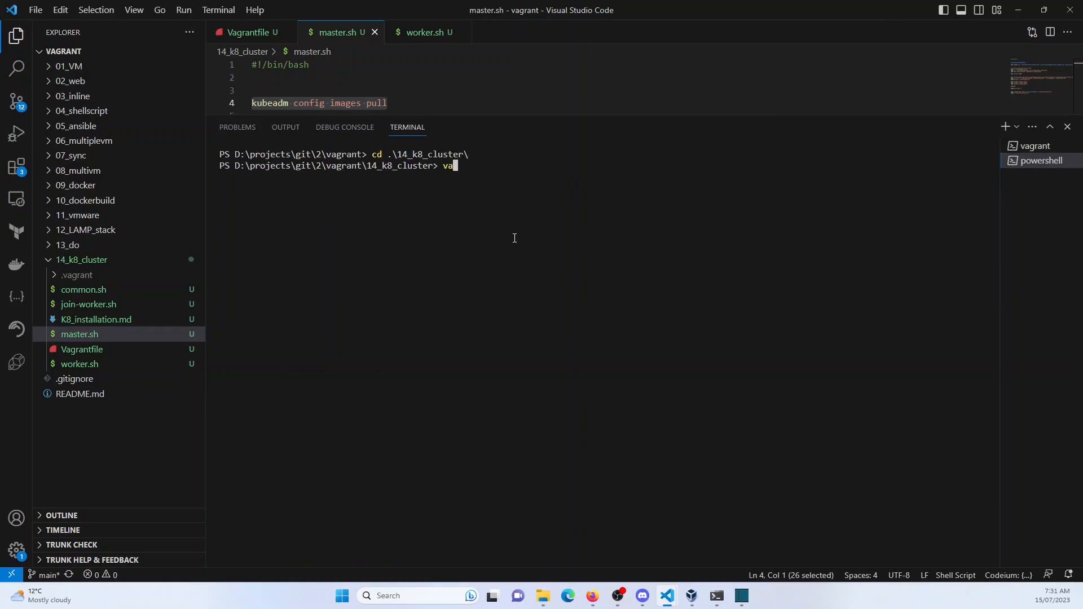
text(grant)
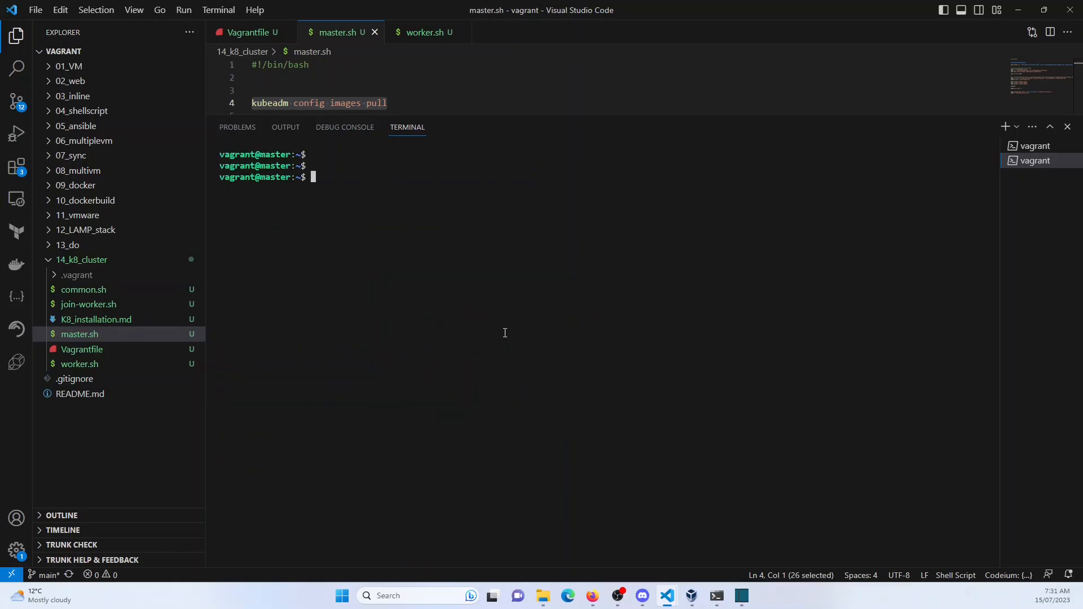
text(ip addr)
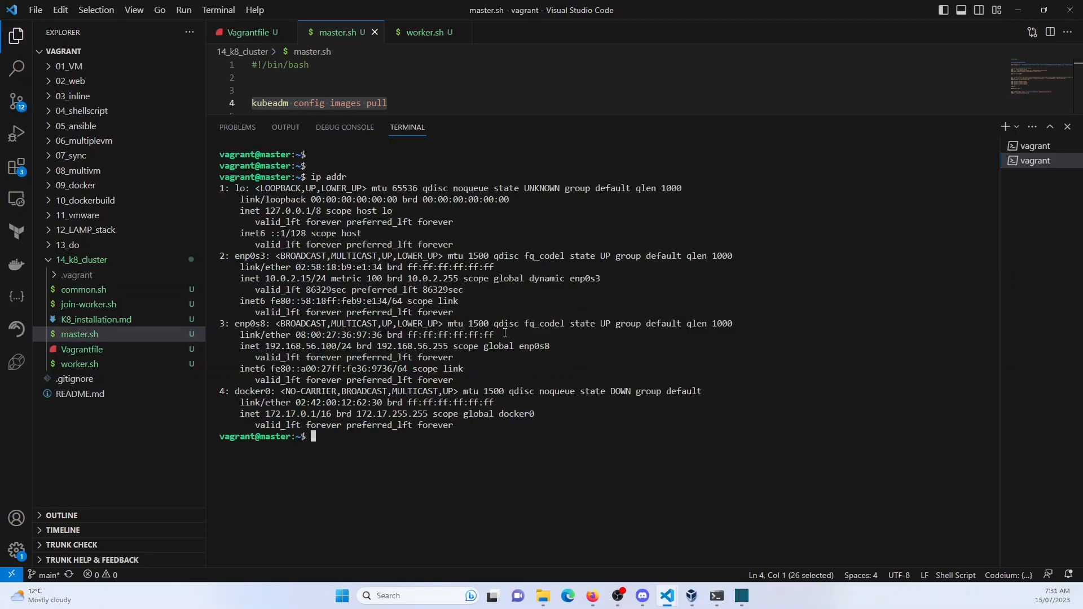
double_click(250, 323)
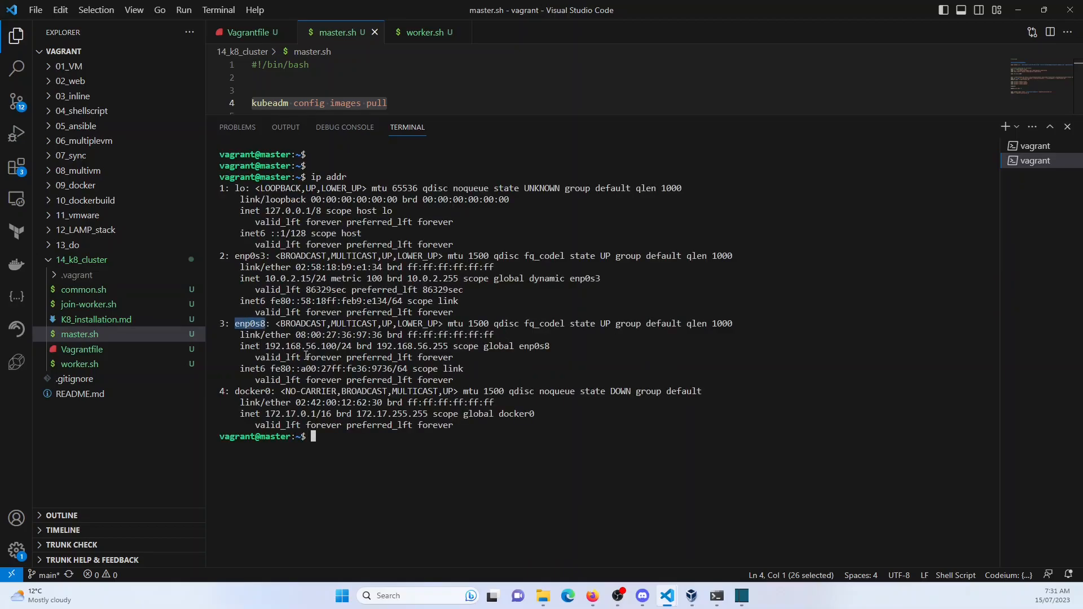
double_click(307, 347)
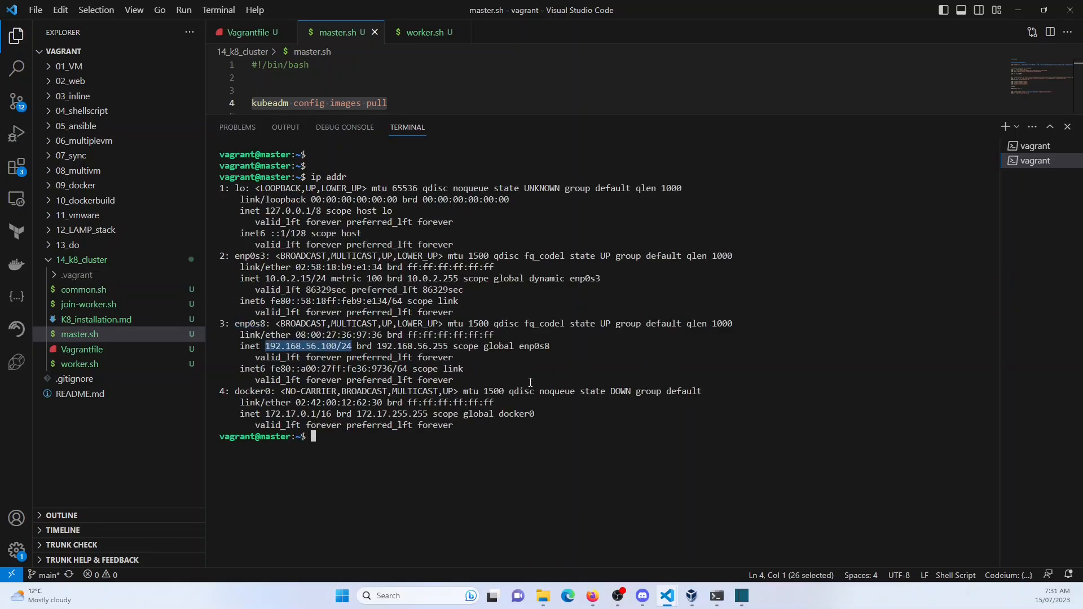
Step: Ping 192.168.56.101 over enp0s8 and confirm steady replies from the worker
text(ping 192.)
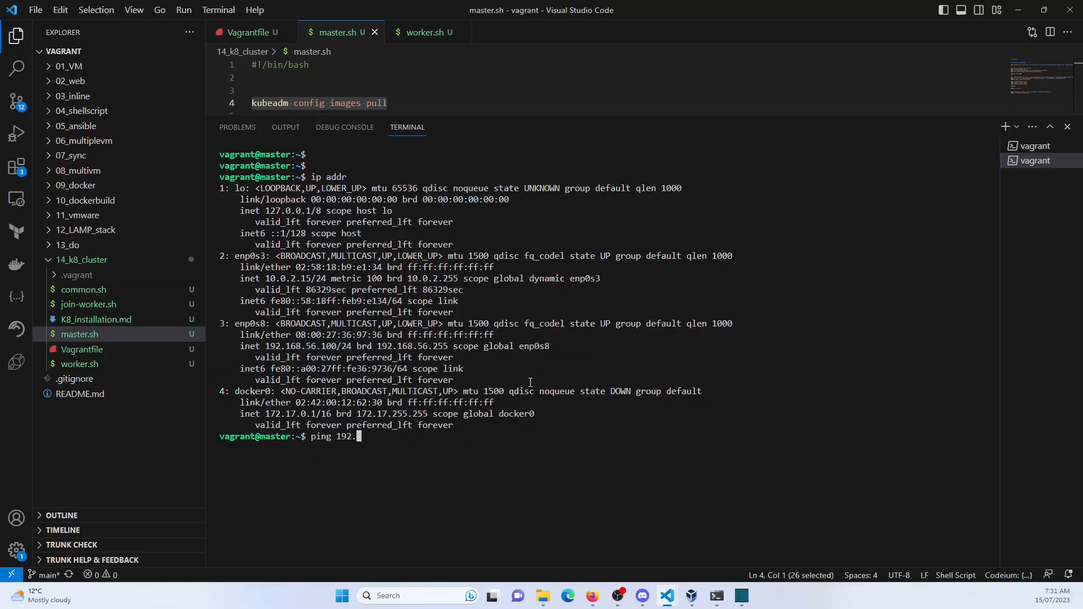
text(168.56.1010)
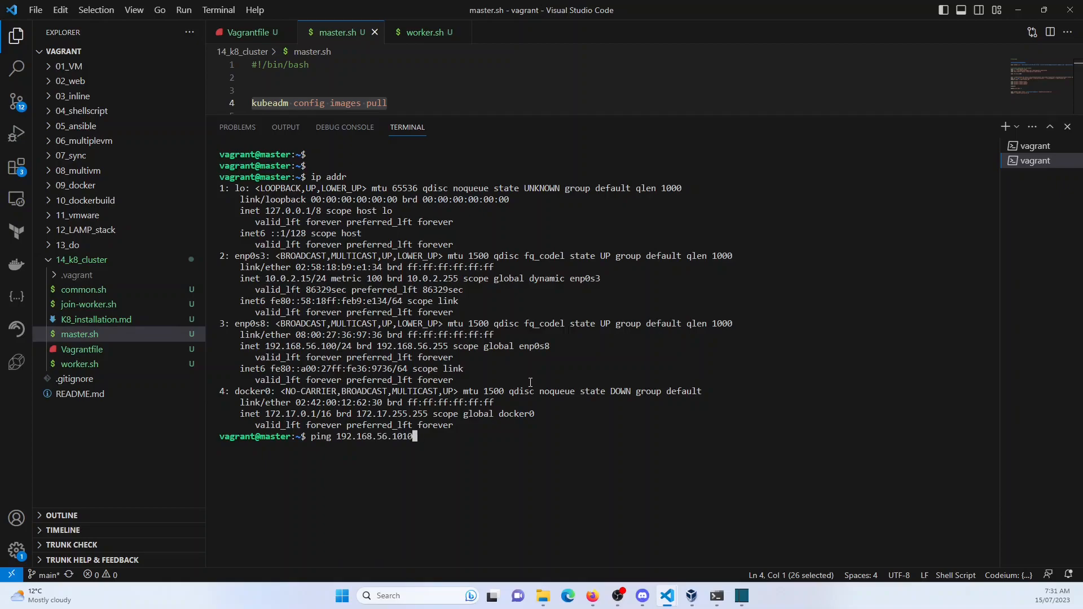
text(-IU)
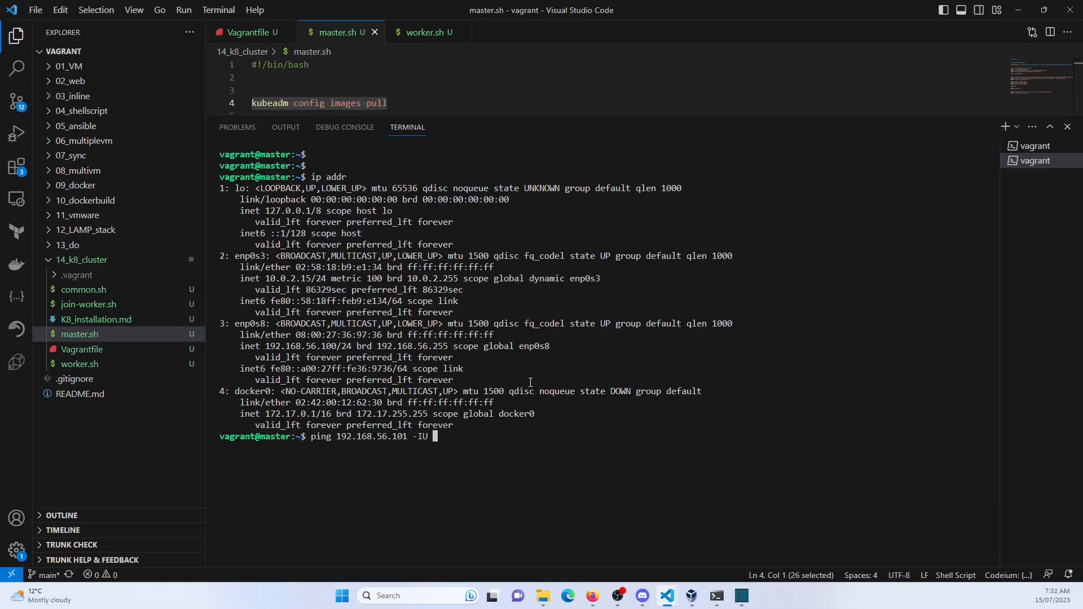
key(Backspace)
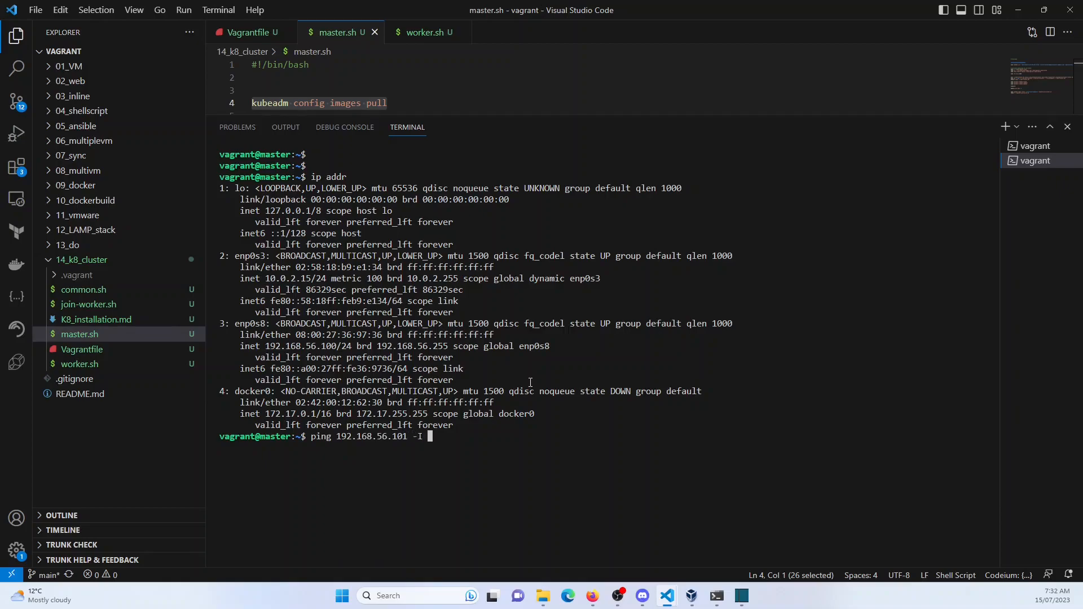
text(enp)
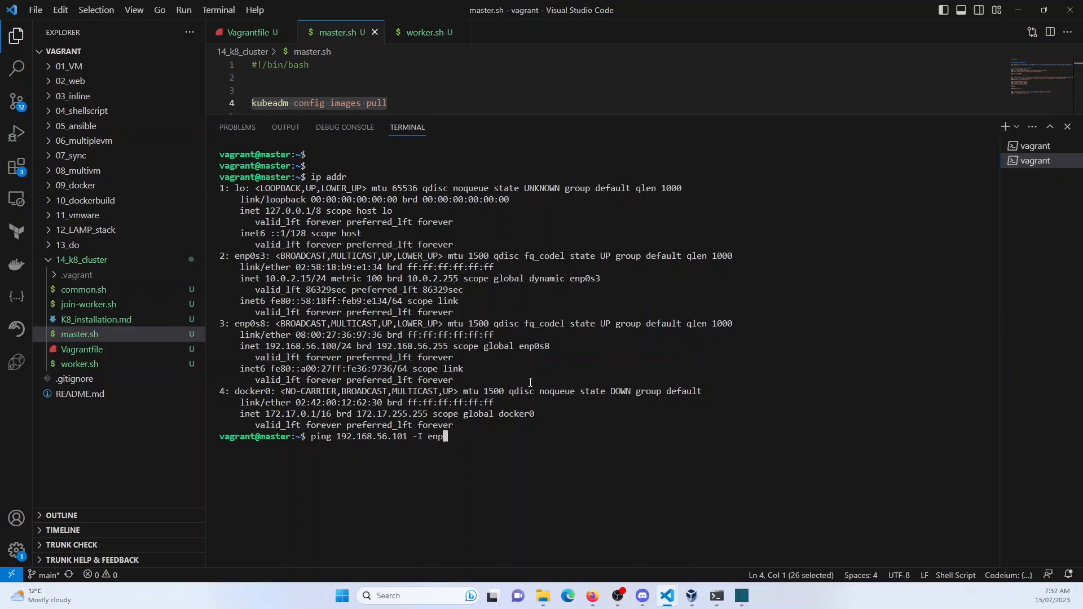
text(0s8)
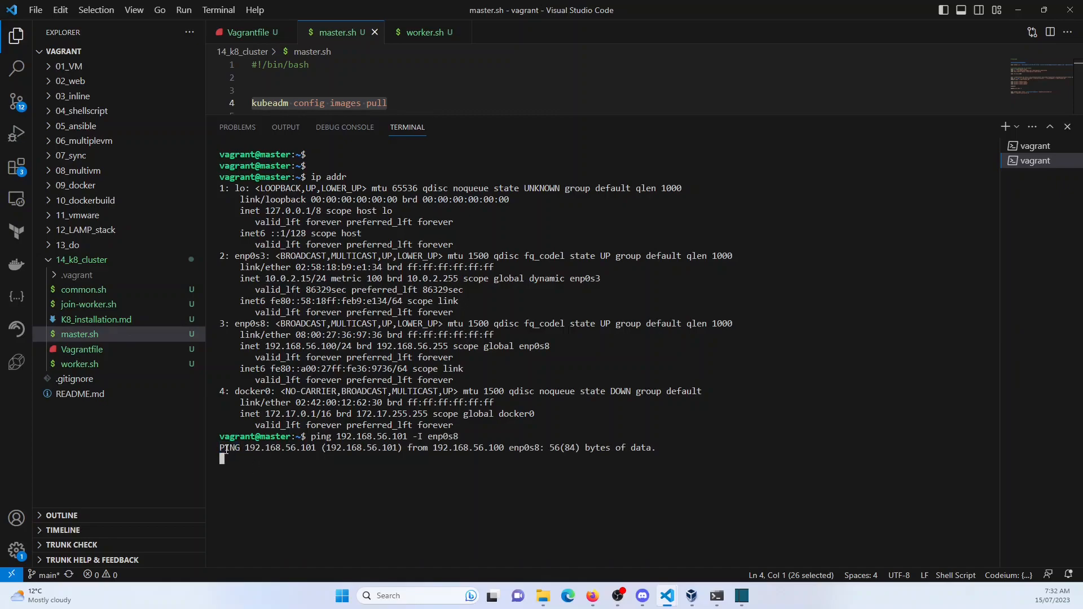
drag(243, 448, 524, 458)
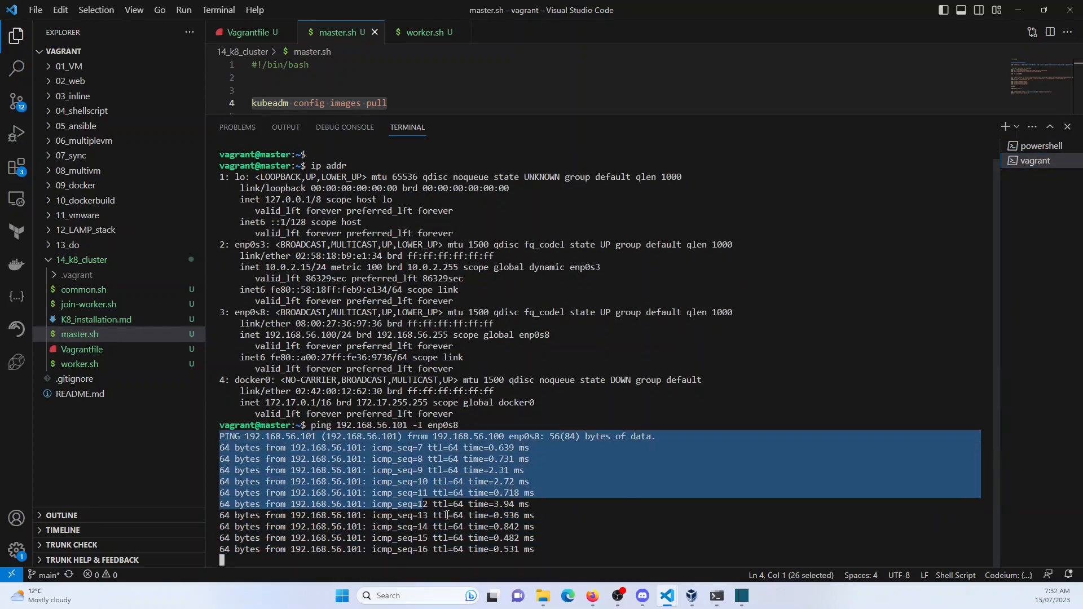
click(691, 595)
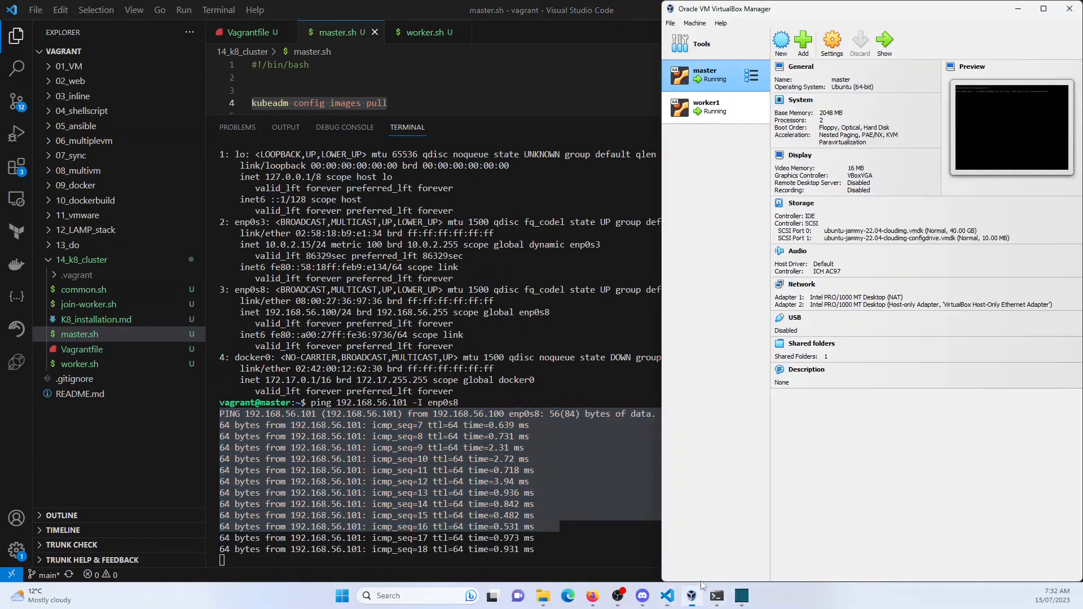
click(721, 23)
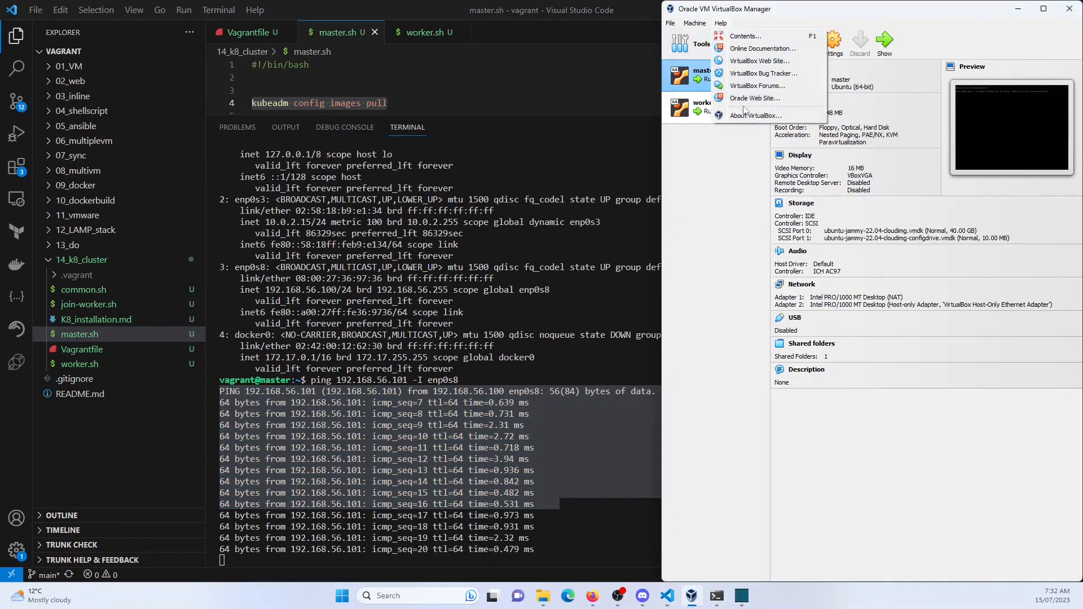
click(755, 115)
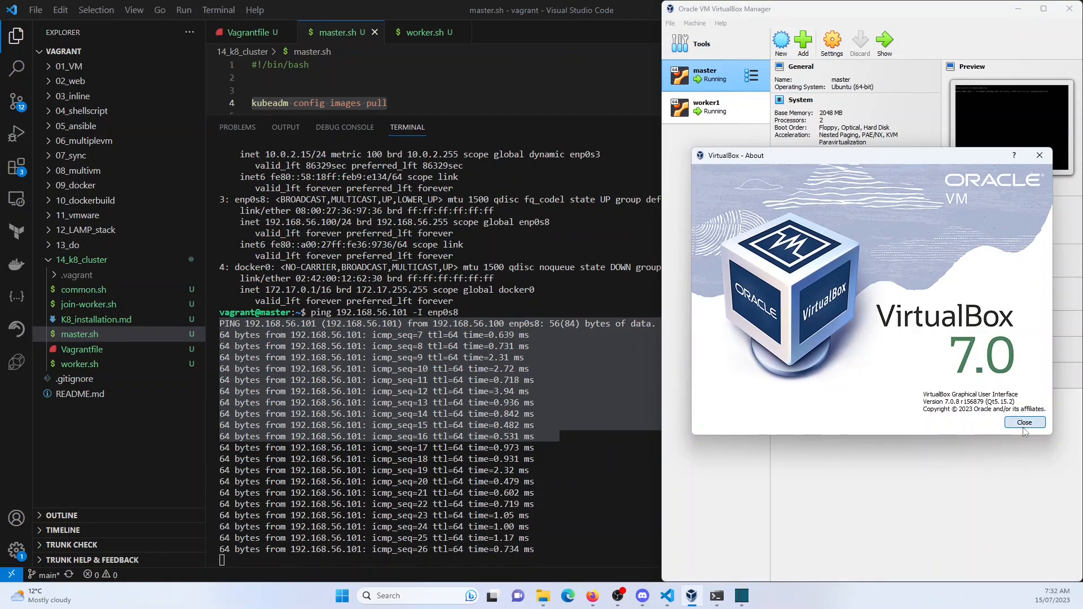
click(1025, 422)
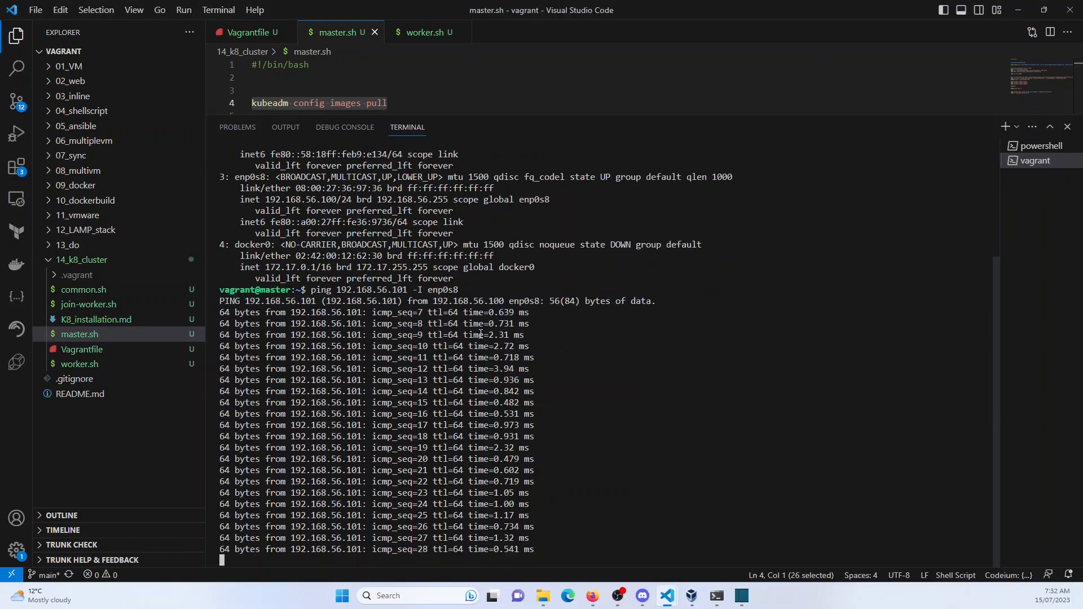
Step: Stop the ping and run kubectl get nodes -A -o wide, listing master and worker1 as NotReady
key(ctrl+c)
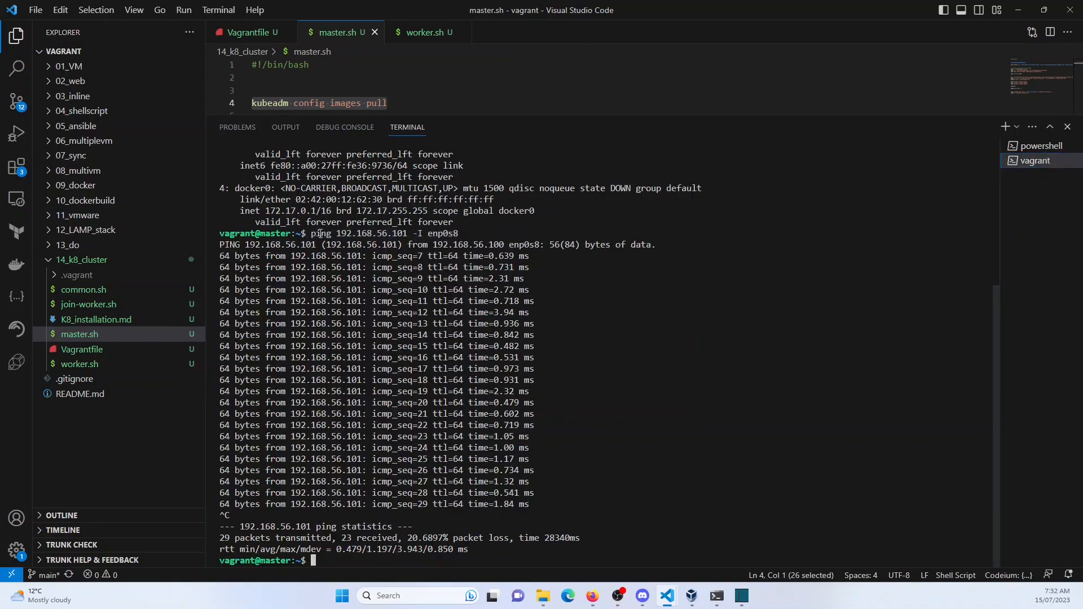
double_click(371, 233)
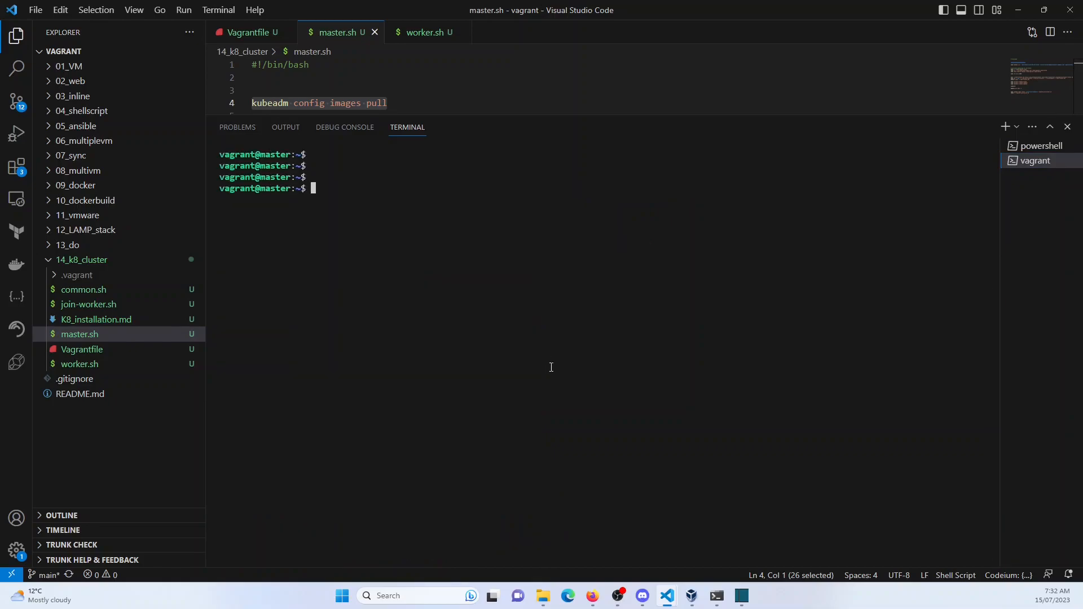
text(kubectl get)
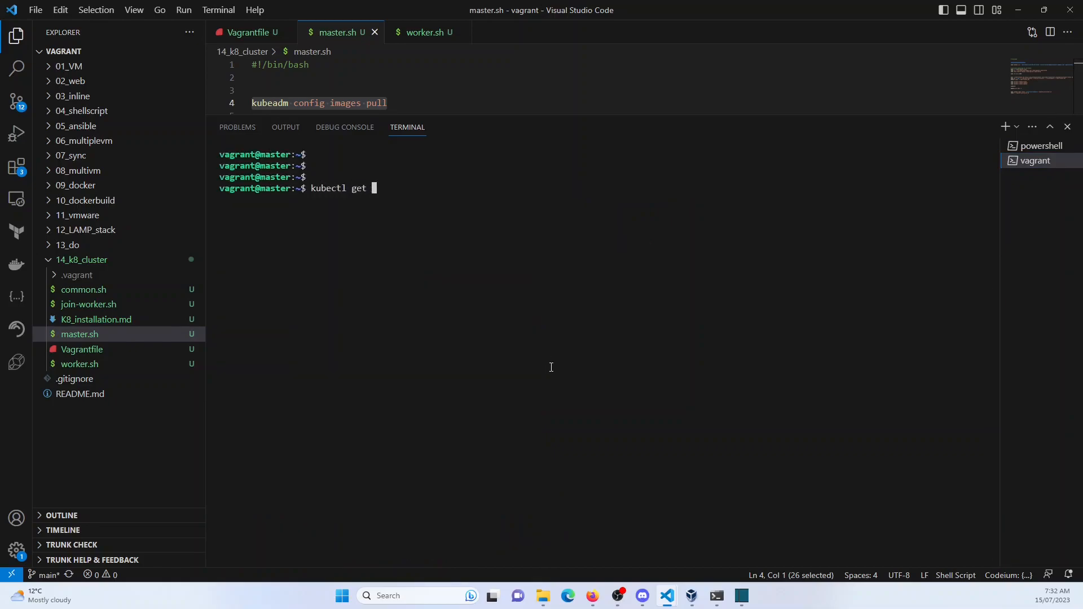
text(nodes -A)
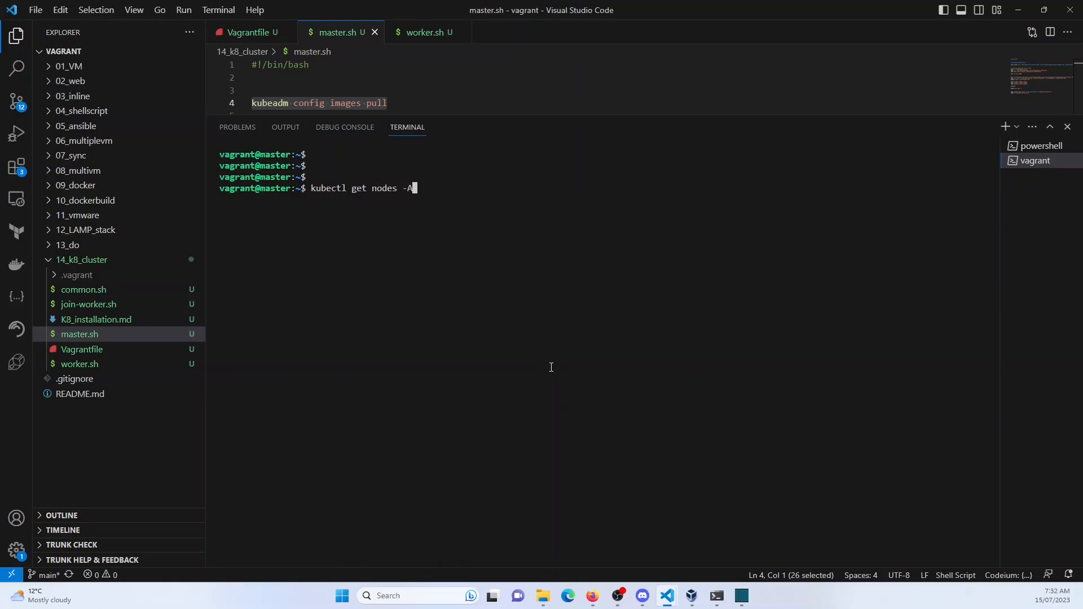
text(-o wide)
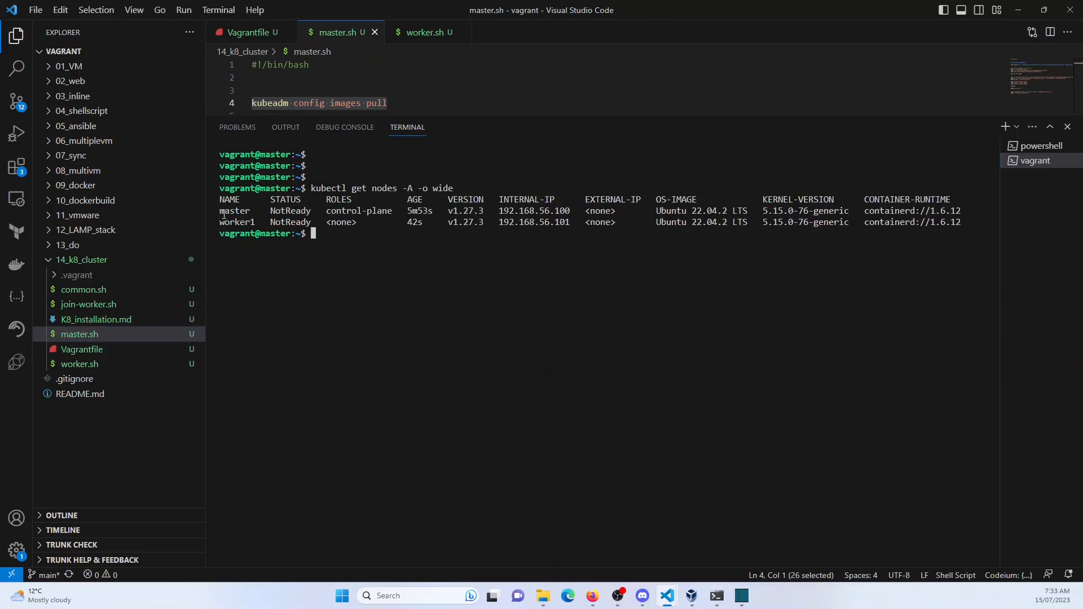
double_click(236, 222)
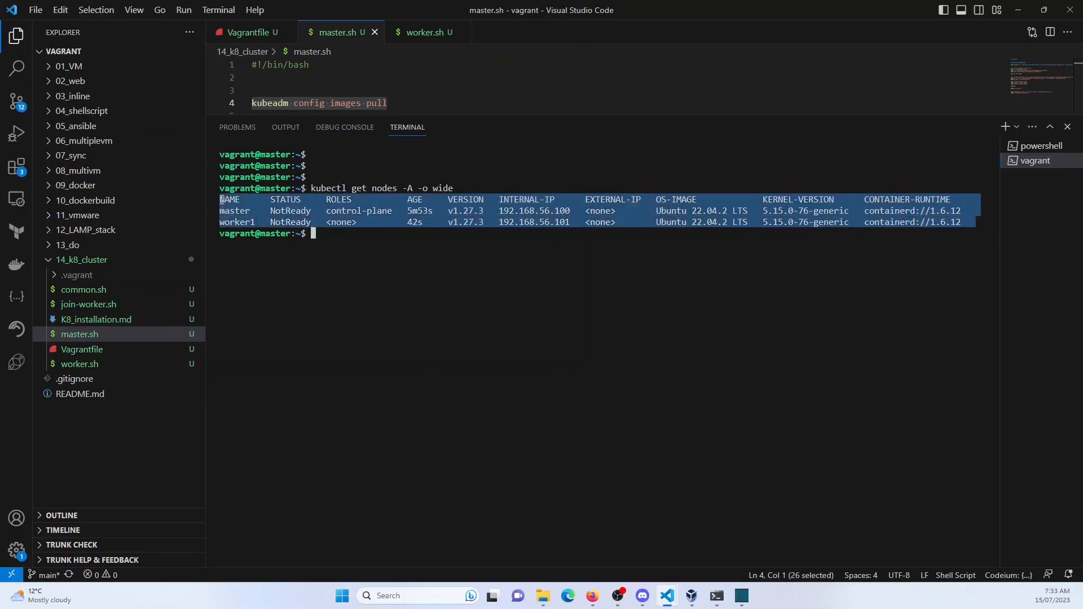
Step: Run kubectl get pods -A -o wide to see coredns Pending and kube-proxy running on worker1
text(k)
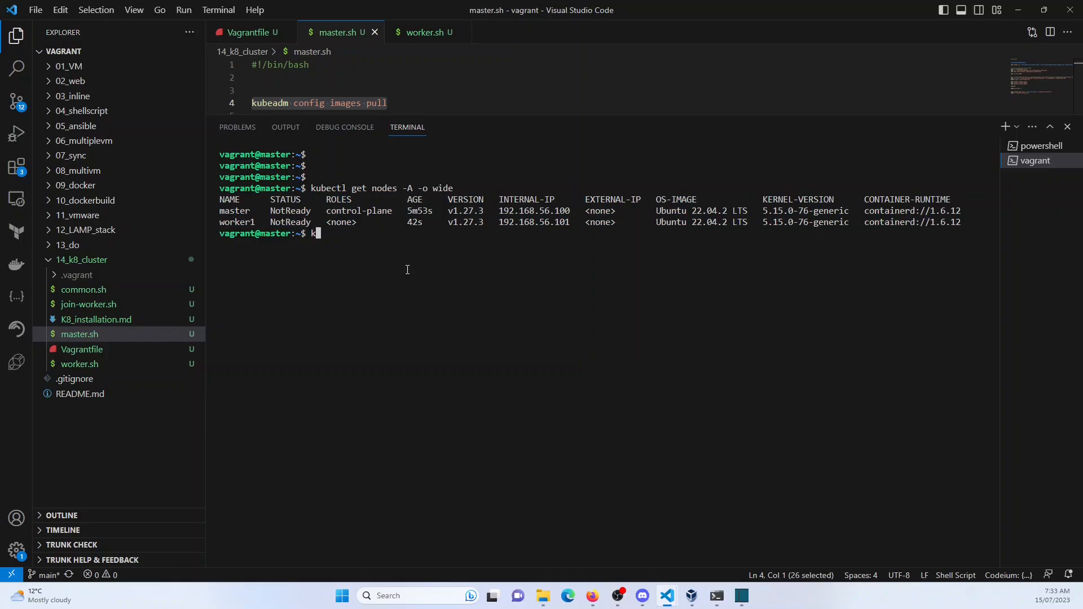
text(ubectl get)
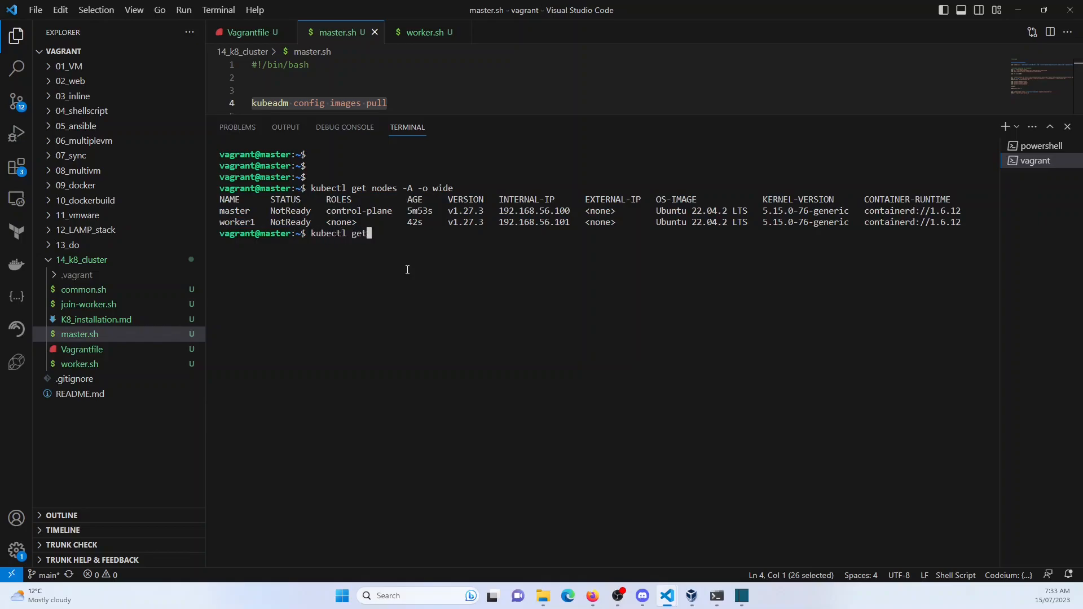
text(pods -A -o wide)
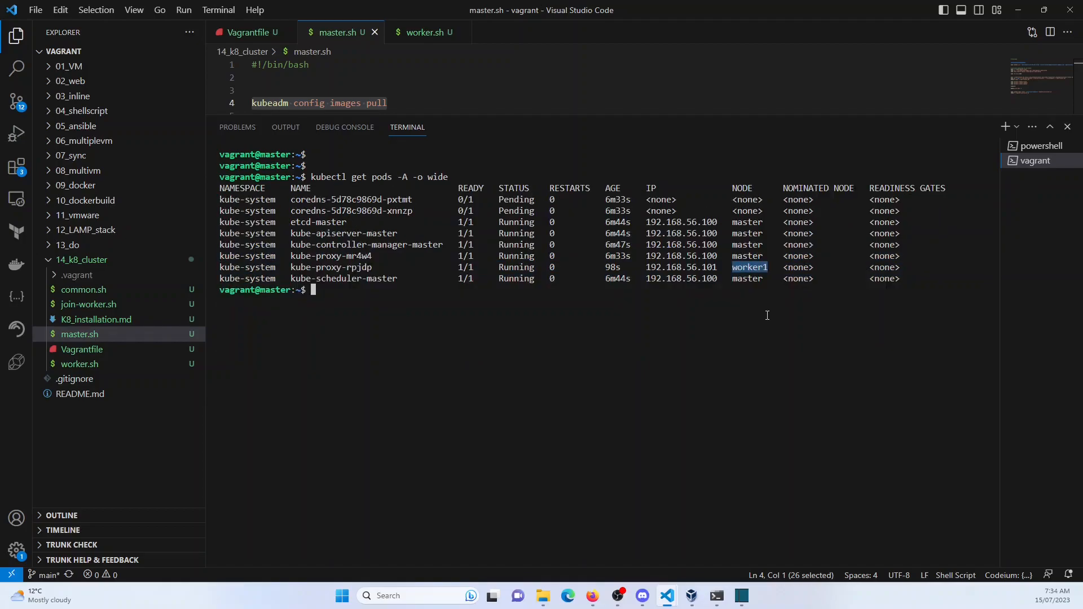
mouse_move(765, 316)
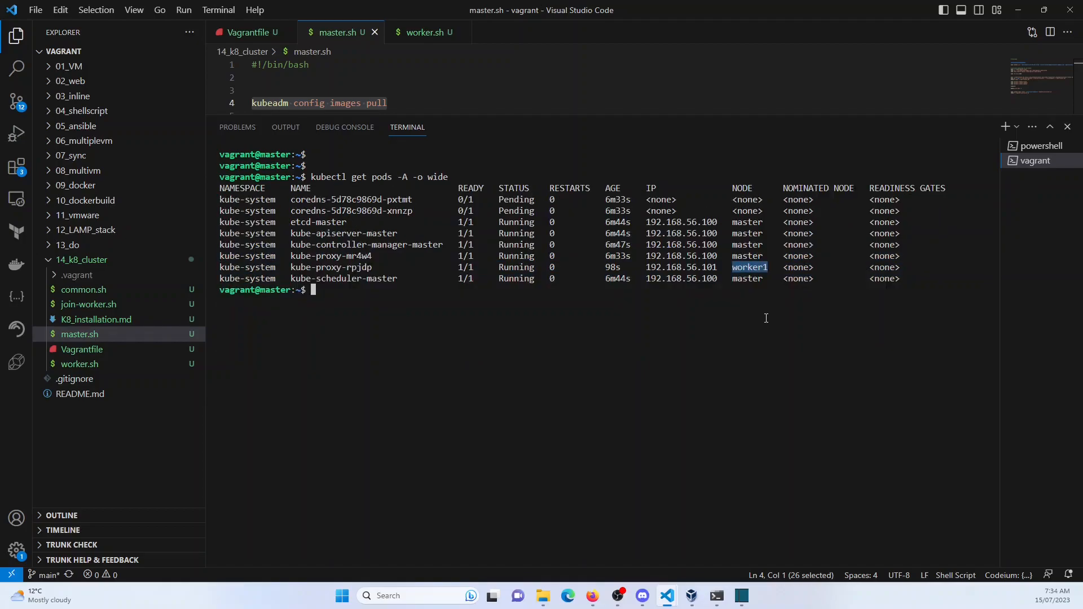
mouse_move(653, 374)
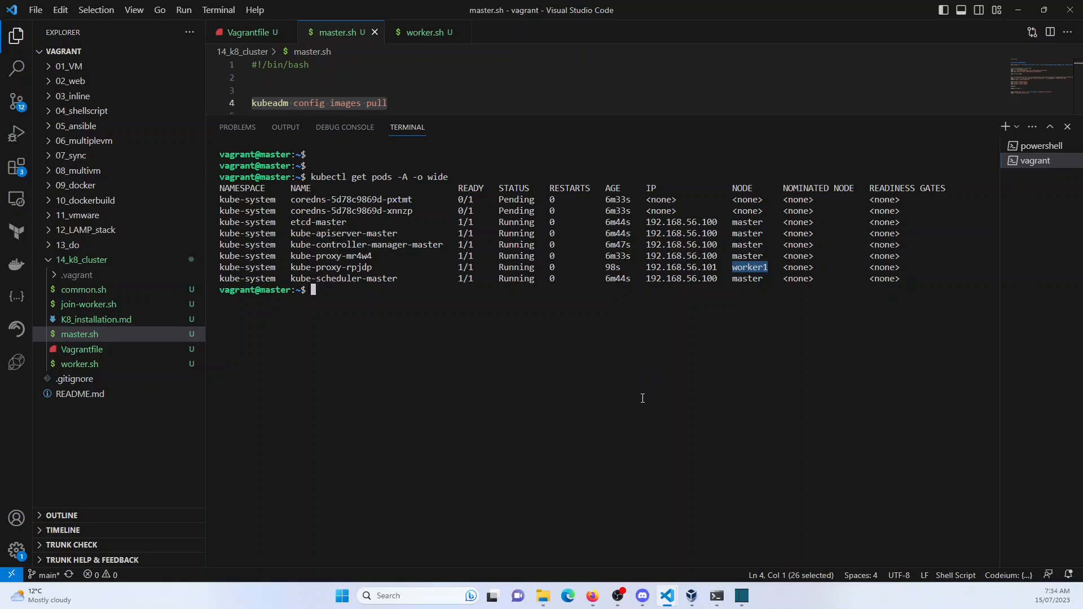
mouse_move(282, 341)
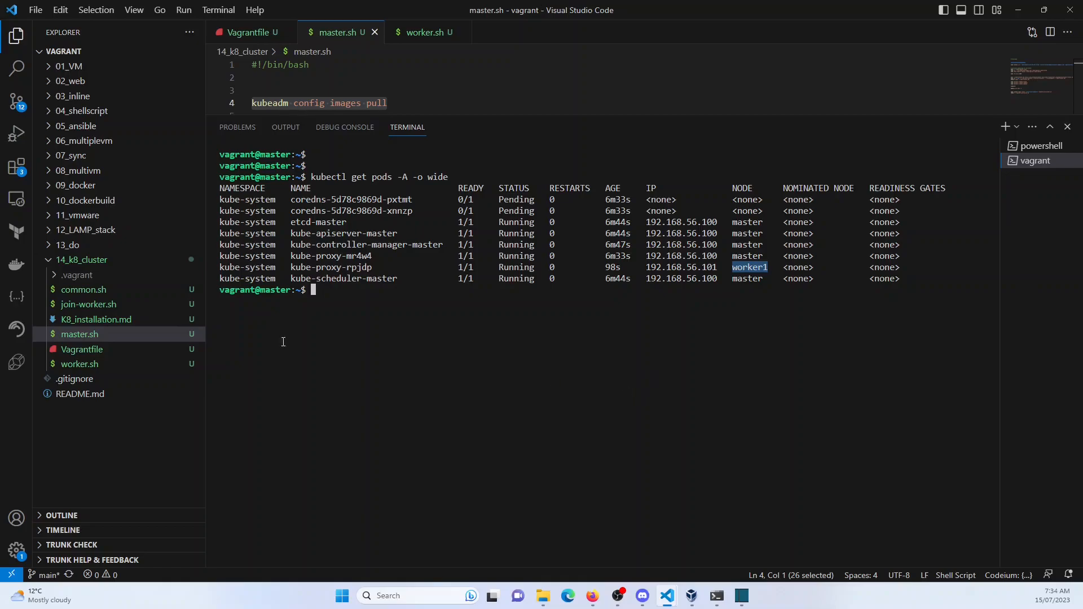